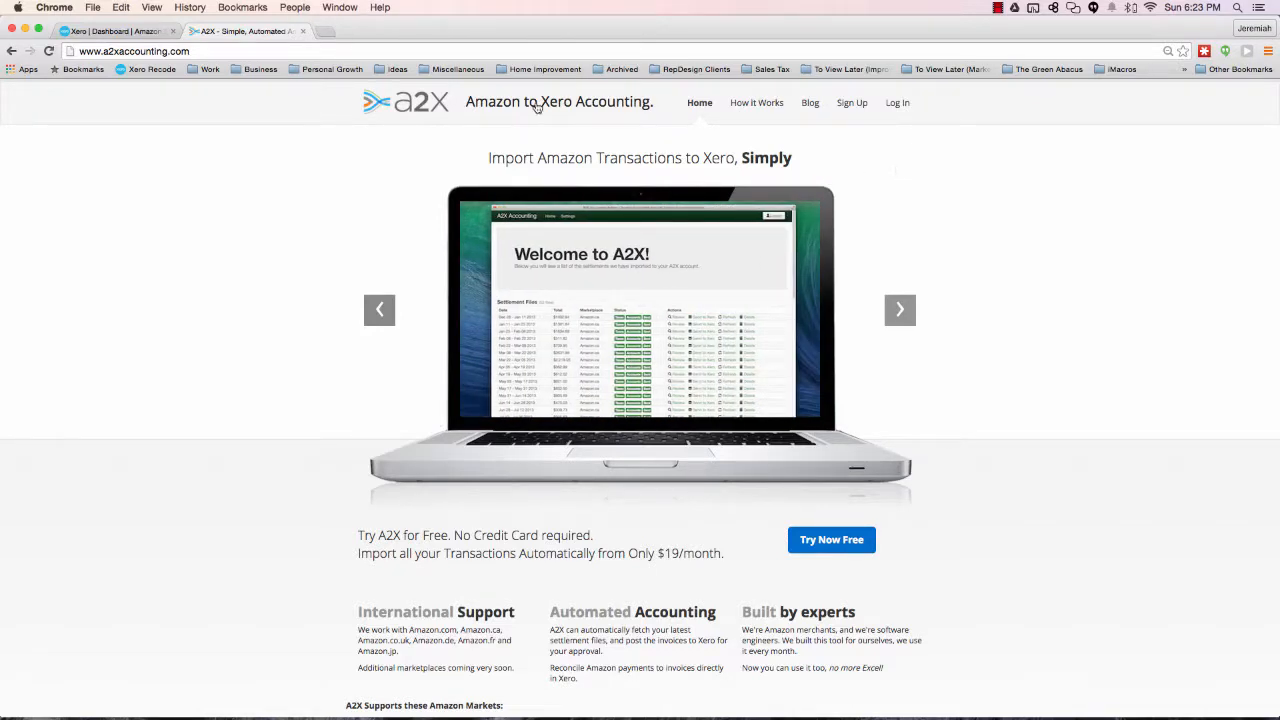
mouse_move(620, 120)
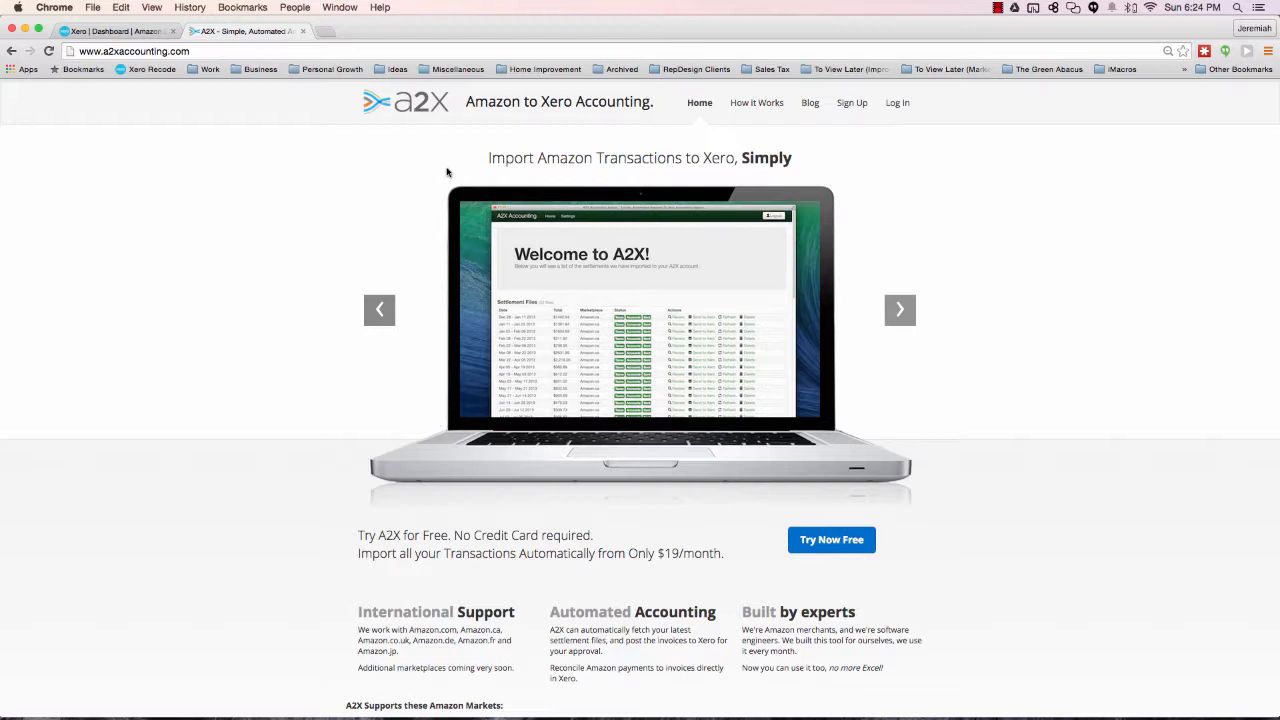
- Browse the A2X Accounting home page before starting sign-up
left_click(900, 308)
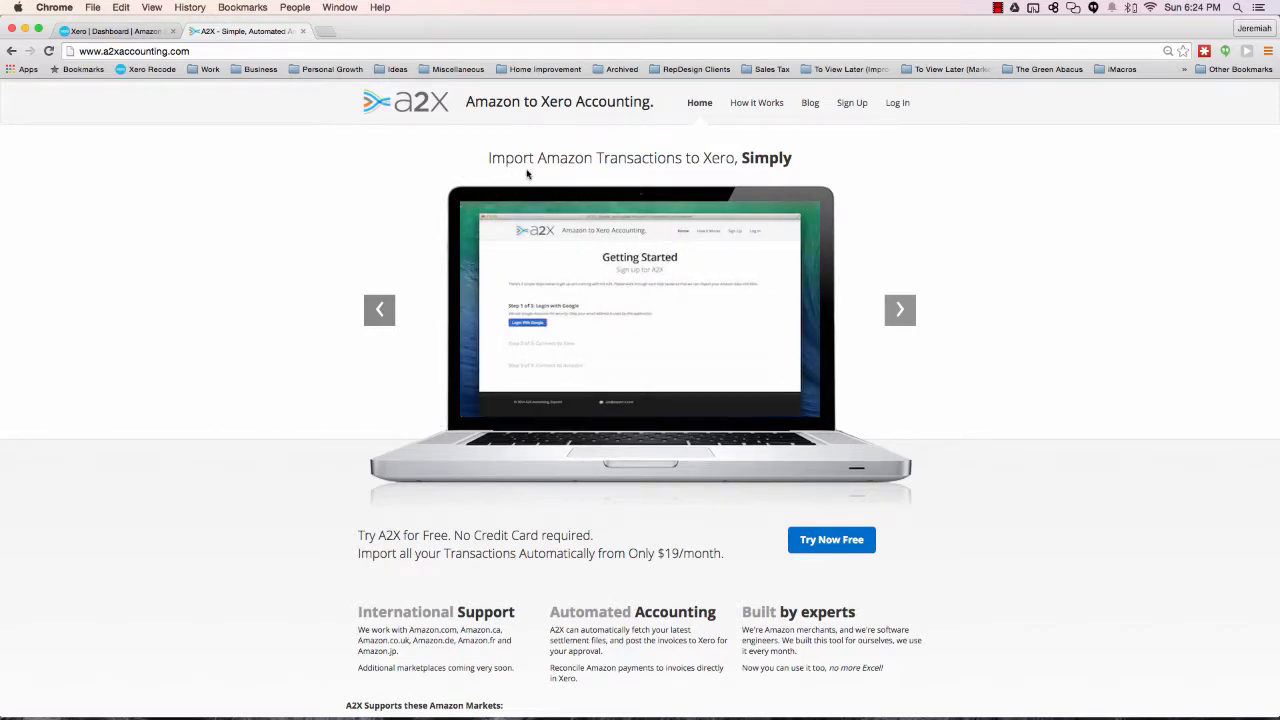
mouse_move(766, 172)
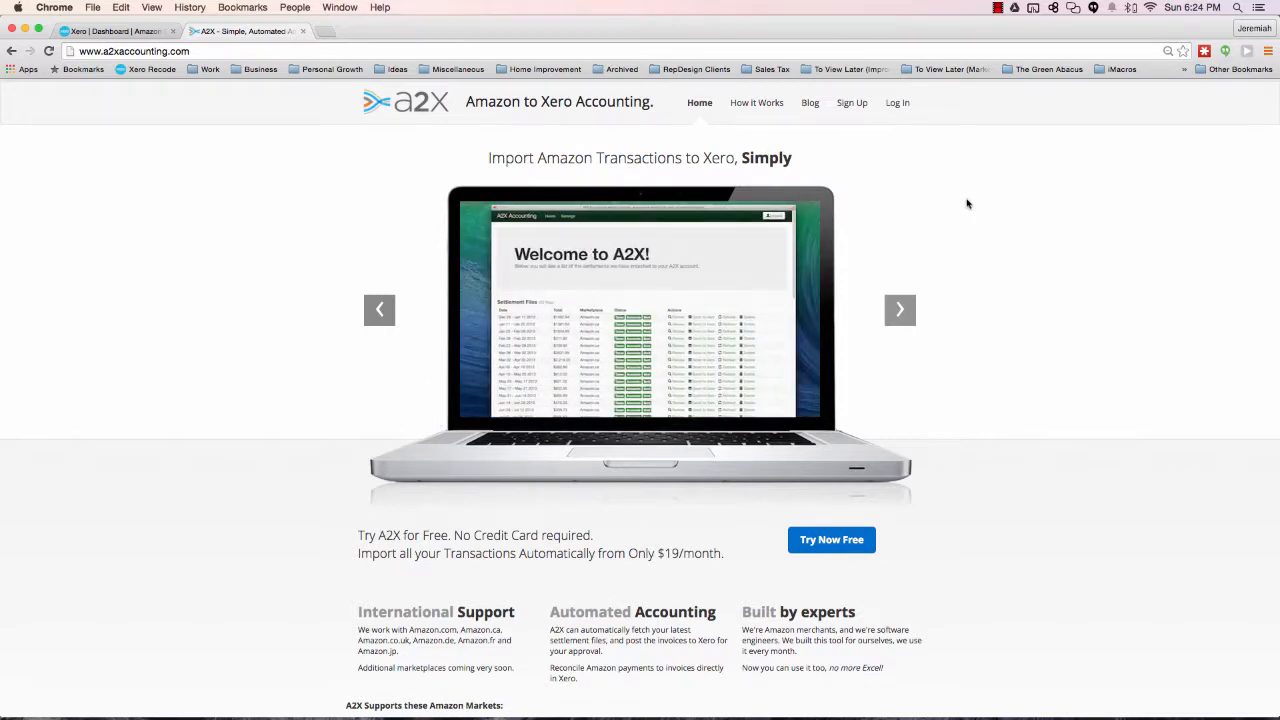
mouse_move(976, 304)
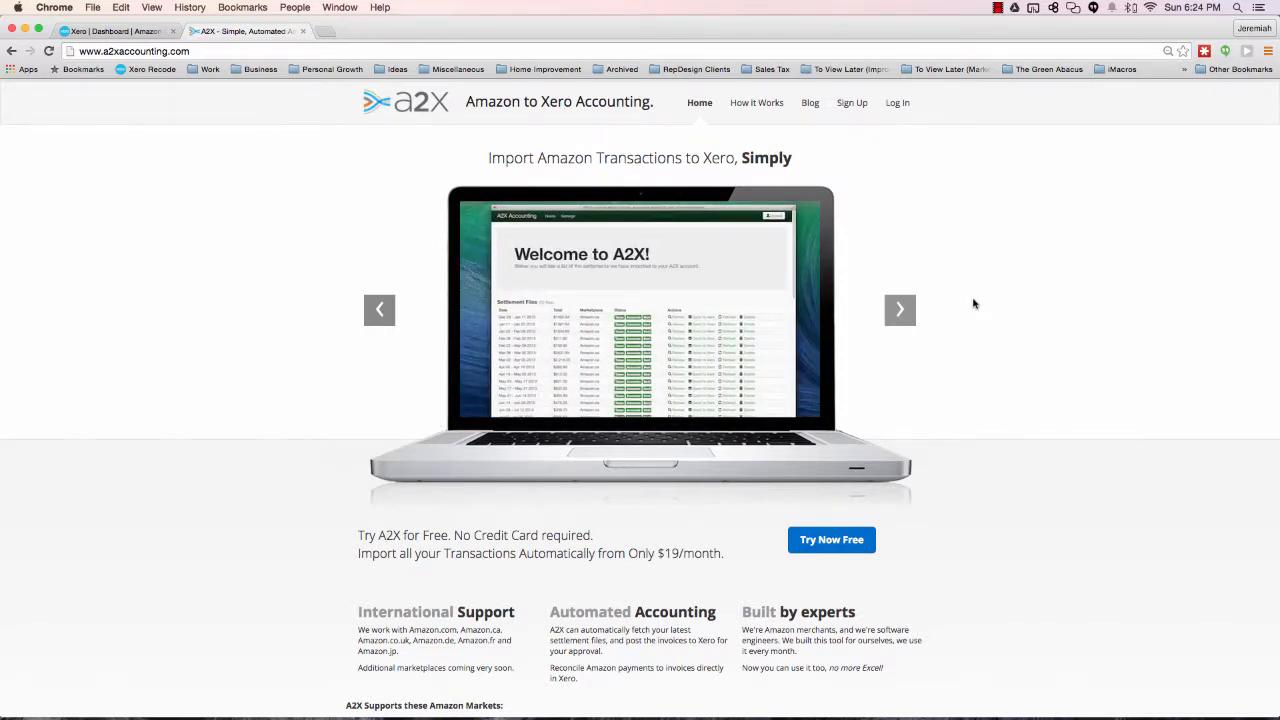
mouse_move(960, 320)
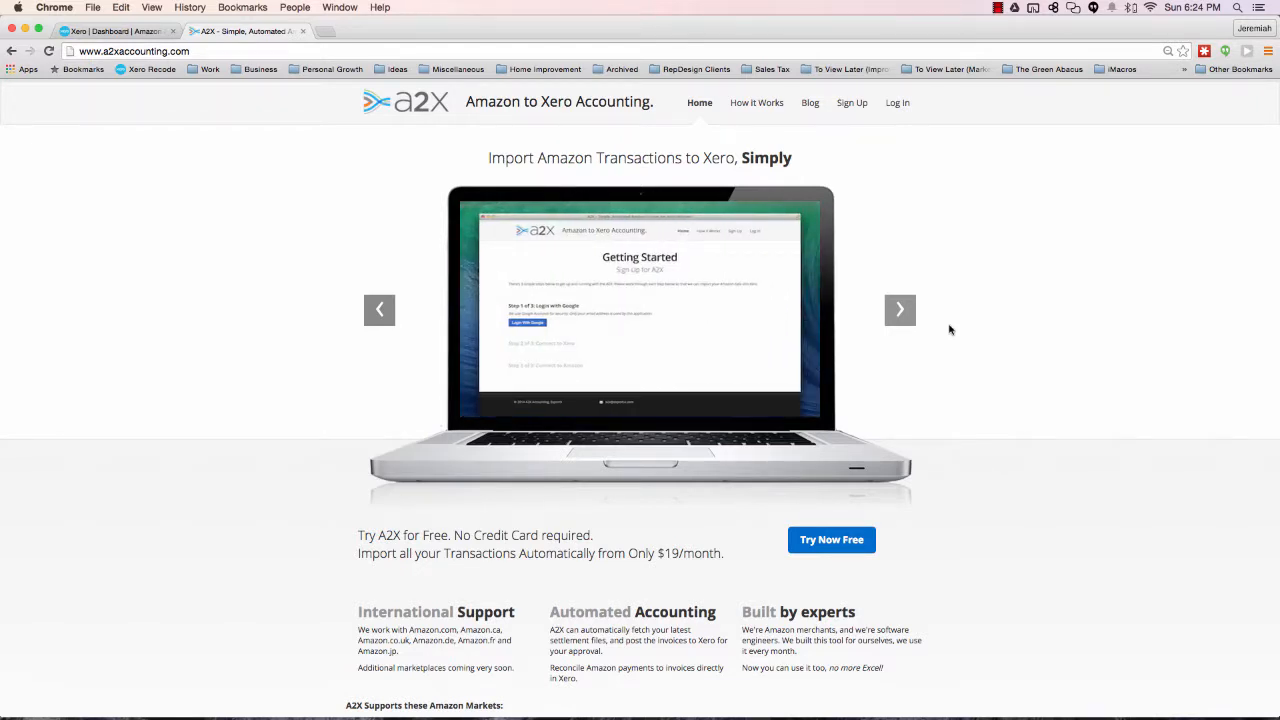
left_click(898, 308)
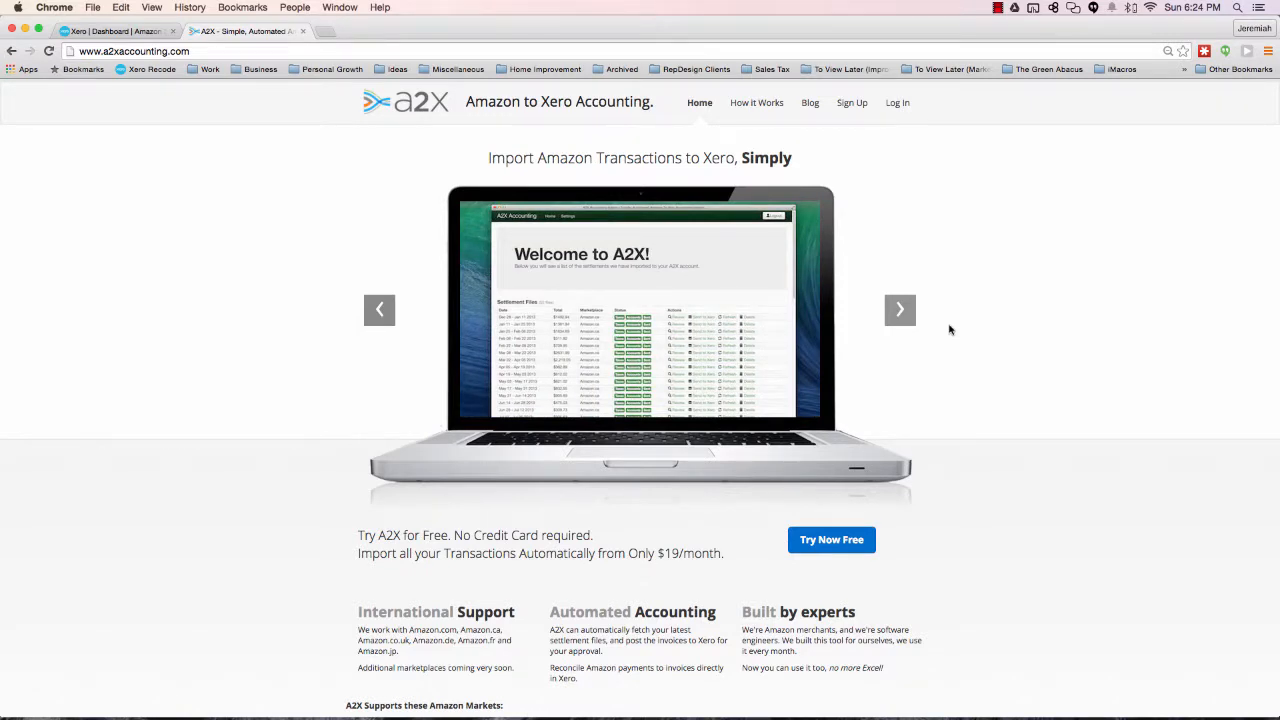
left_click(900, 308)
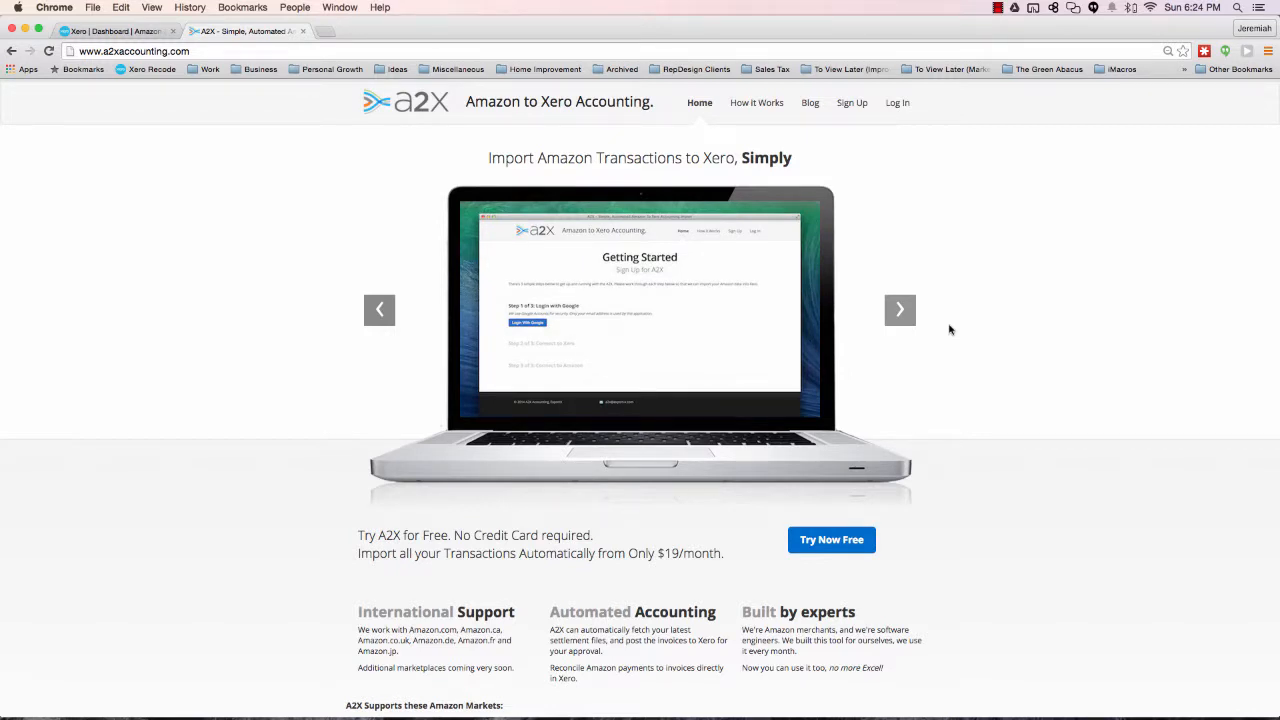
left_click(898, 308)
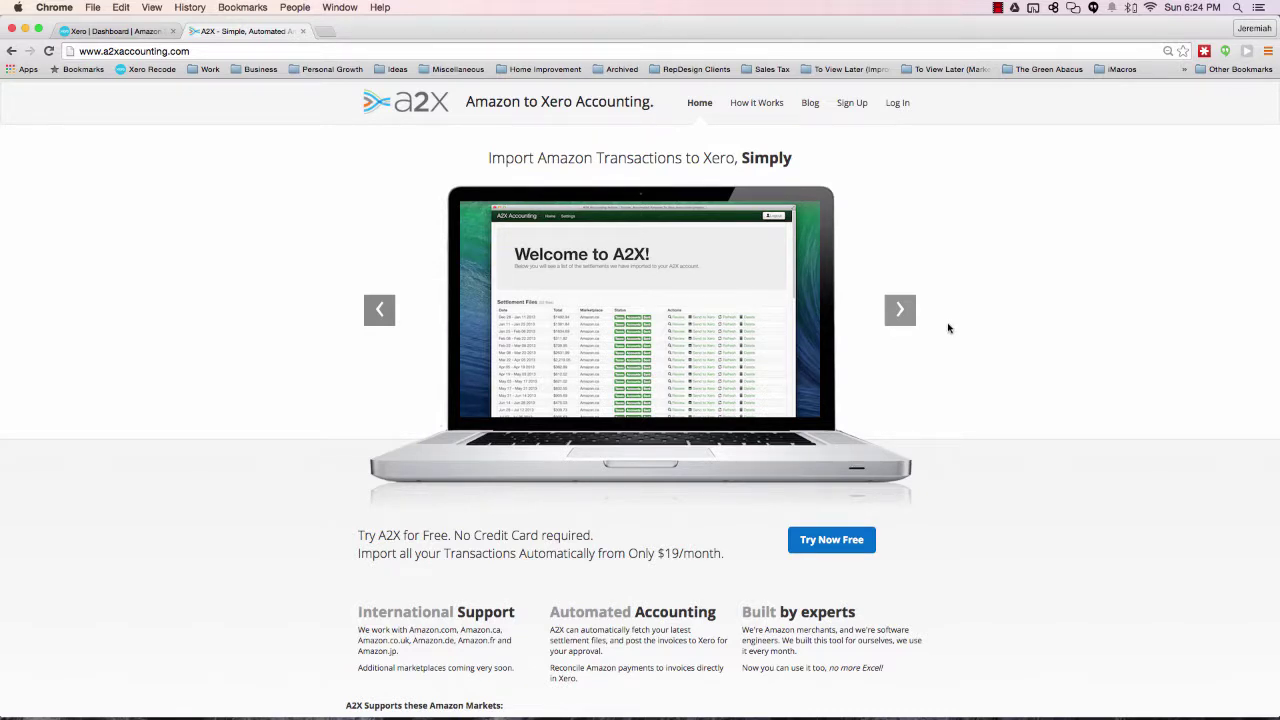
left_click(900, 308)
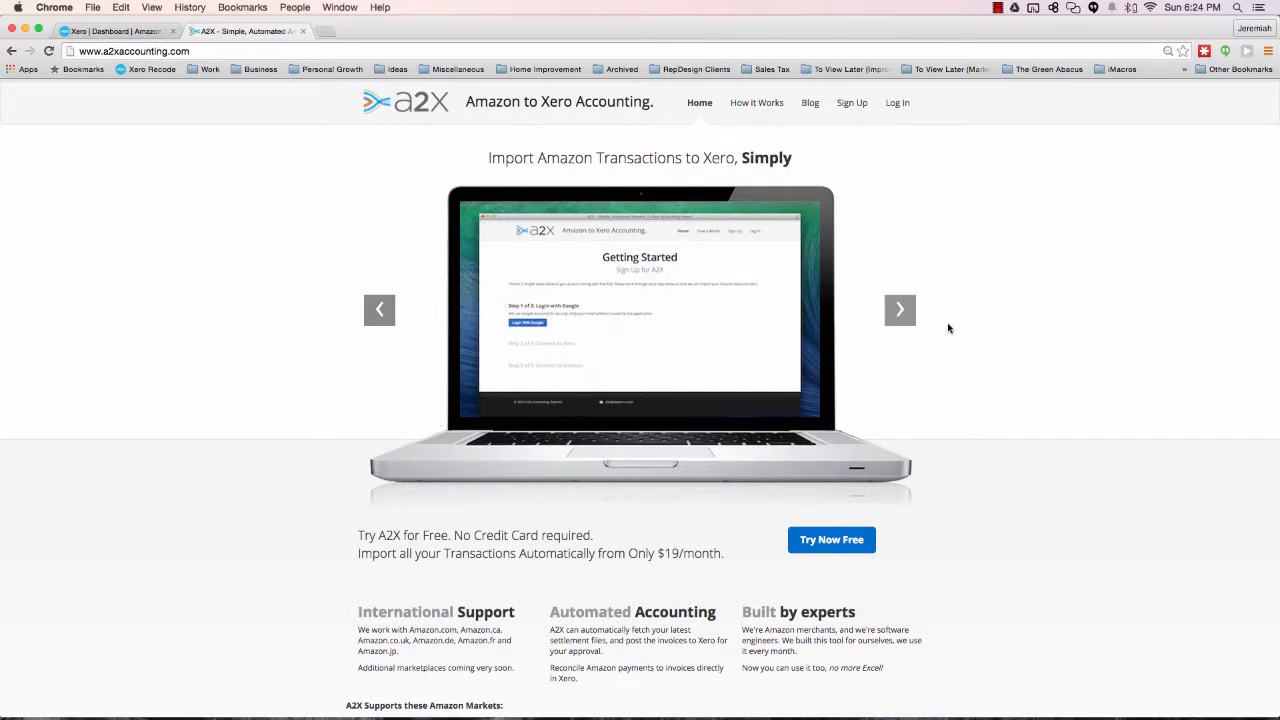
left_click(900, 308)
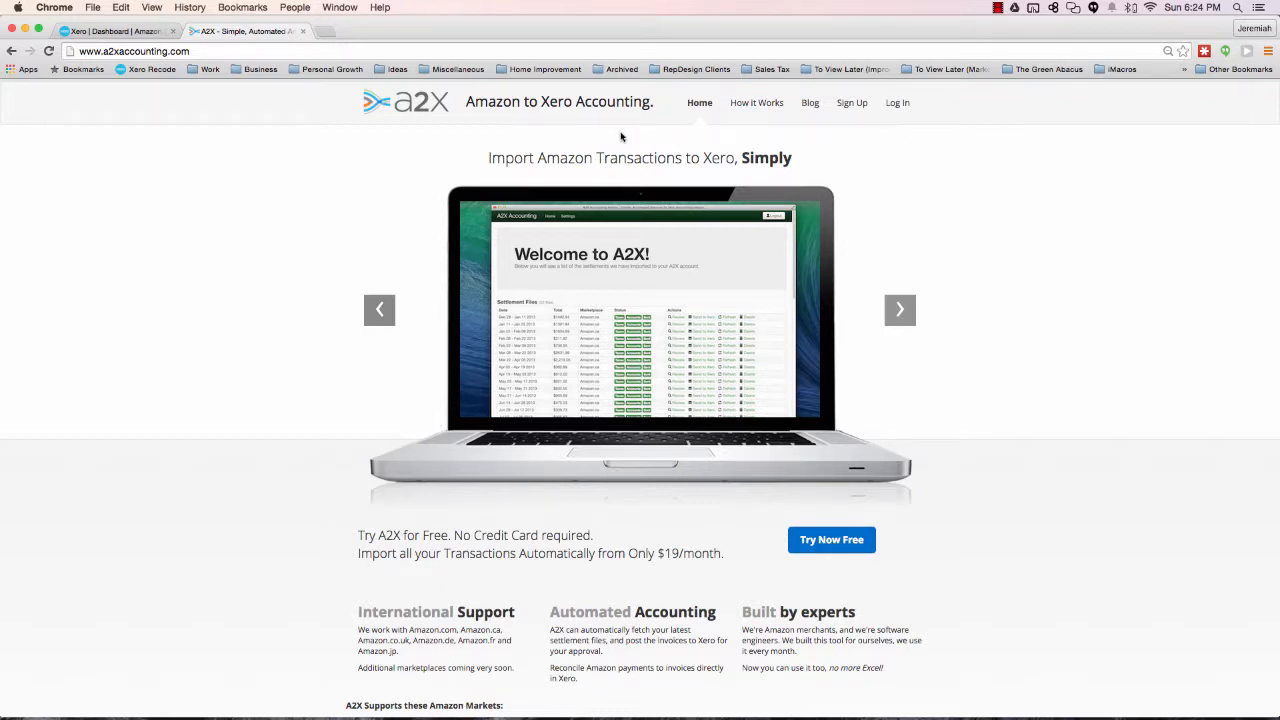
left_click(898, 308)
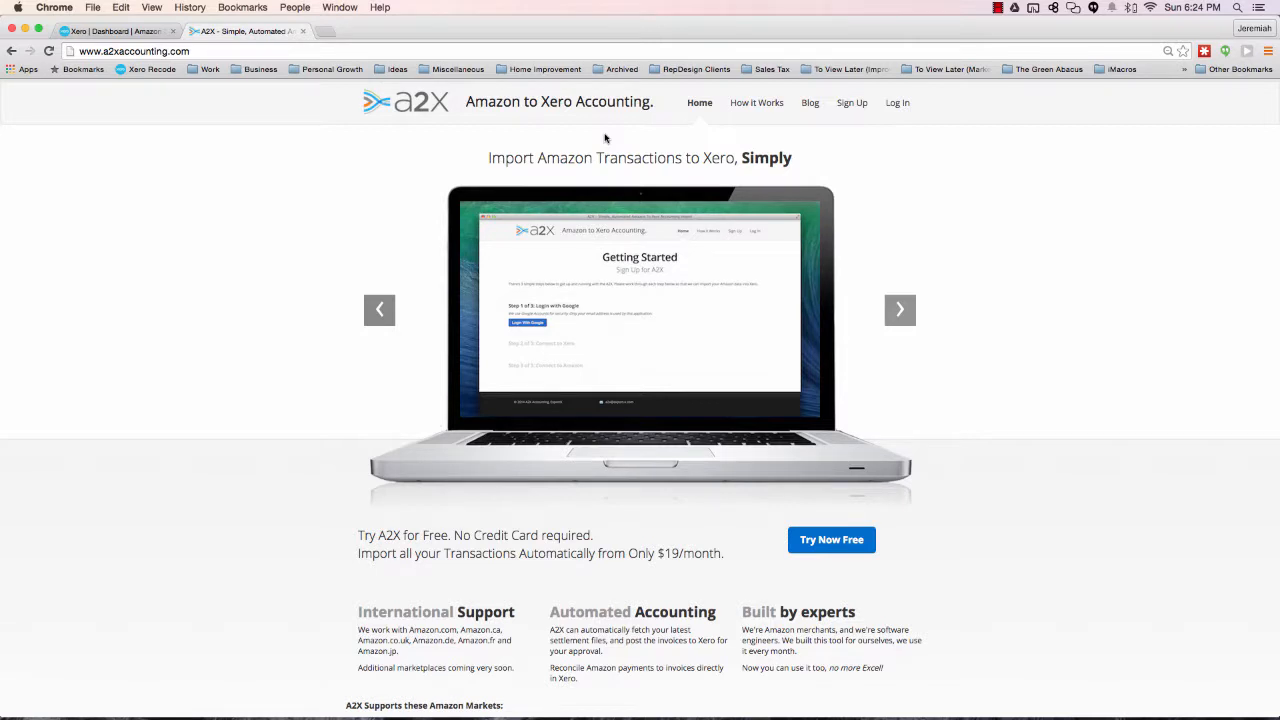
left_click(898, 308)
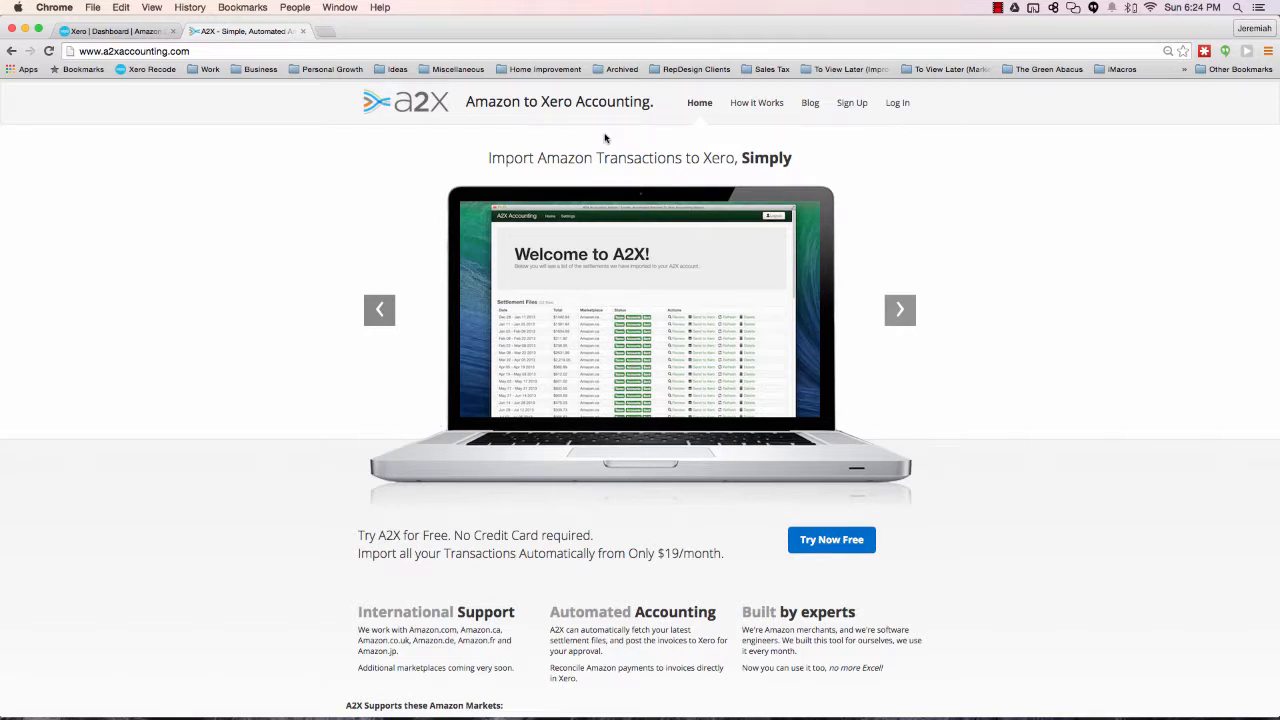
left_click(900, 308)
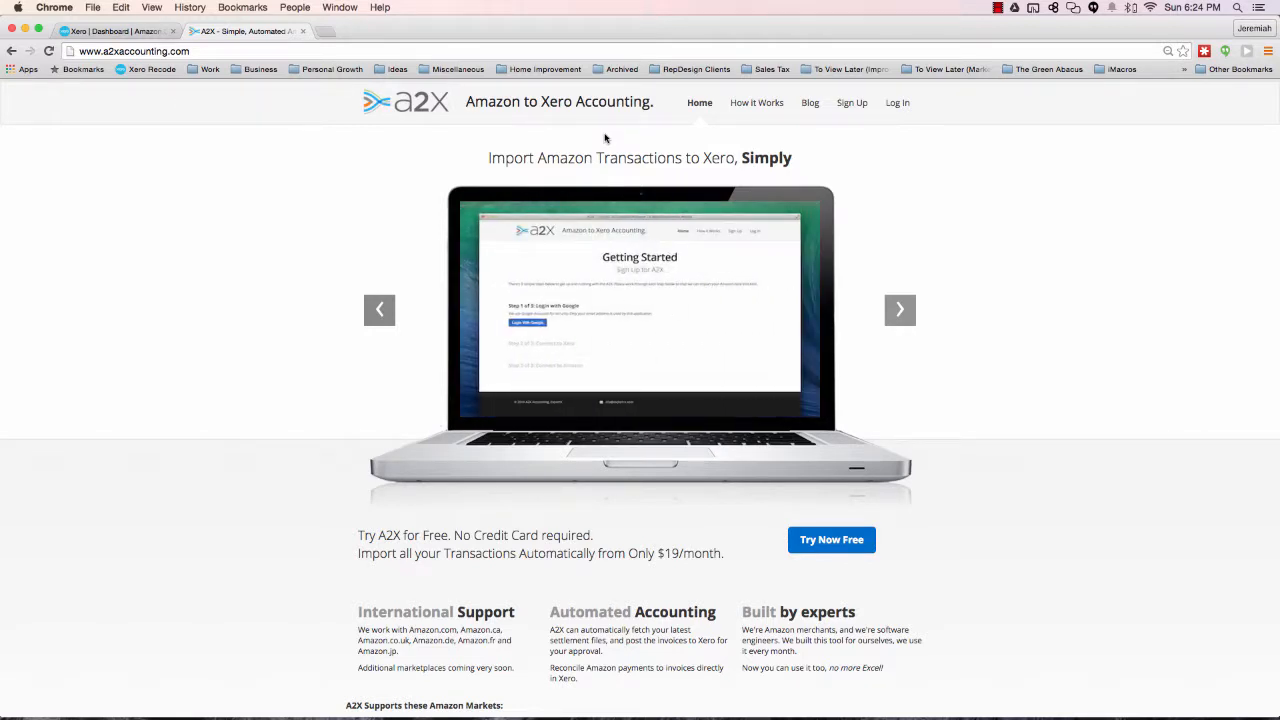
mouse_move(936, 180)
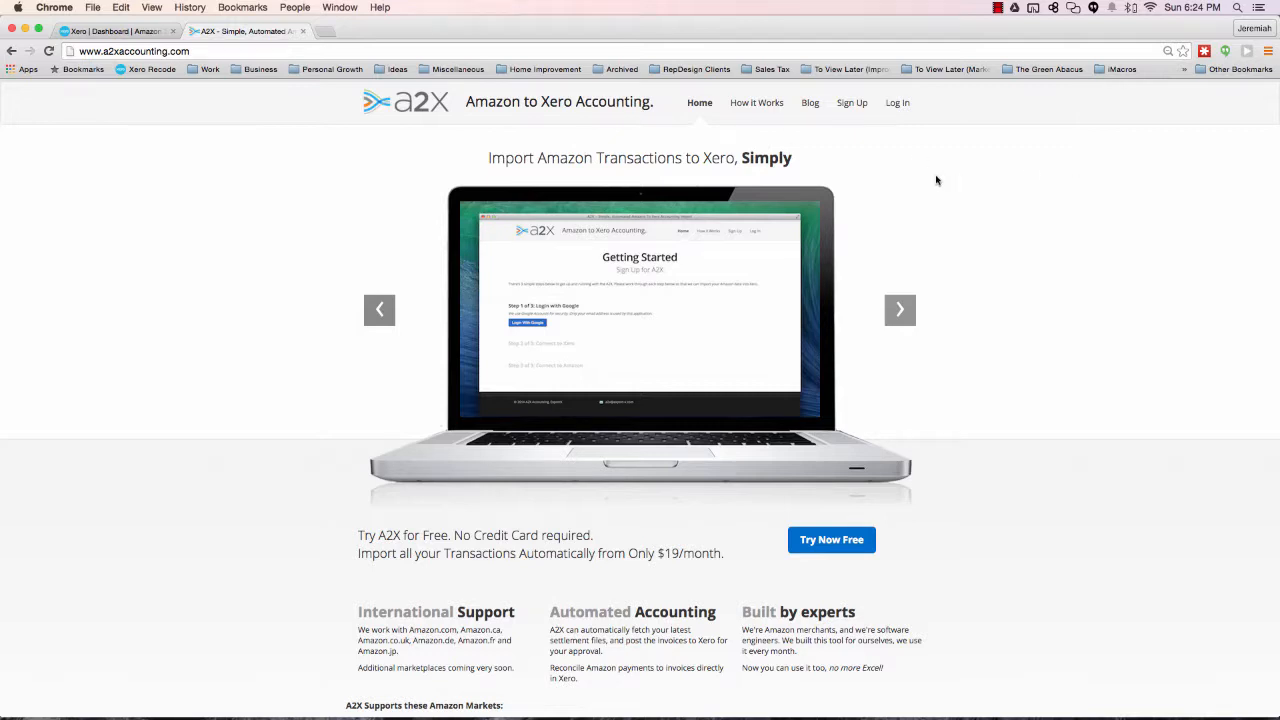
mouse_move(978, 188)
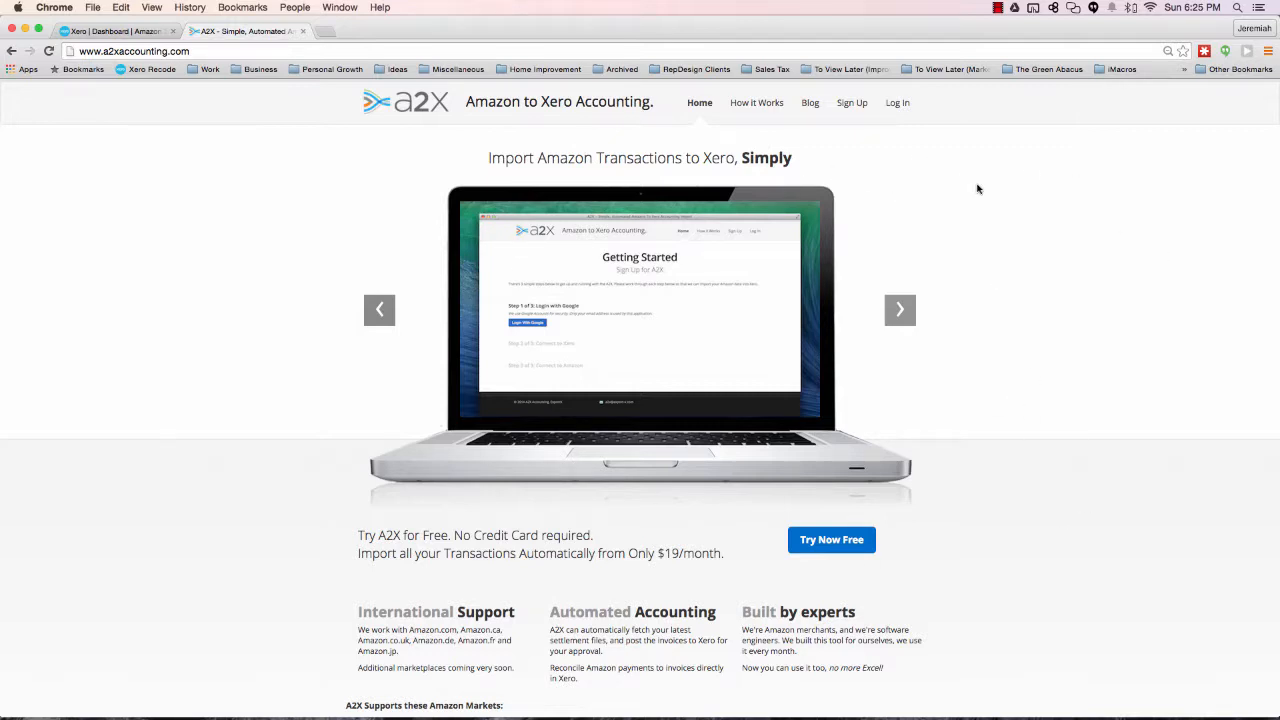
mouse_move(952, 400)
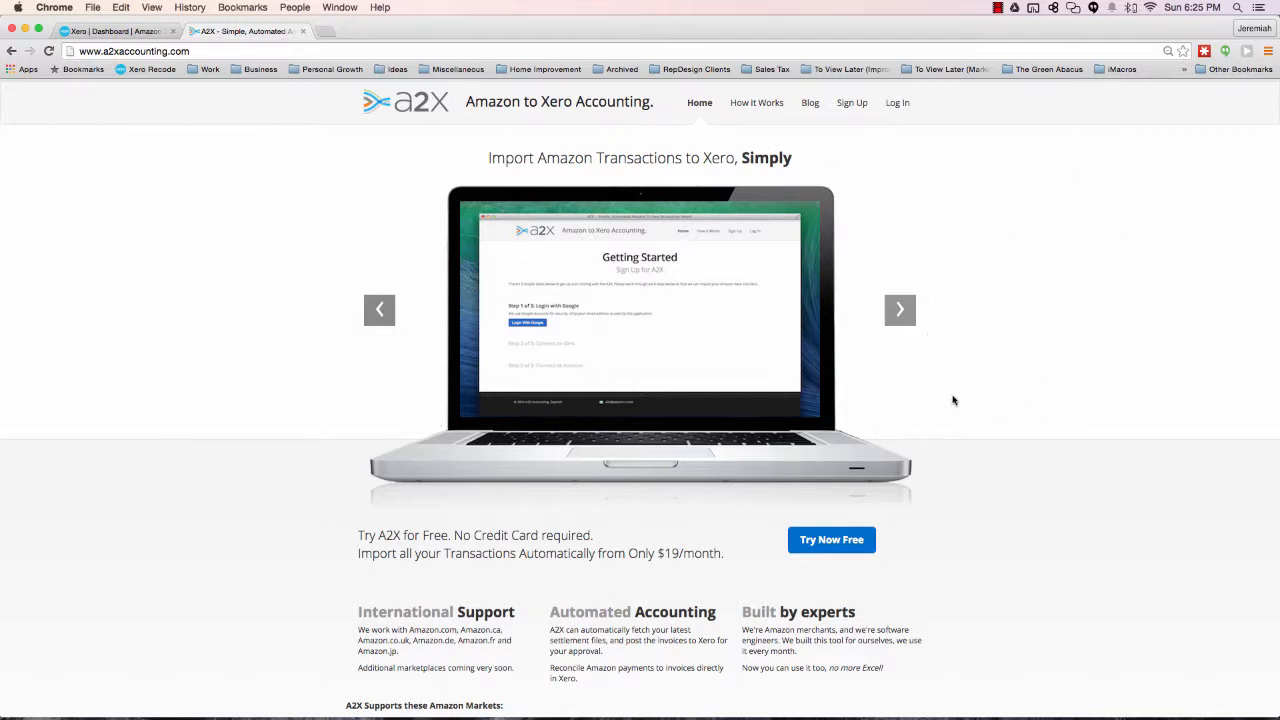
mouse_move(934, 170)
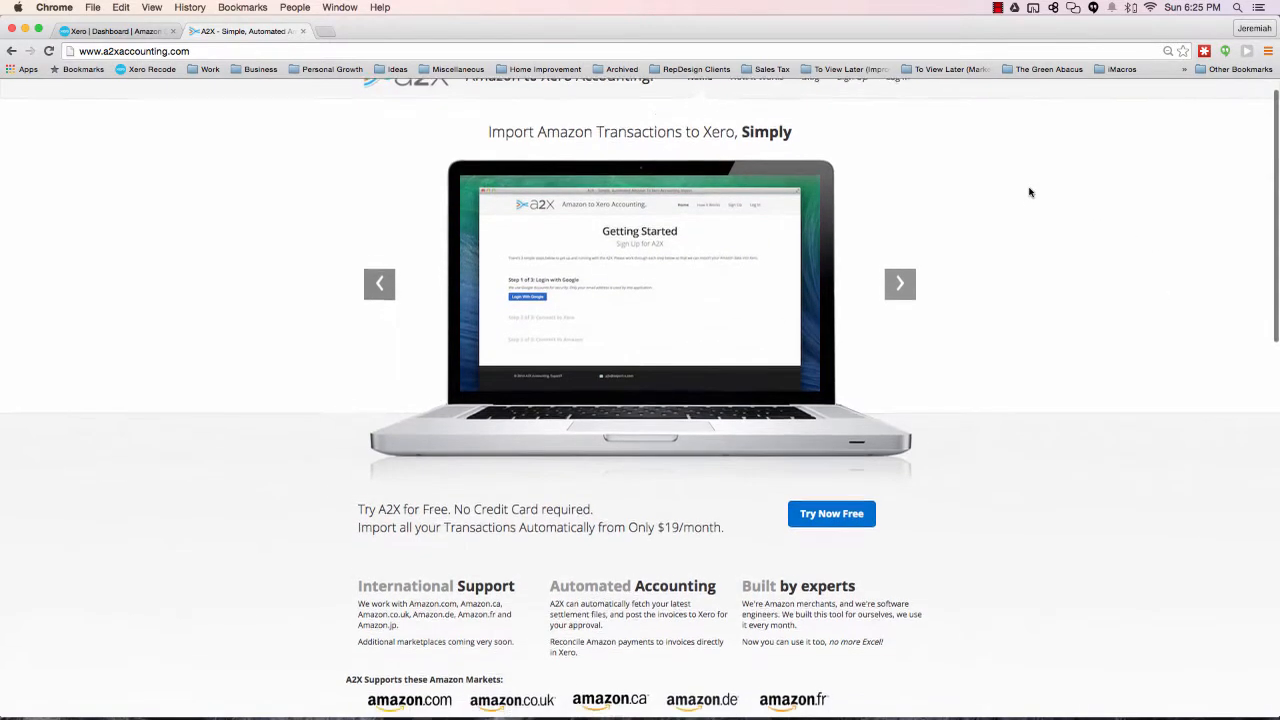
scroll("down", 3)
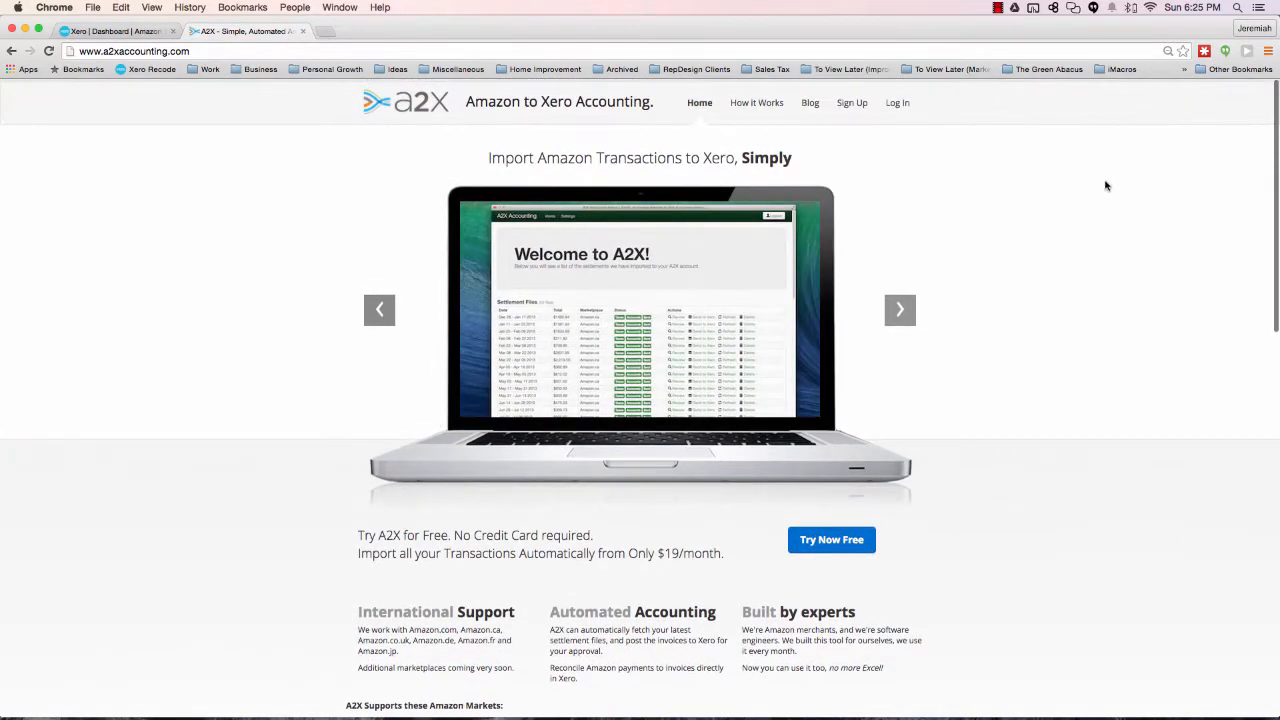
mouse_move(966, 204)
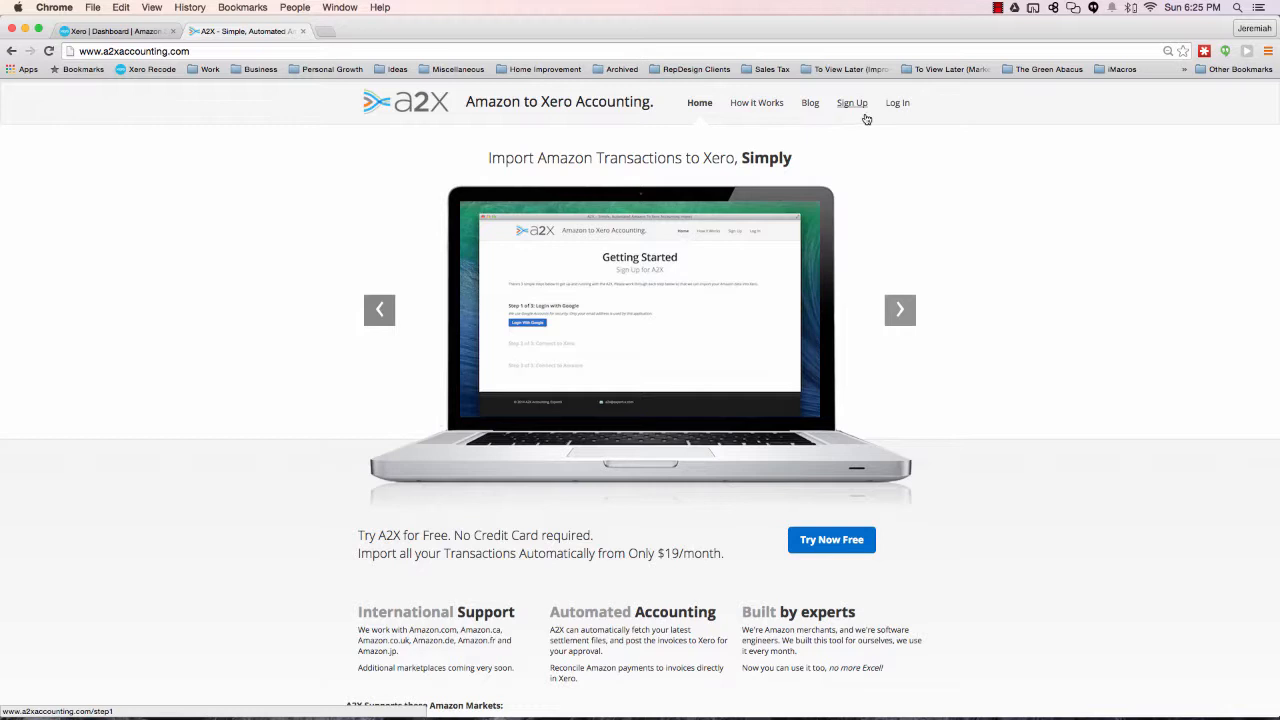
mouse_move(548, 320)
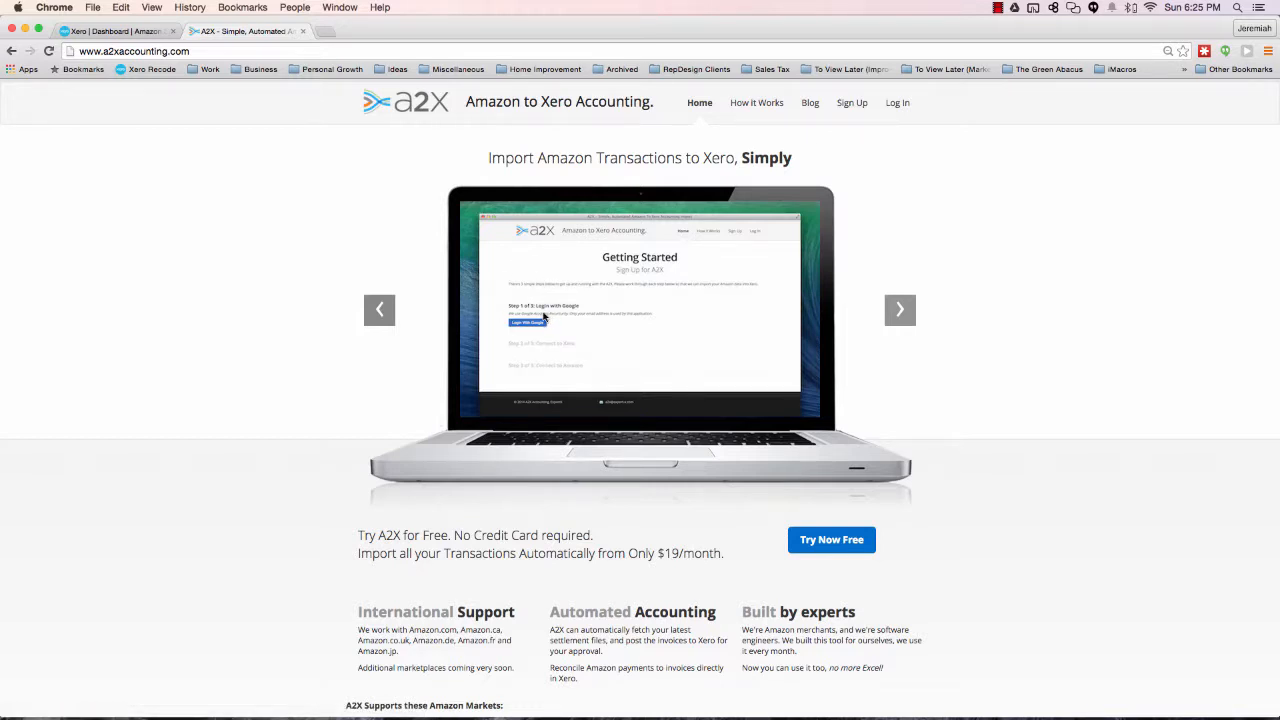
mouse_move(852, 104)
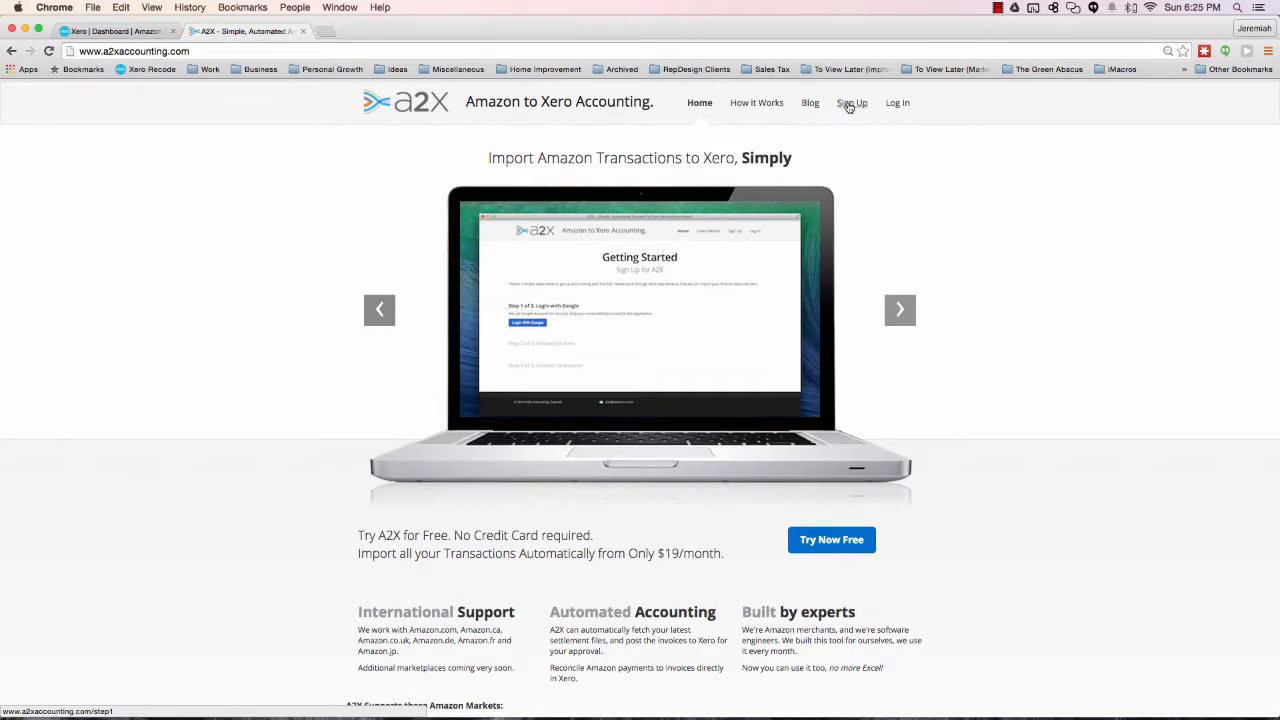
- Start the A2X sign-up and begin Step 1 of 3, logging in with Google
left_click(852, 102)
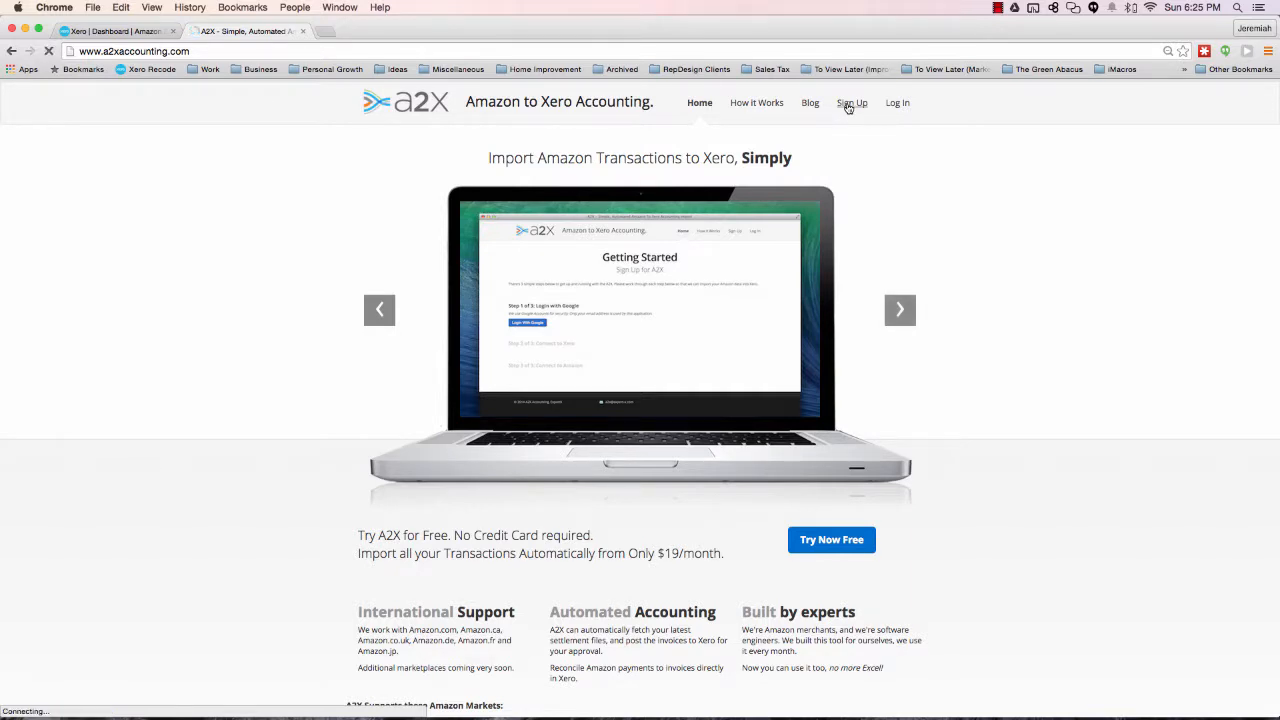
left_click(852, 102)
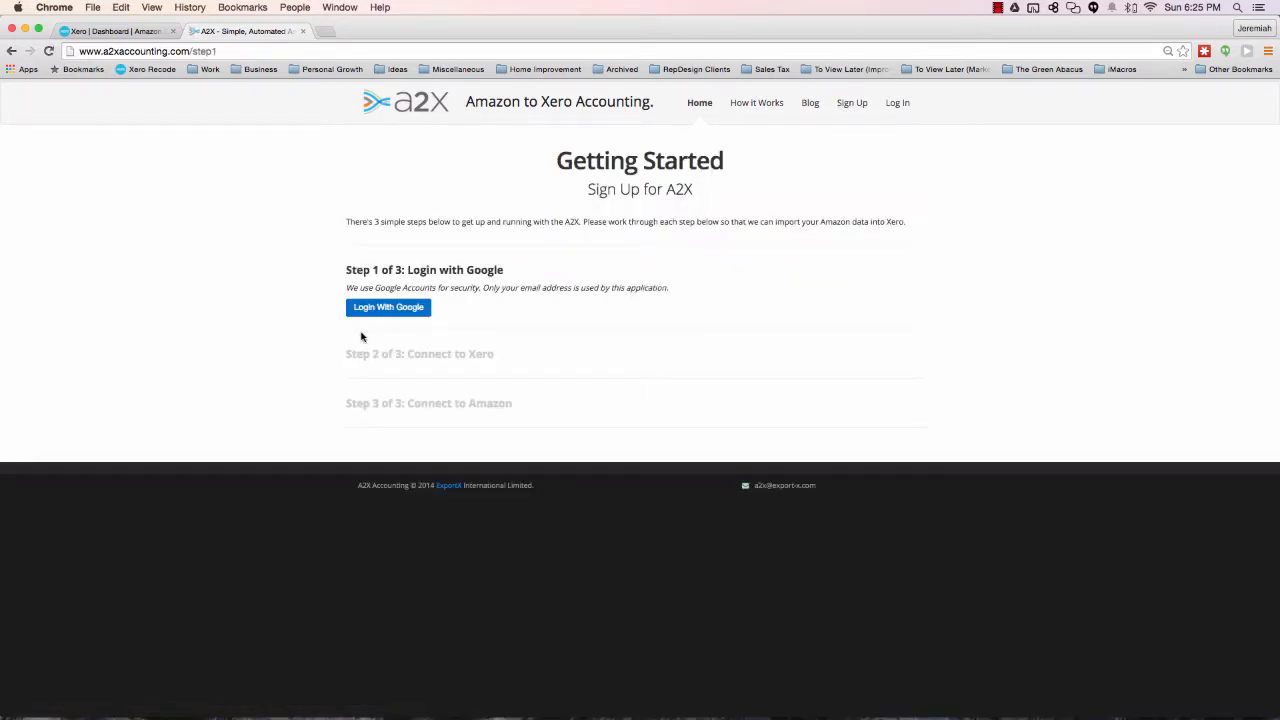
mouse_move(604, 304)
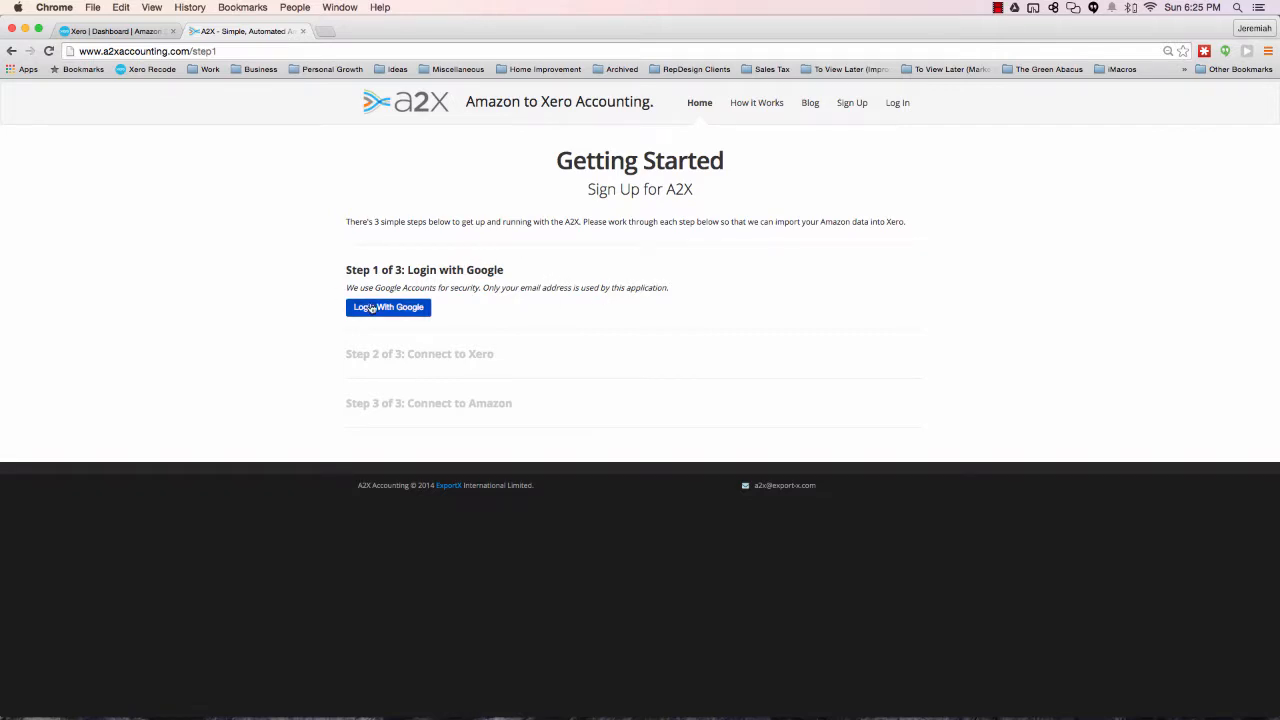
mouse_move(440, 312)
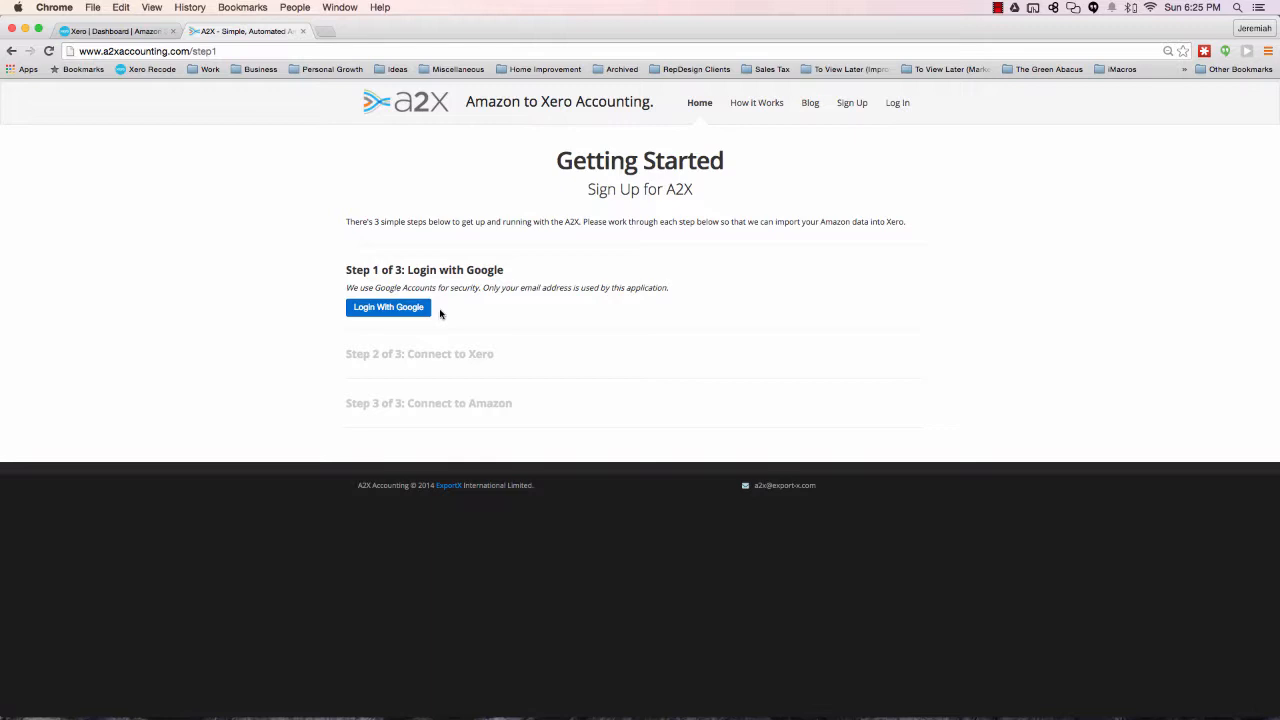
mouse_move(408, 310)
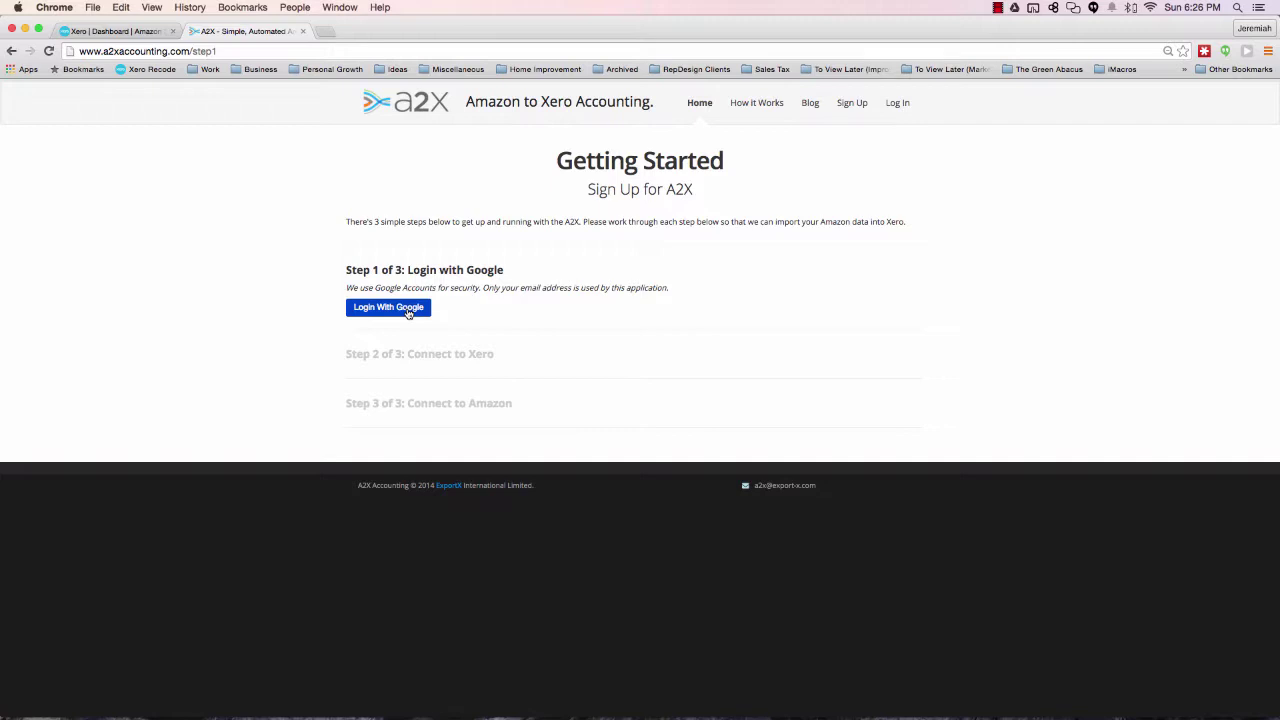
left_click(388, 308)
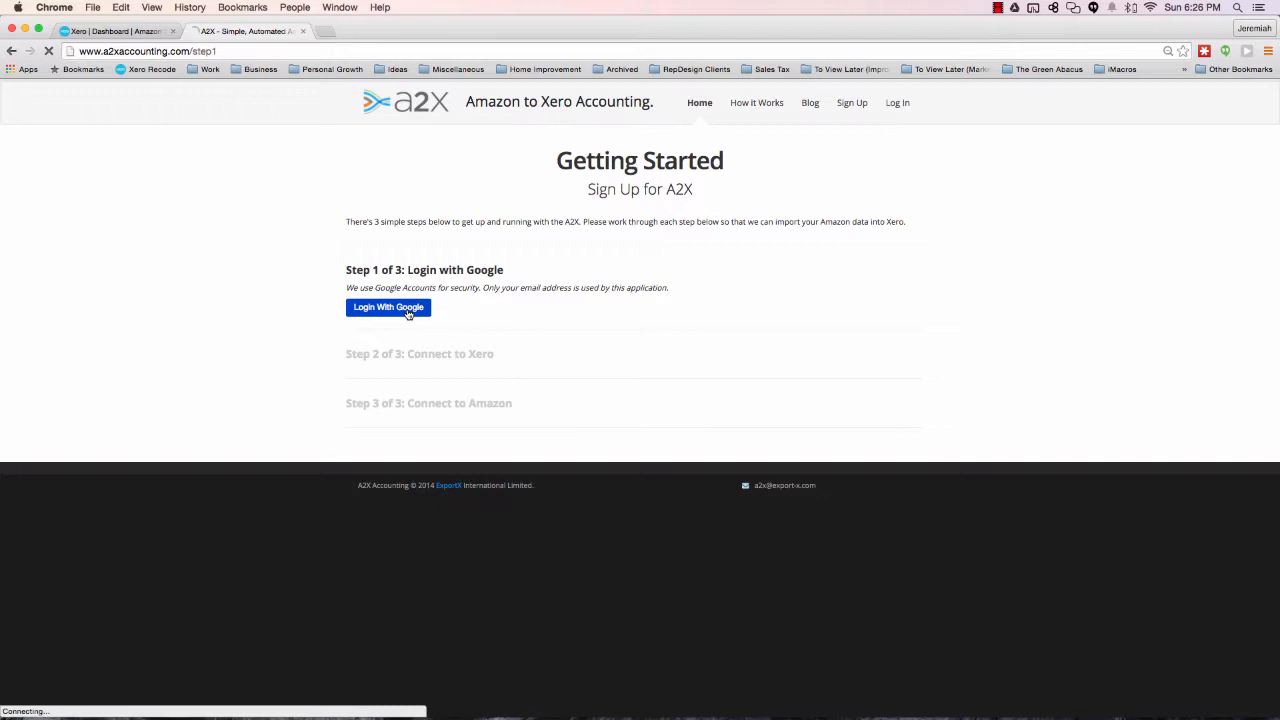
left_click(388, 308)
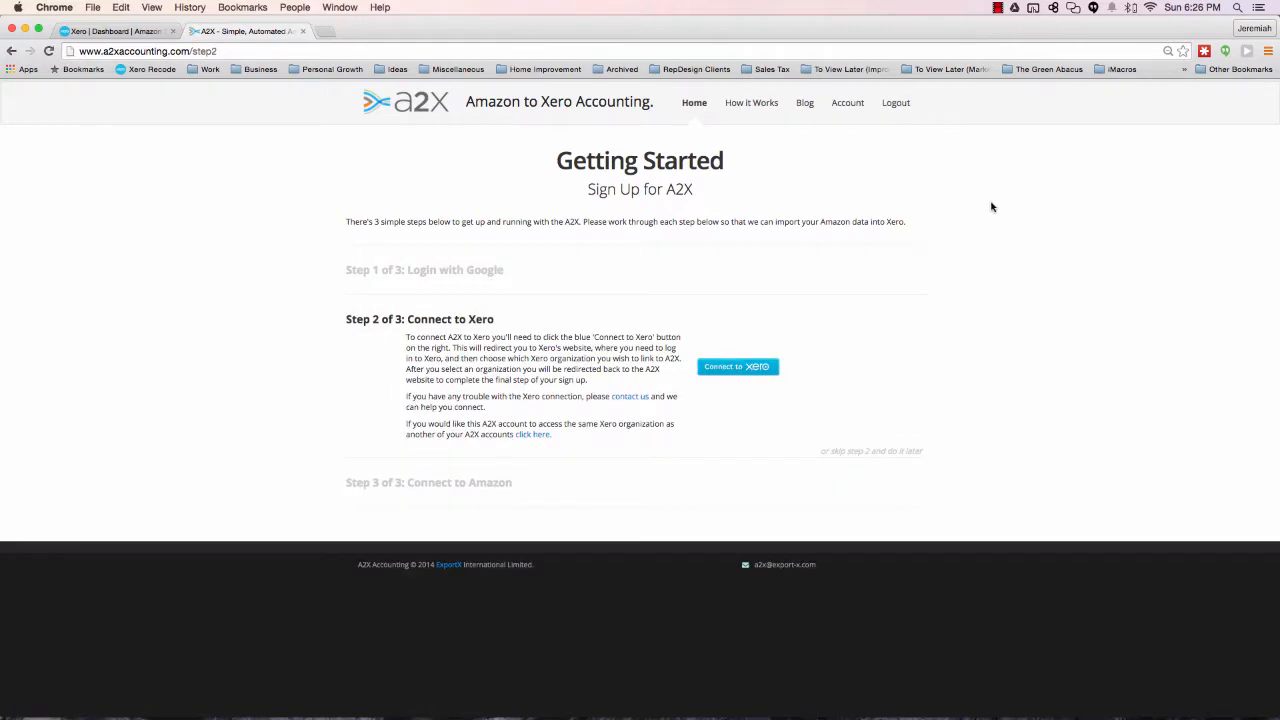
mouse_move(324, 318)
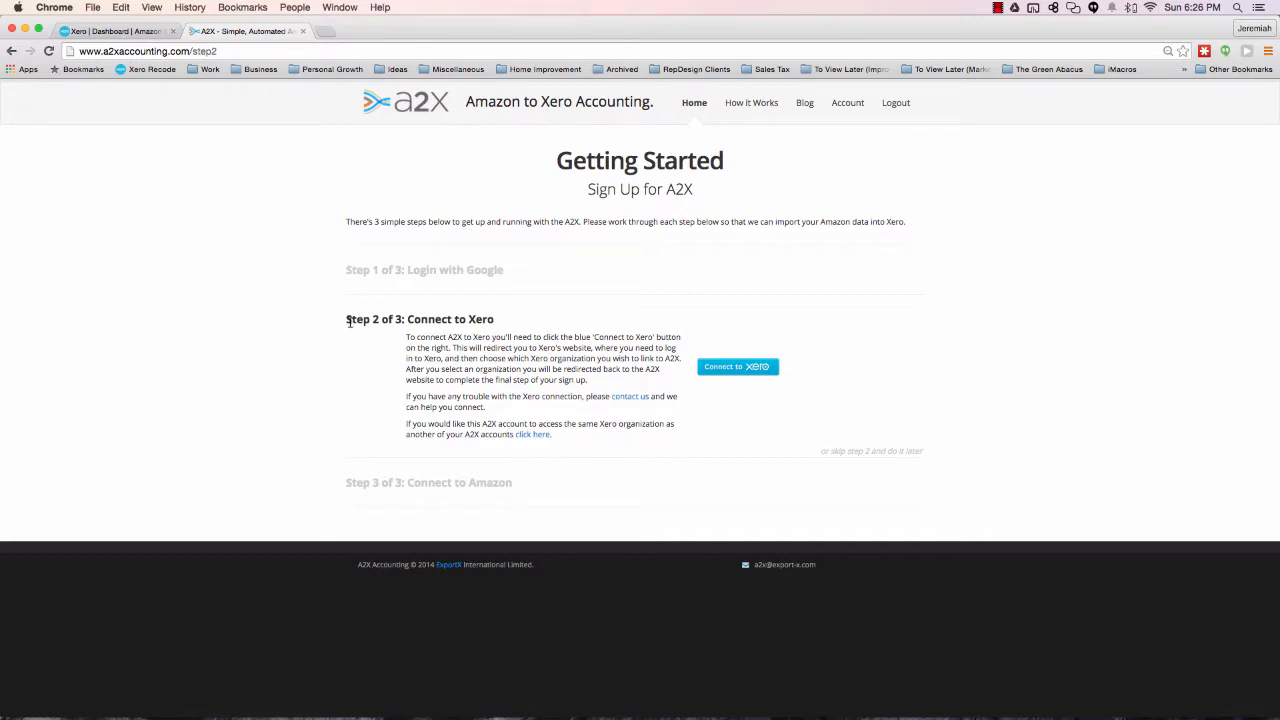
mouse_move(608, 332)
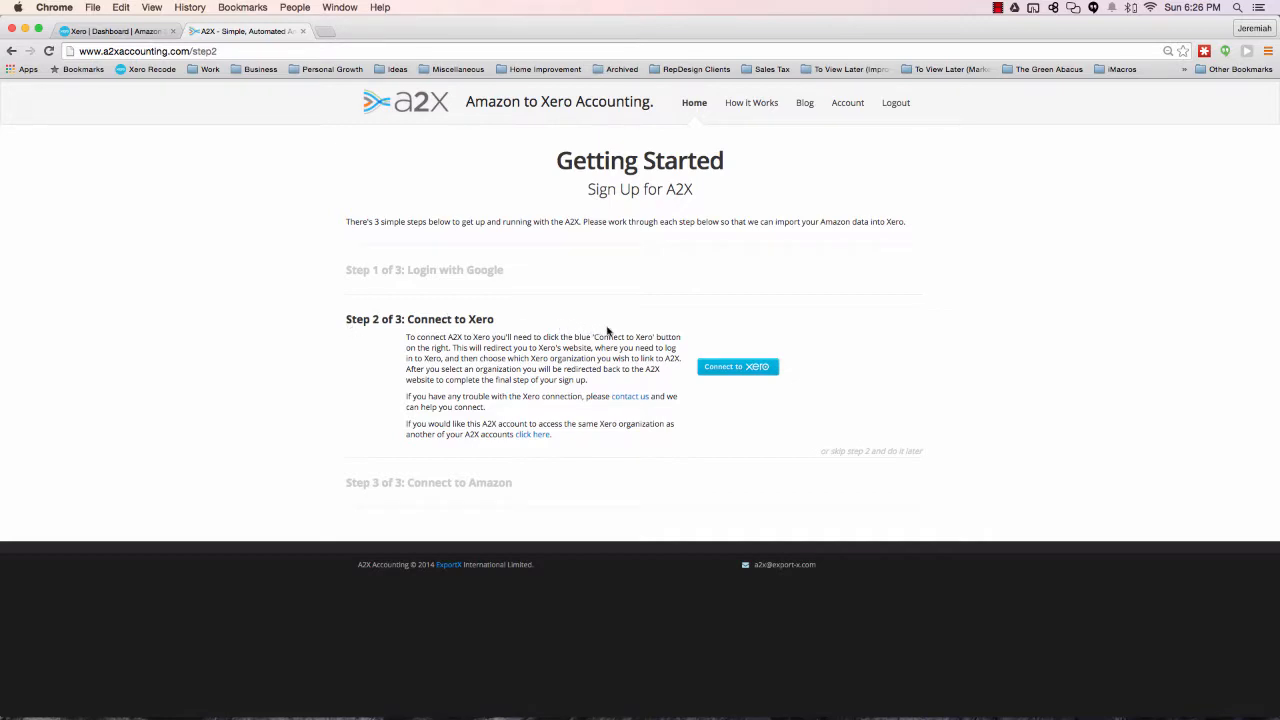
mouse_move(728, 378)
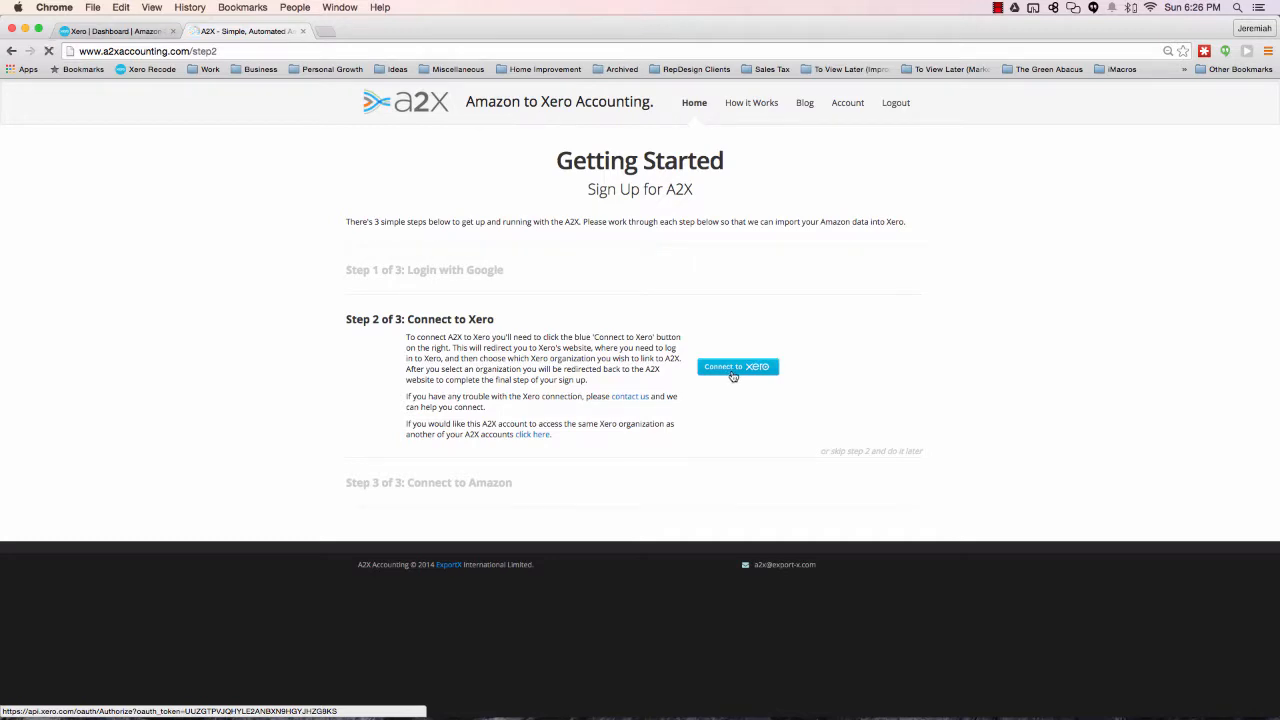
- Connect A2X to Xero and authorize access to the chosen Xero organisation
left_click(736, 366)
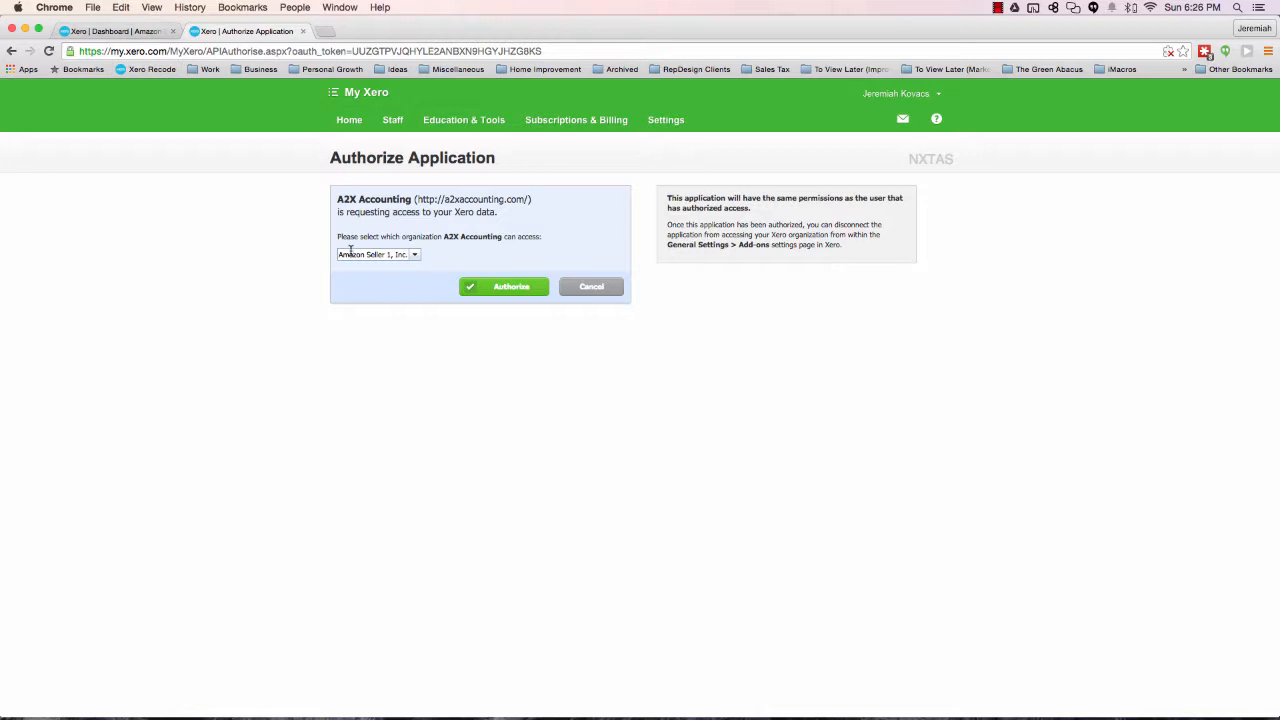
mouse_move(404, 266)
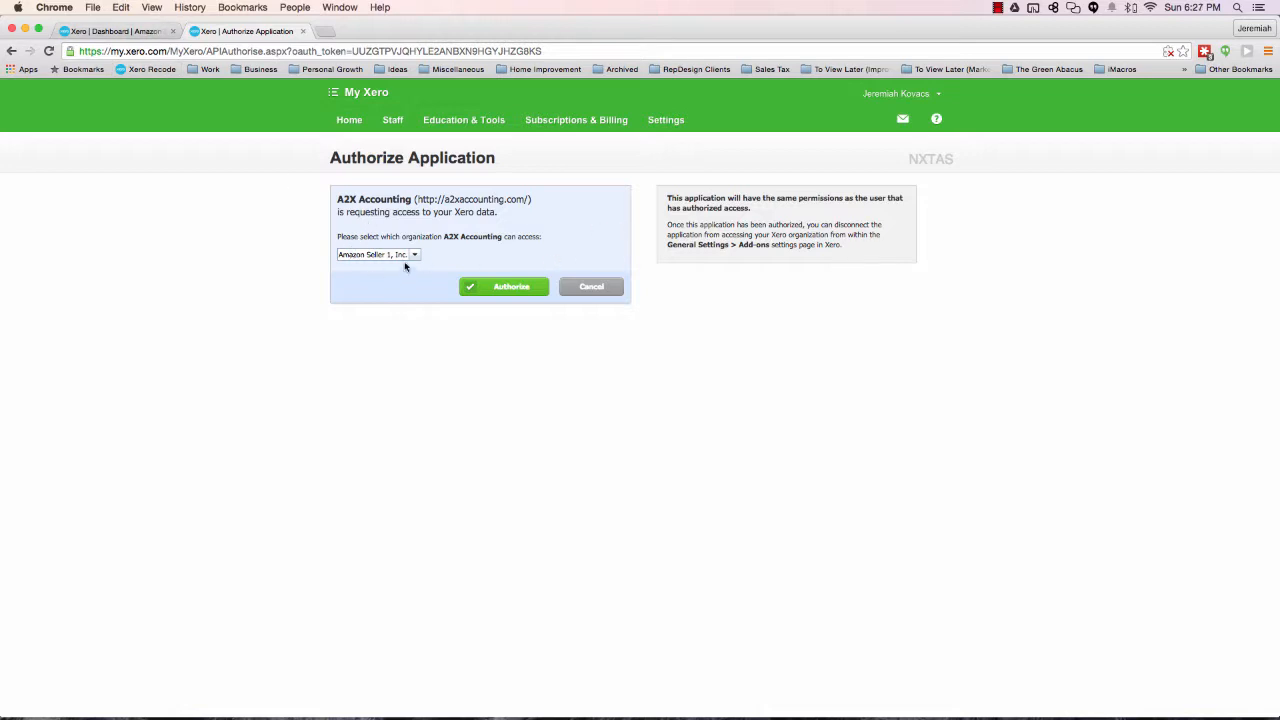
mouse_move(766, 332)
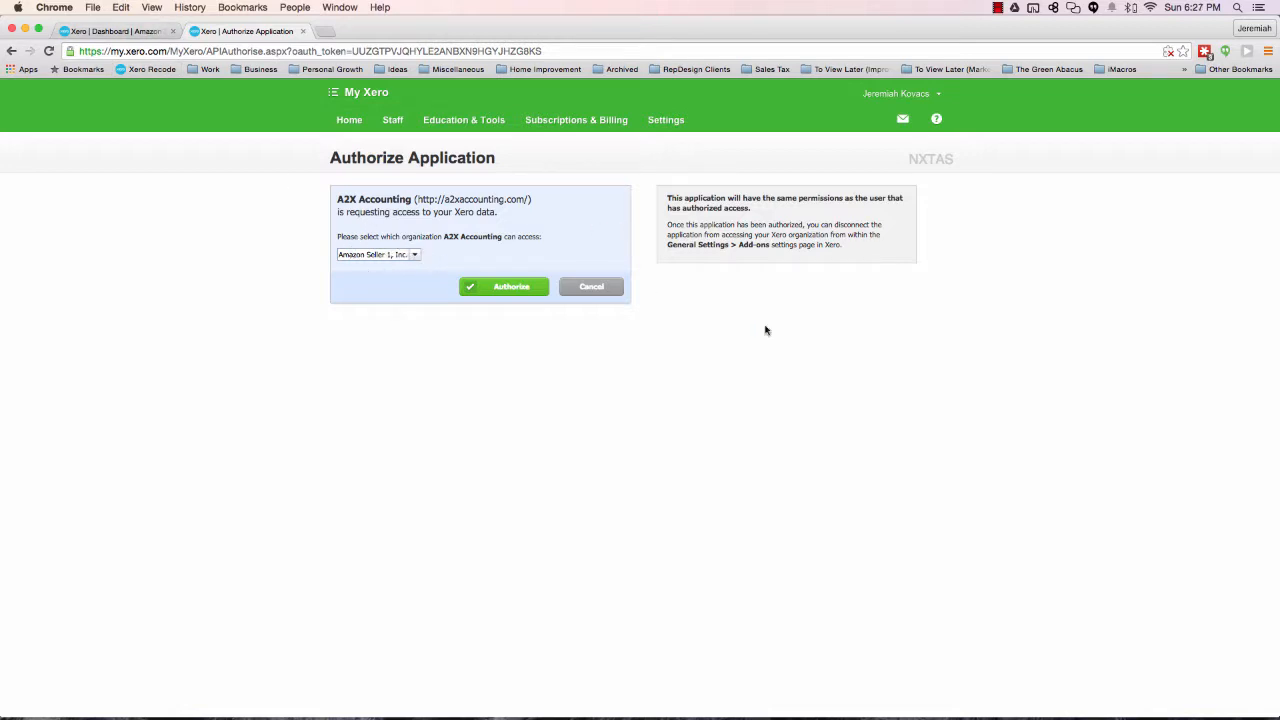
mouse_move(620, 360)
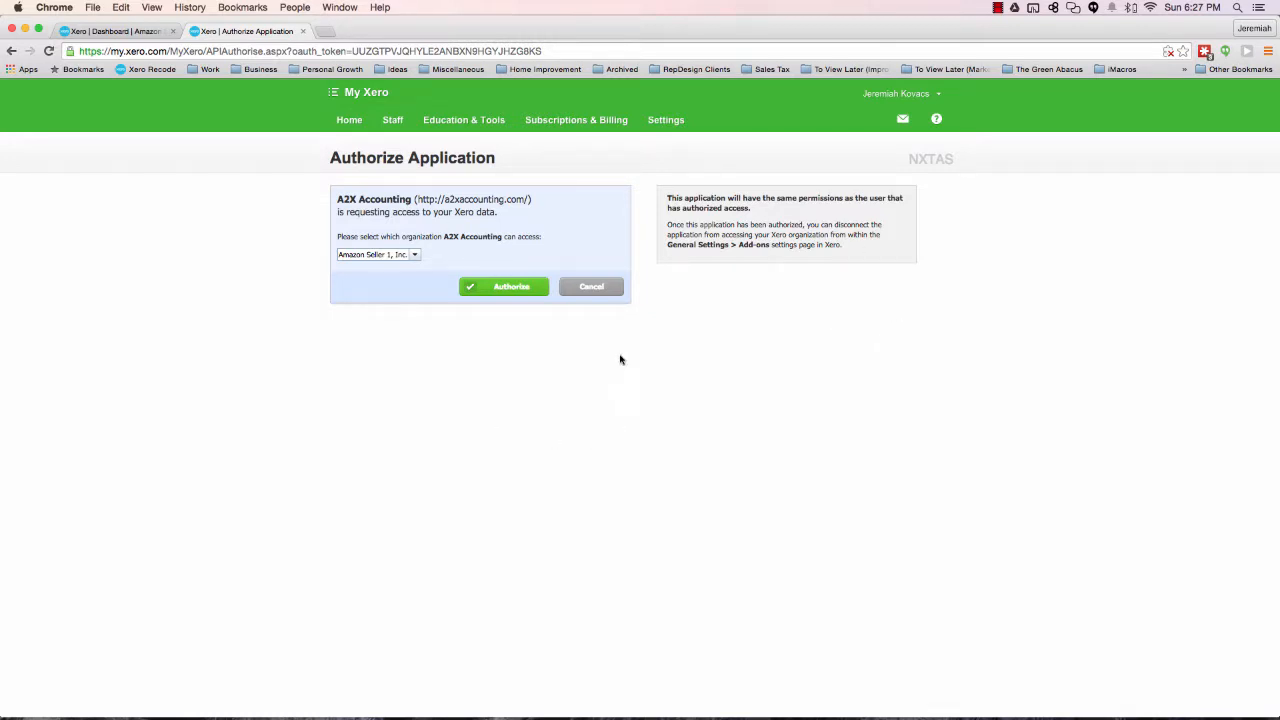
mouse_move(378, 254)
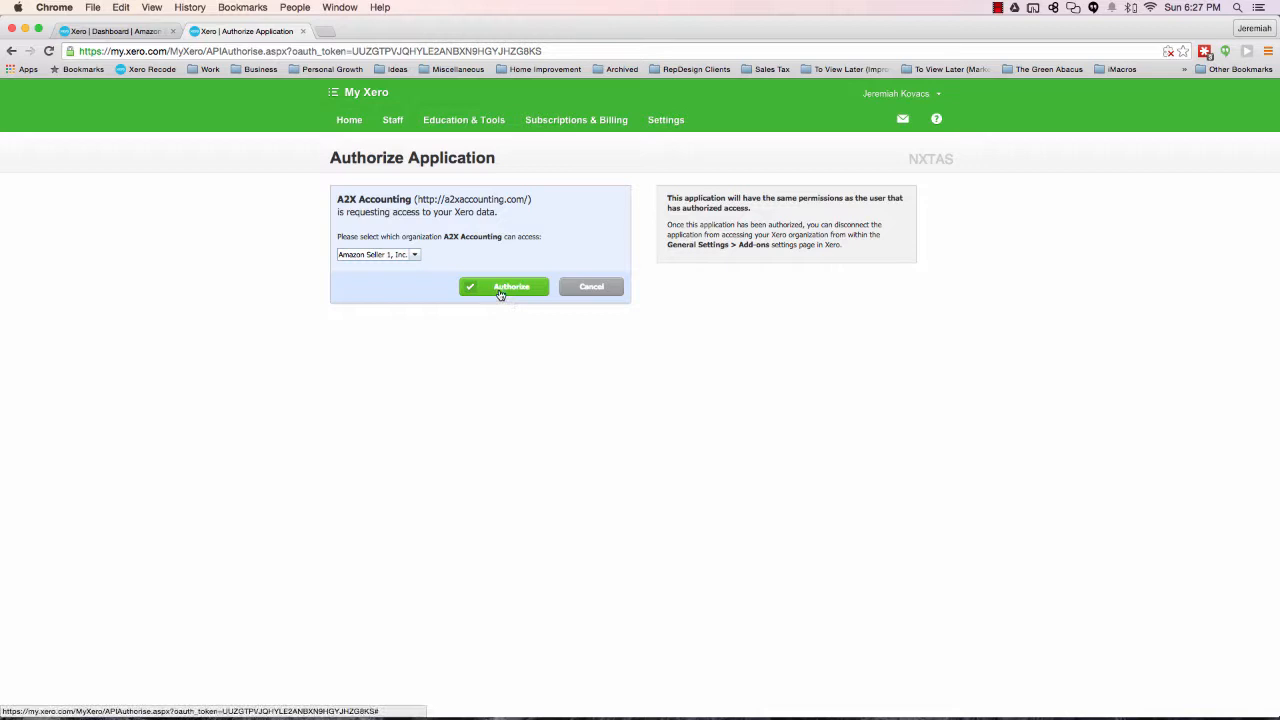
left_click(504, 288)
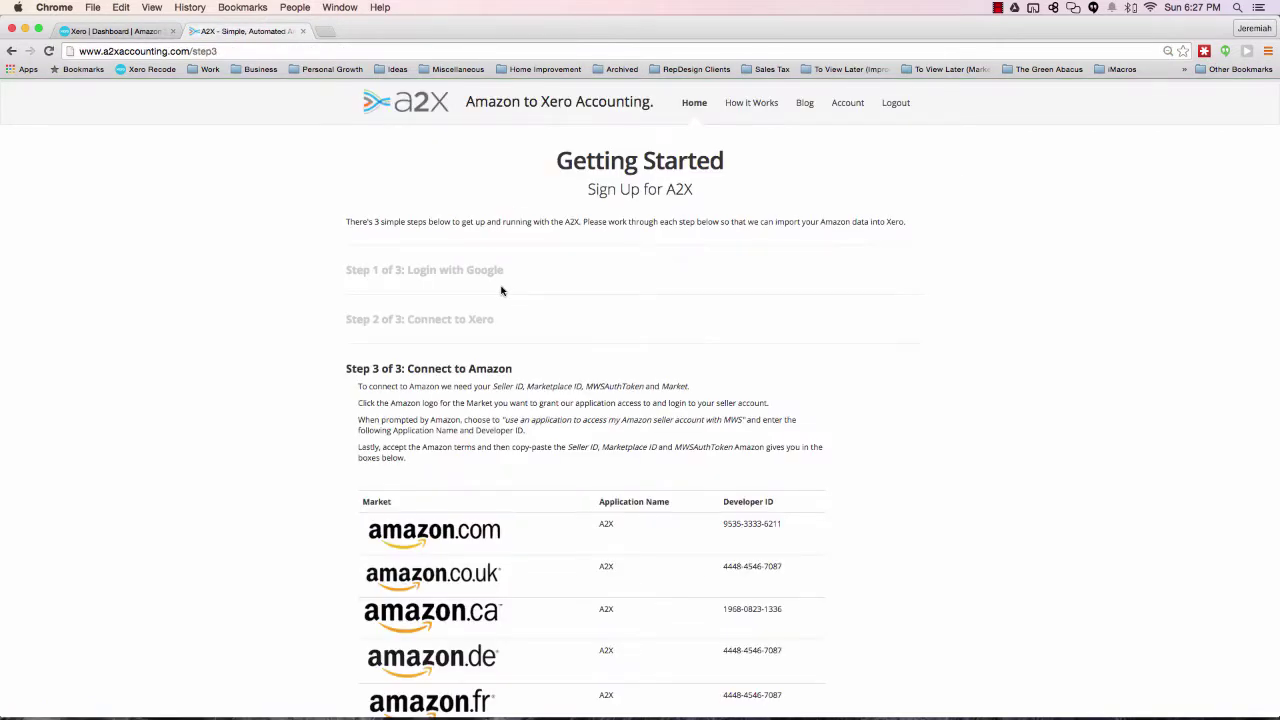
mouse_move(724, 296)
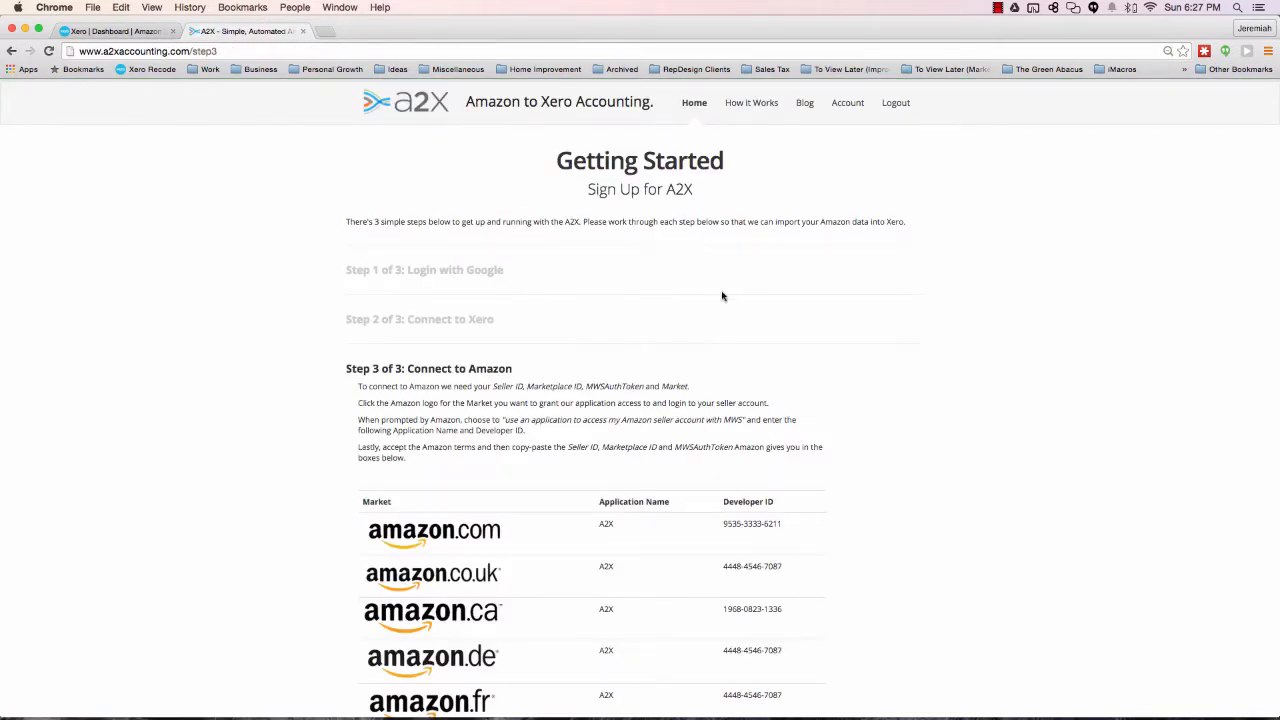
mouse_move(868, 298)
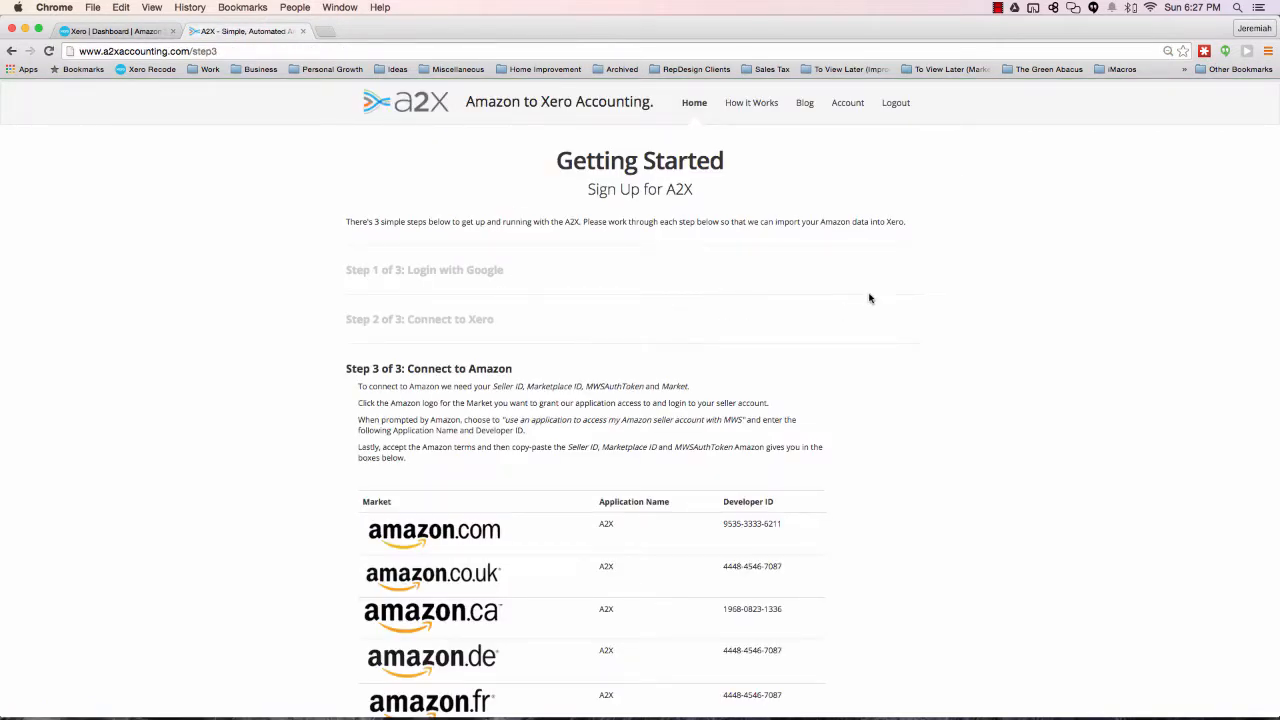
scroll("down", 3)
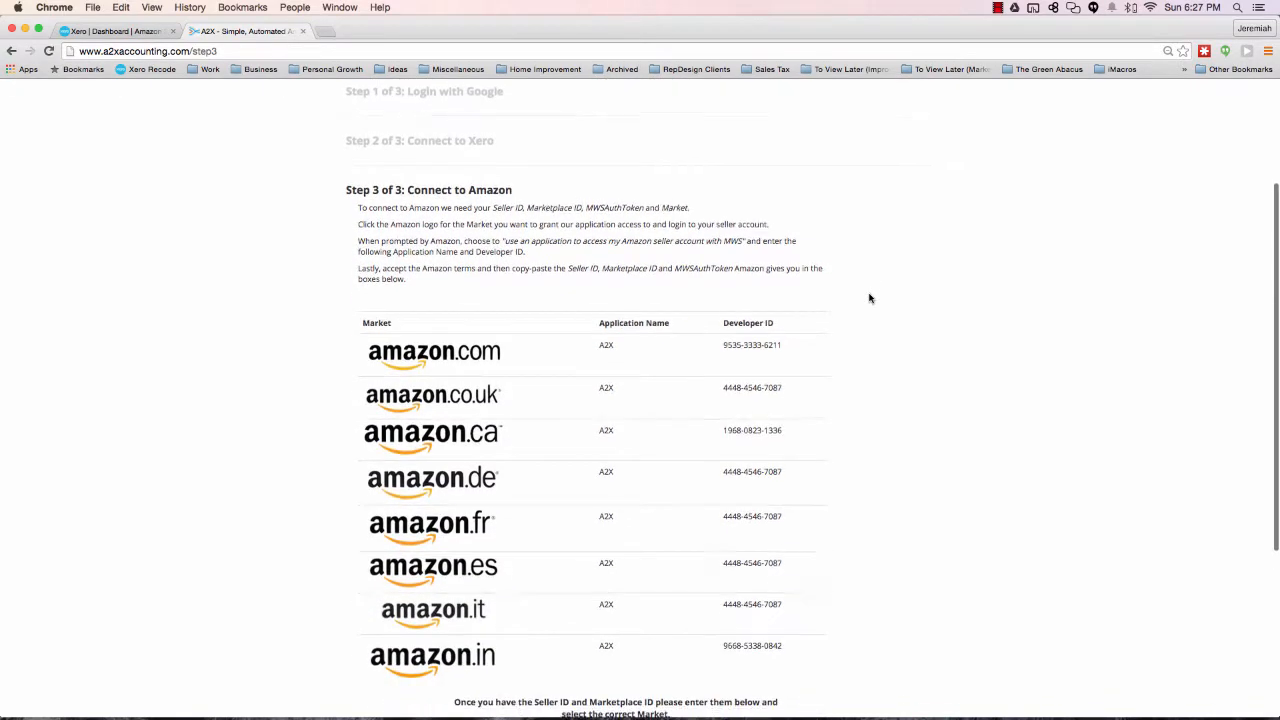
scroll("down", 3)
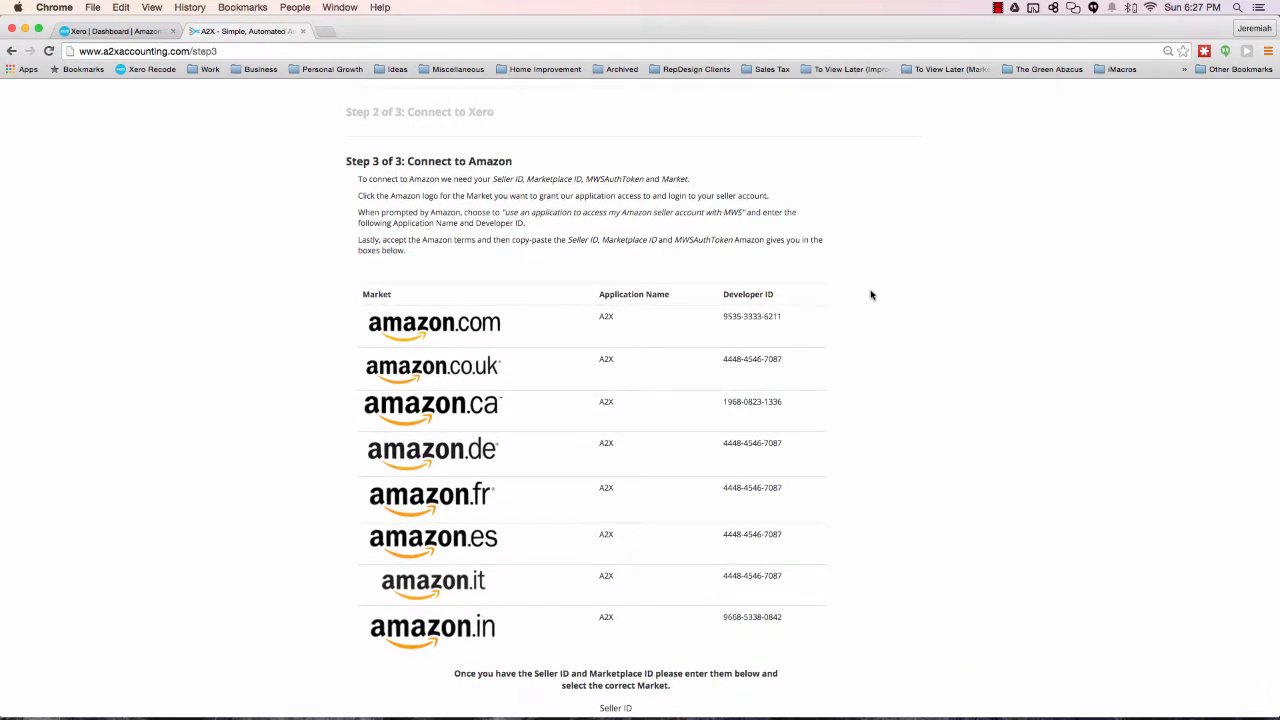
mouse_move(432, 324)
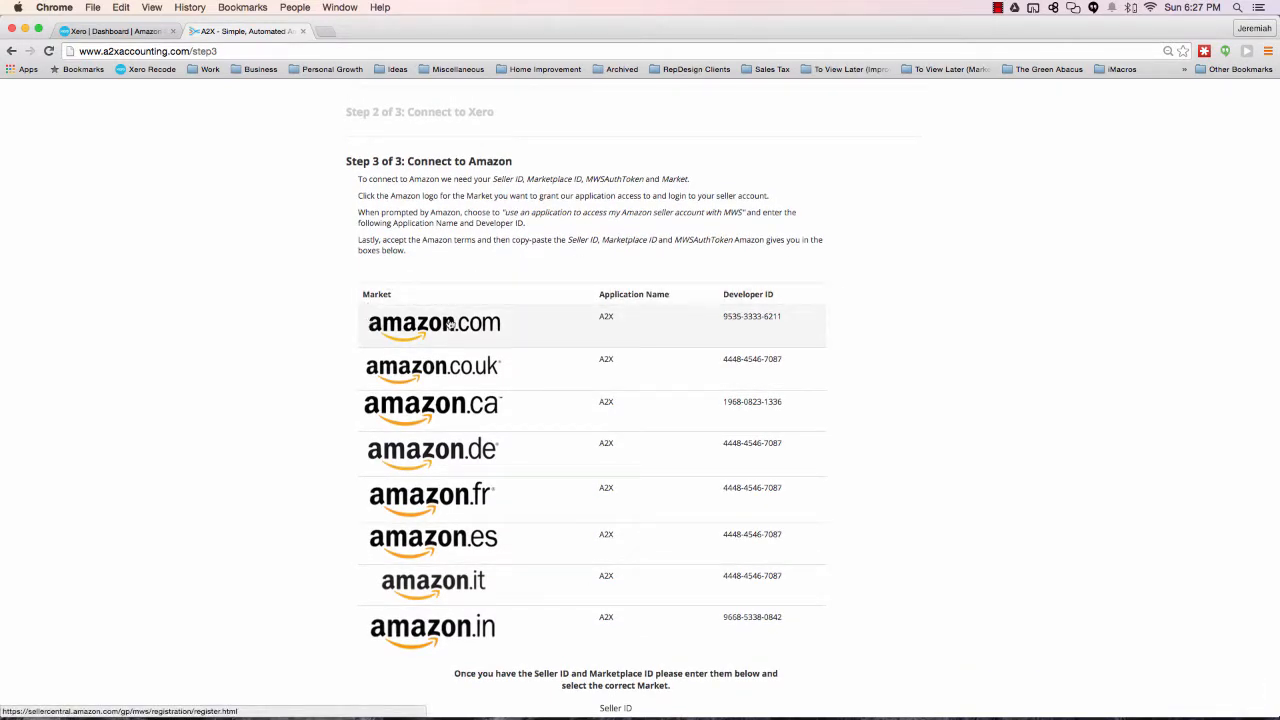
mouse_move(152, 318)
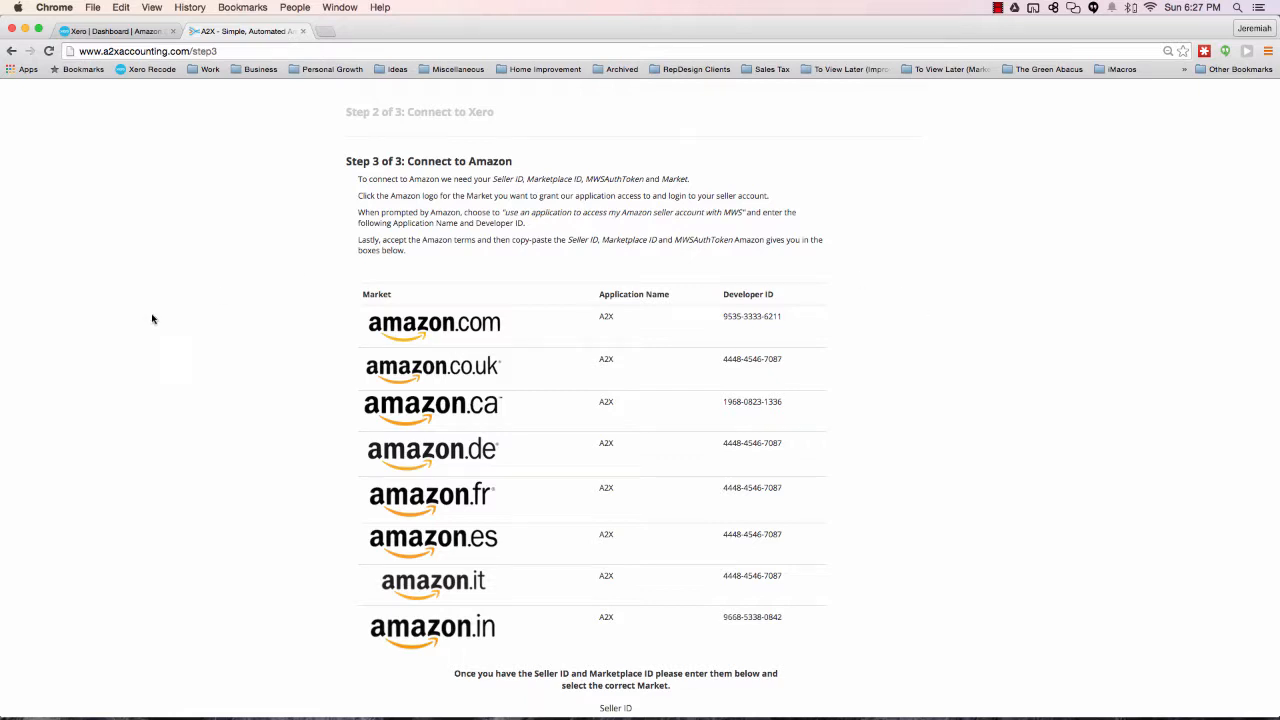
mouse_move(178, 316)
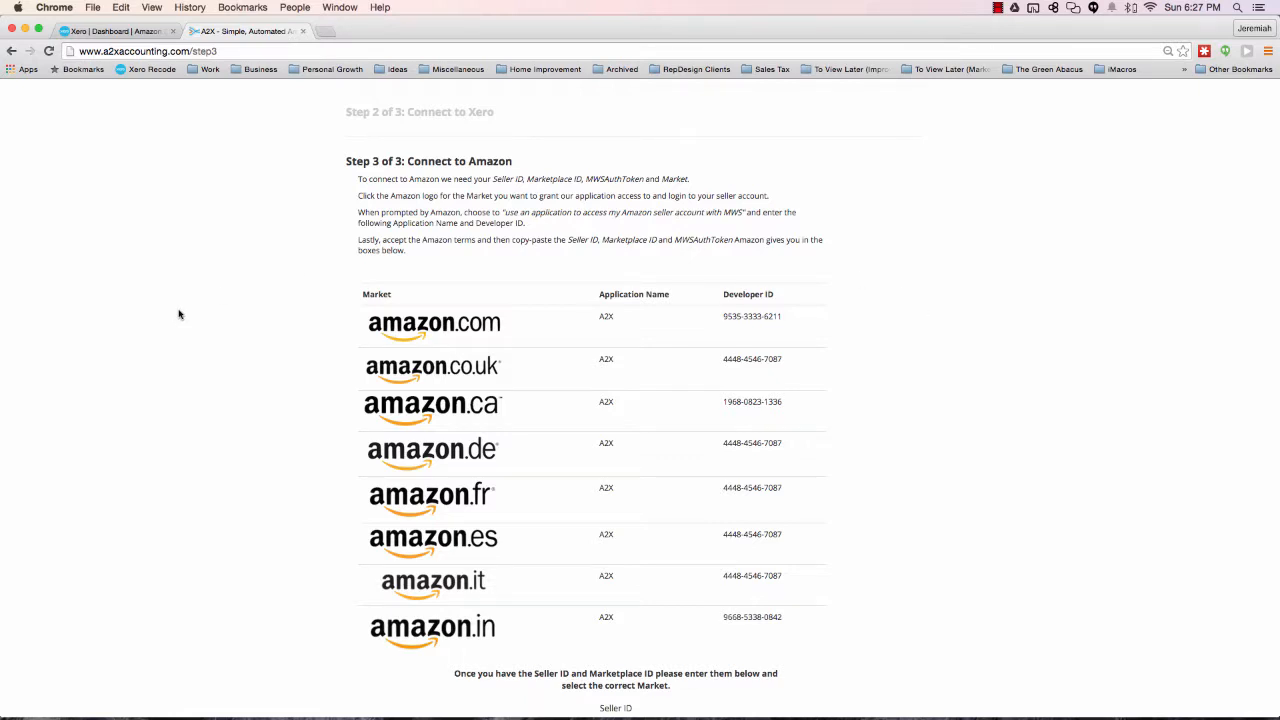
mouse_move(420, 328)
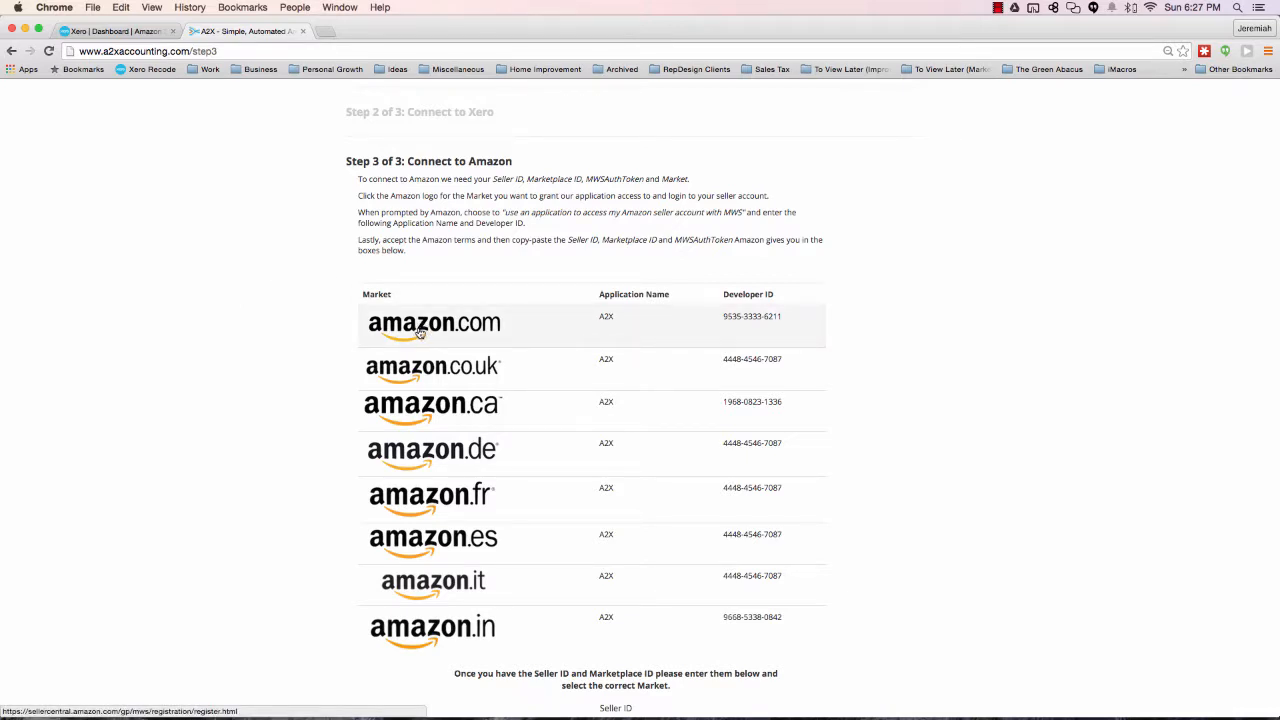
mouse_move(600, 324)
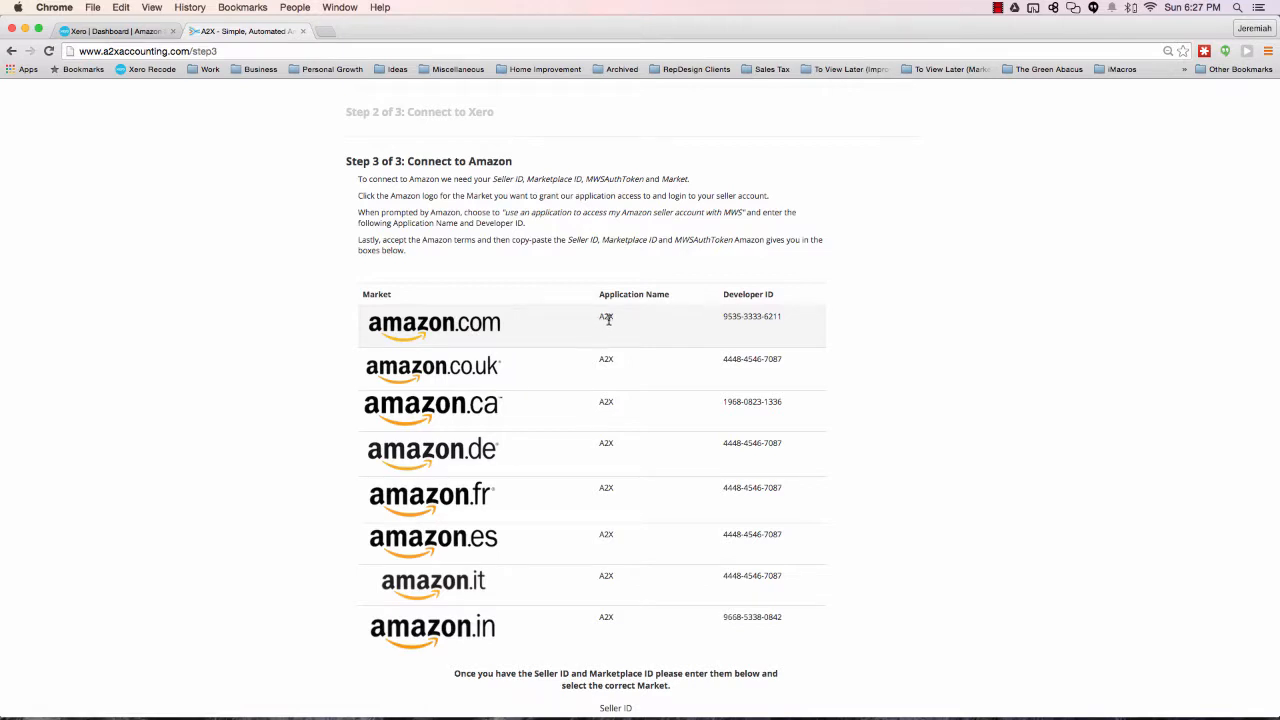
mouse_move(604, 318)
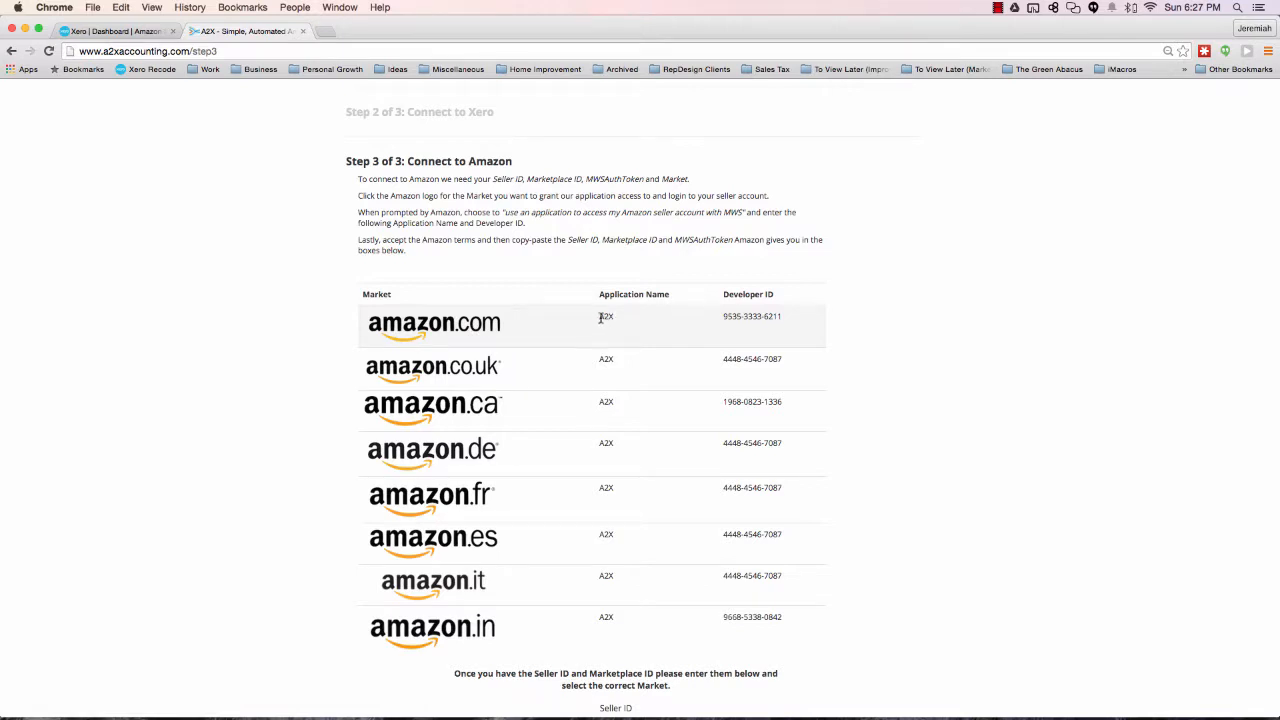
mouse_move(670, 324)
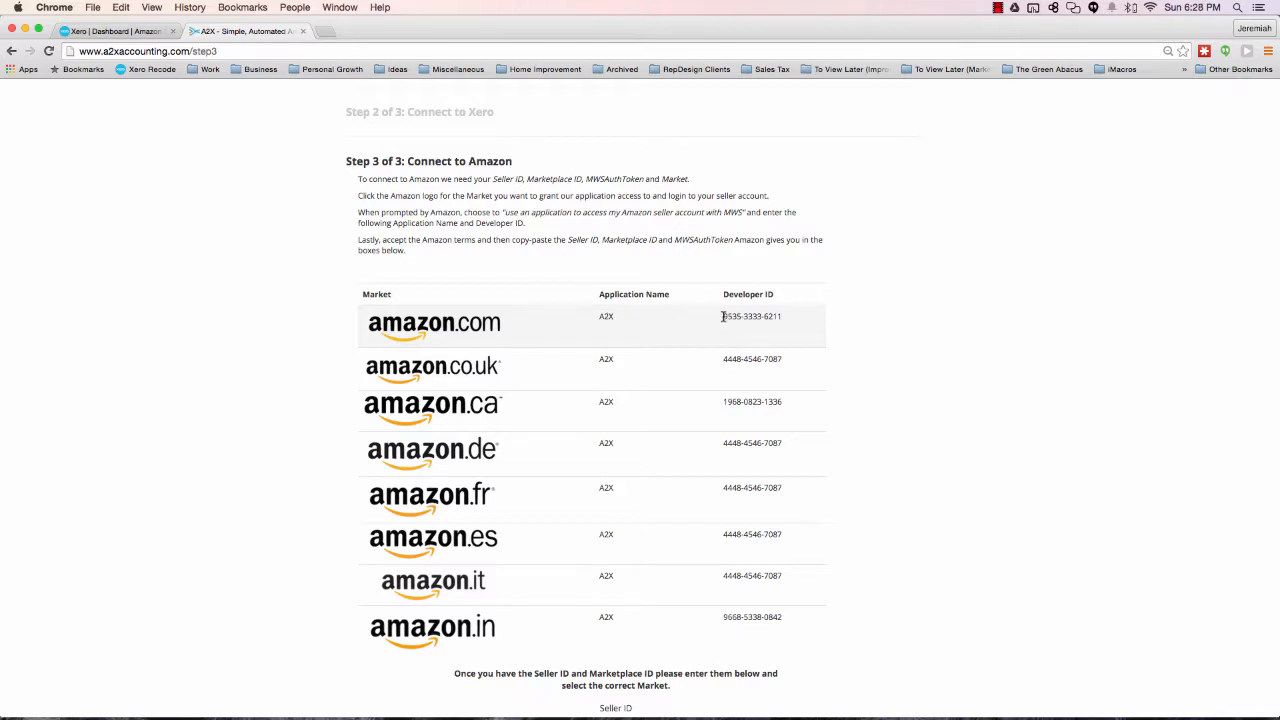
double_click(752, 316)
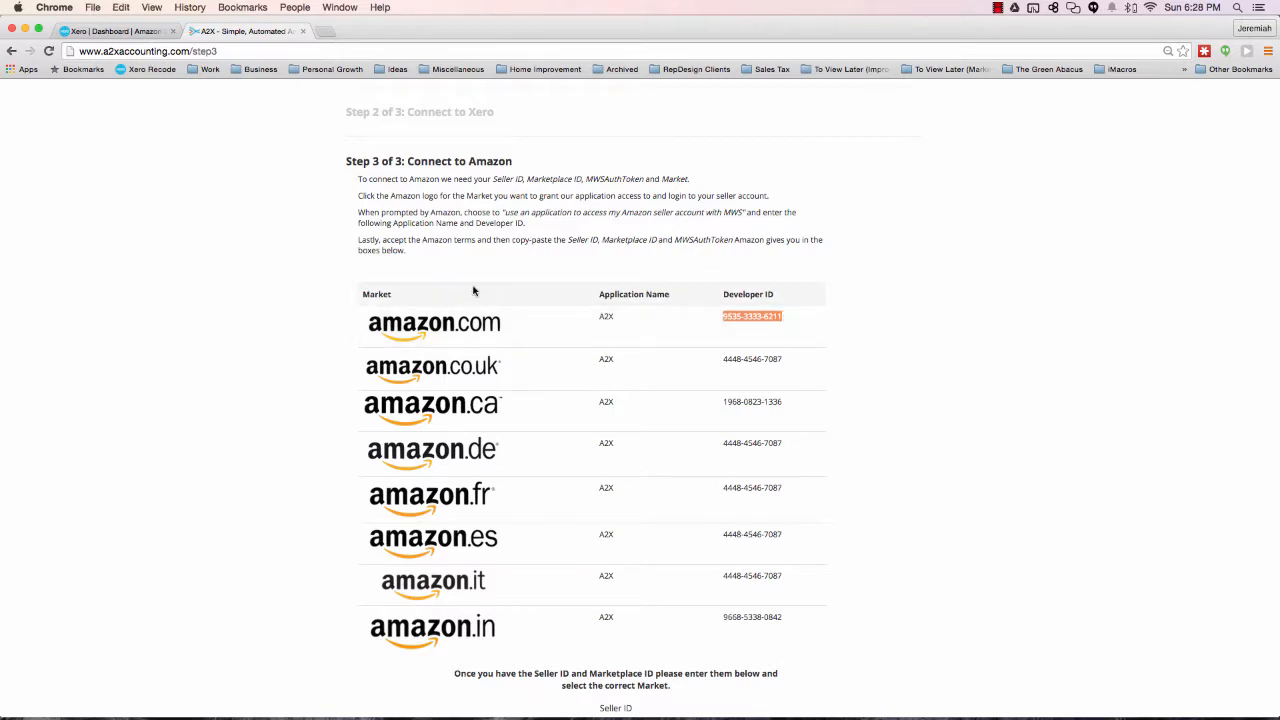
mouse_move(416, 332)
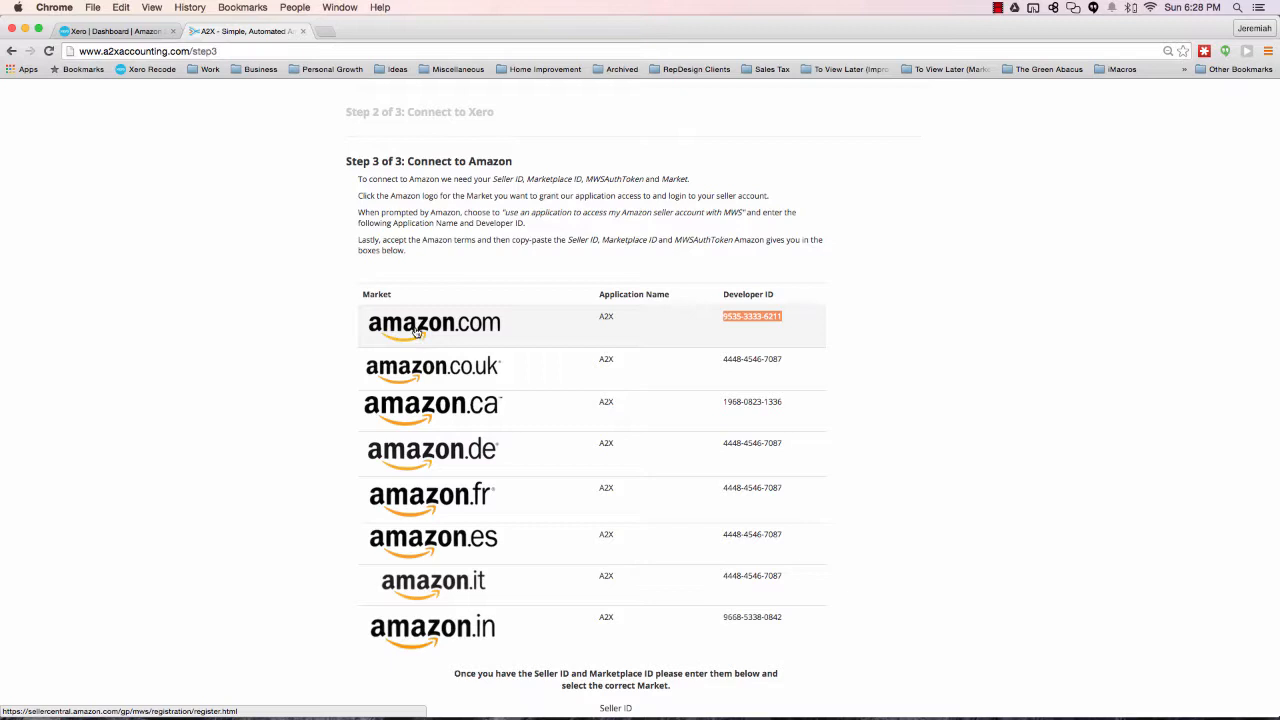
left_click(432, 322)
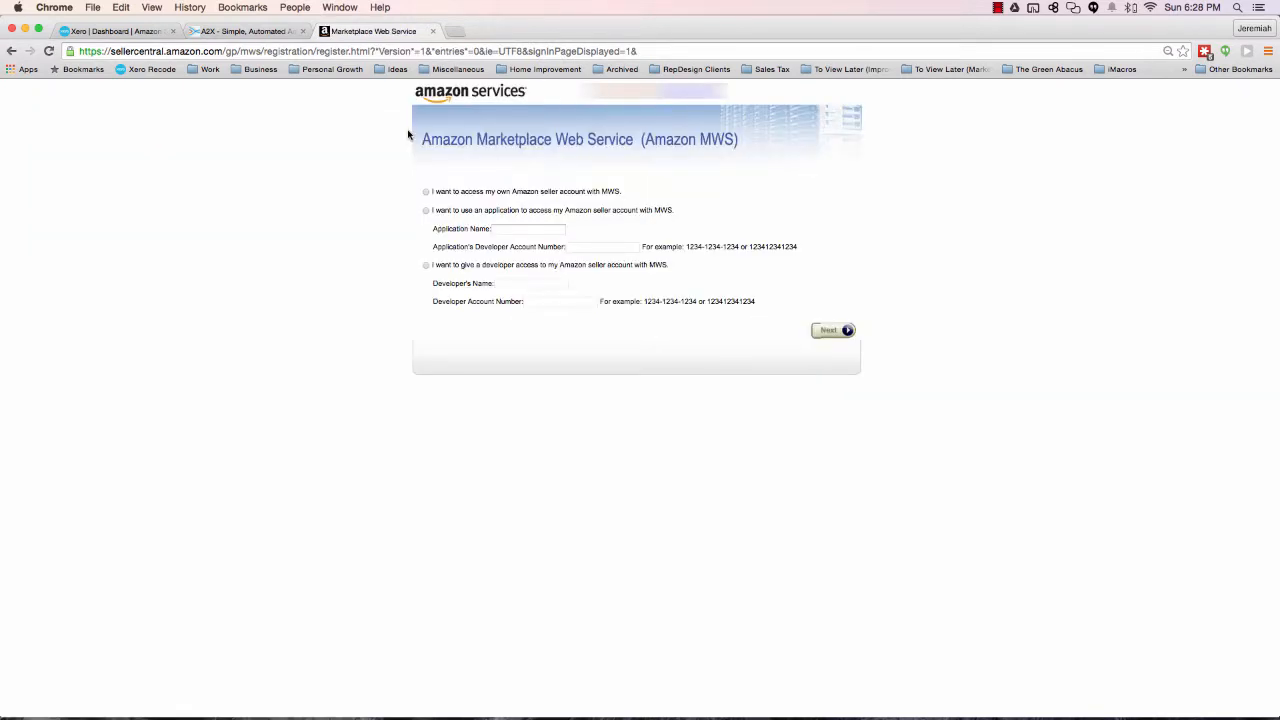
mouse_move(514, 118)
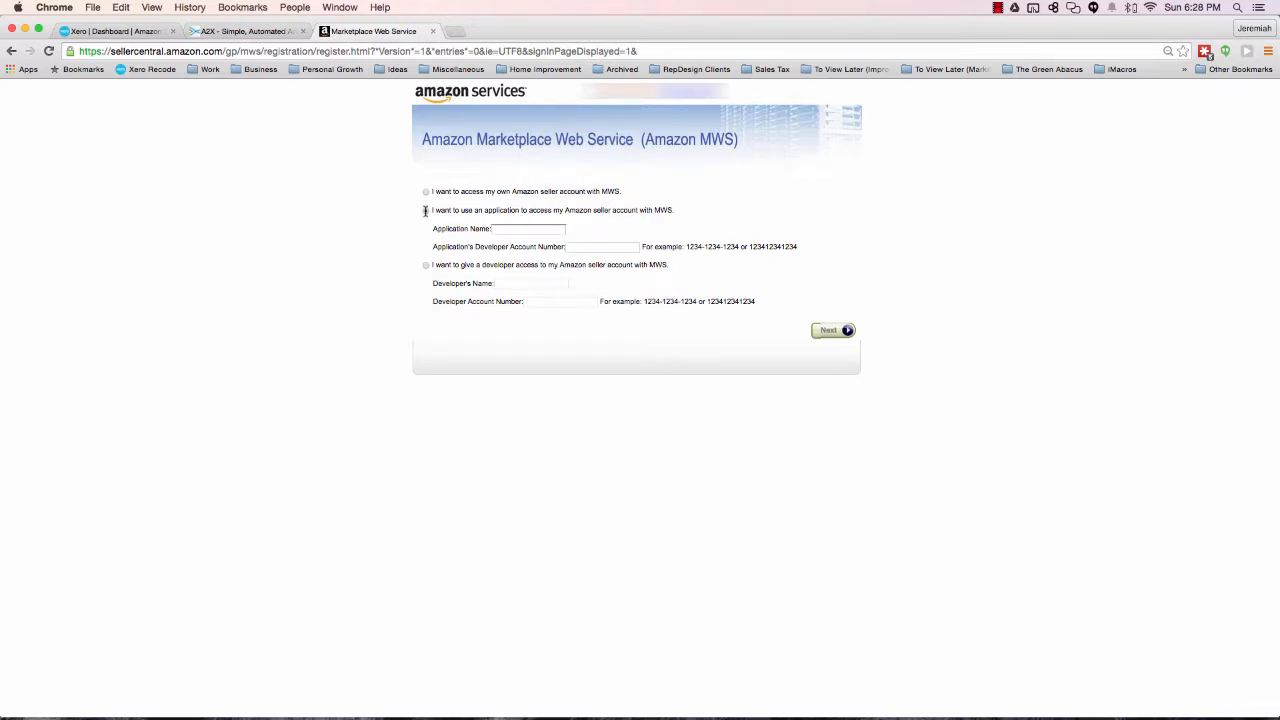
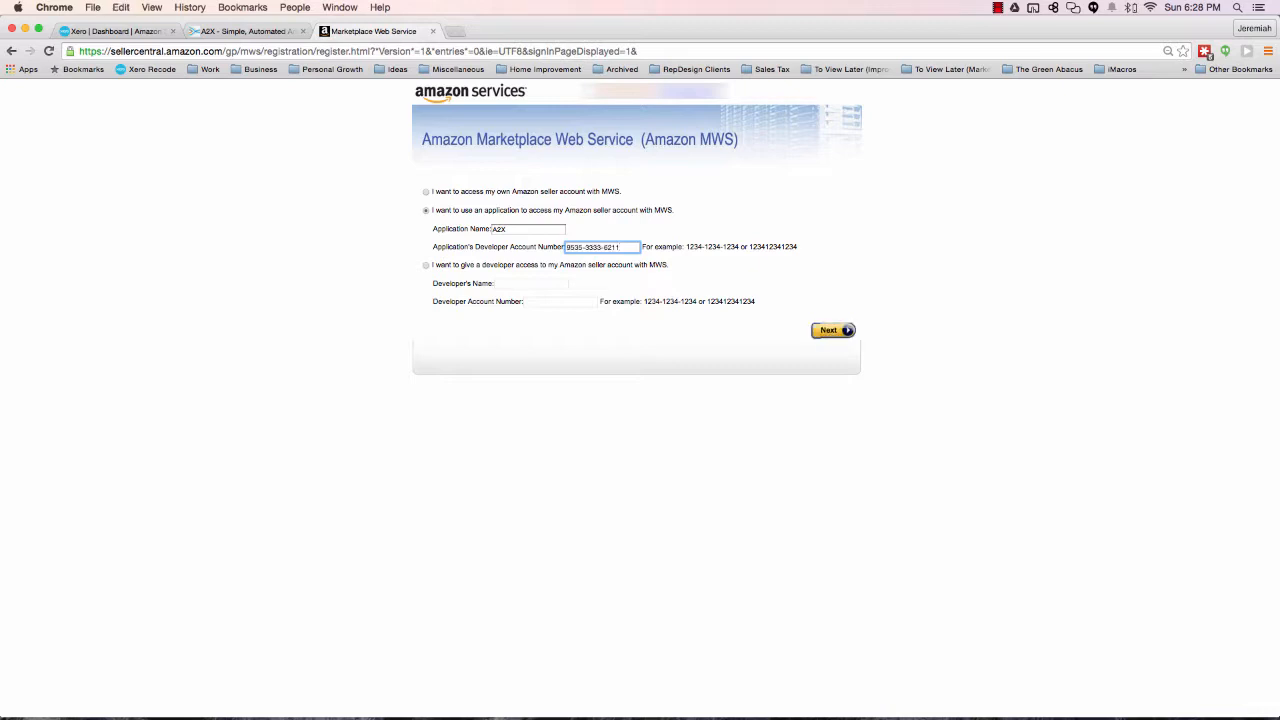
mouse_move(878, 338)
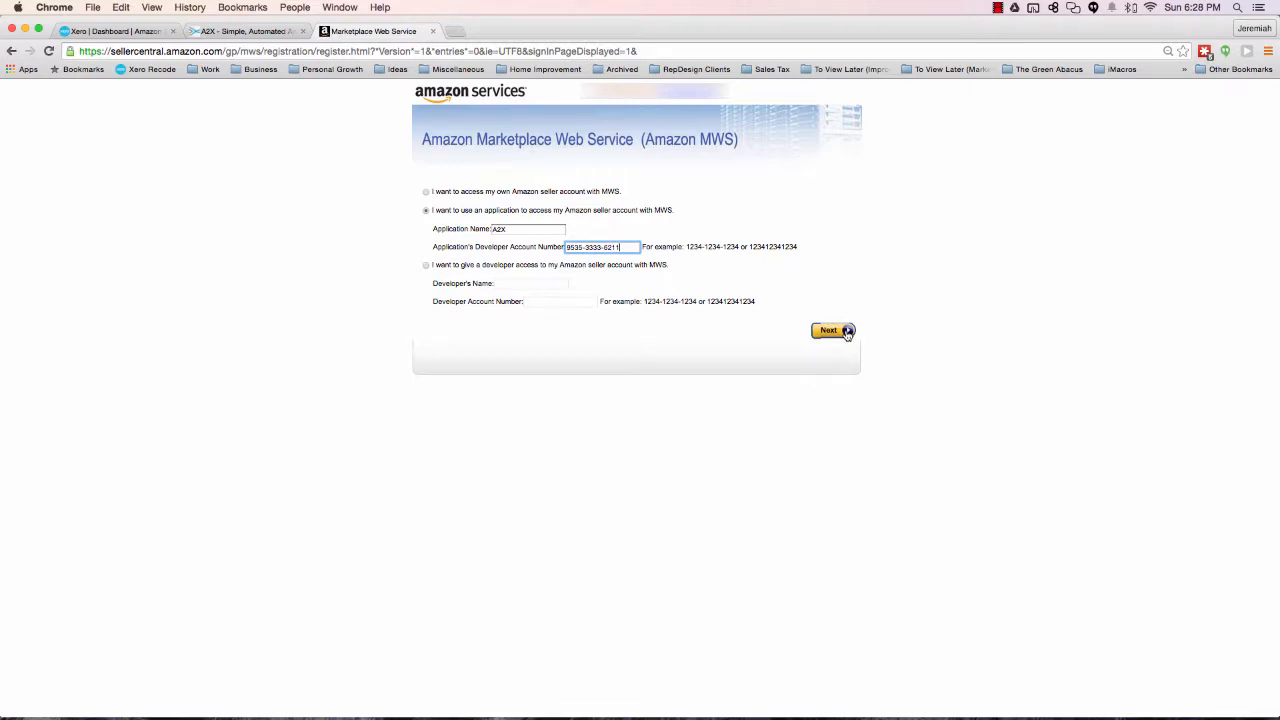
- Accept both MWS license agreement terms for A2X and submit the agreement
left_click(828, 332)
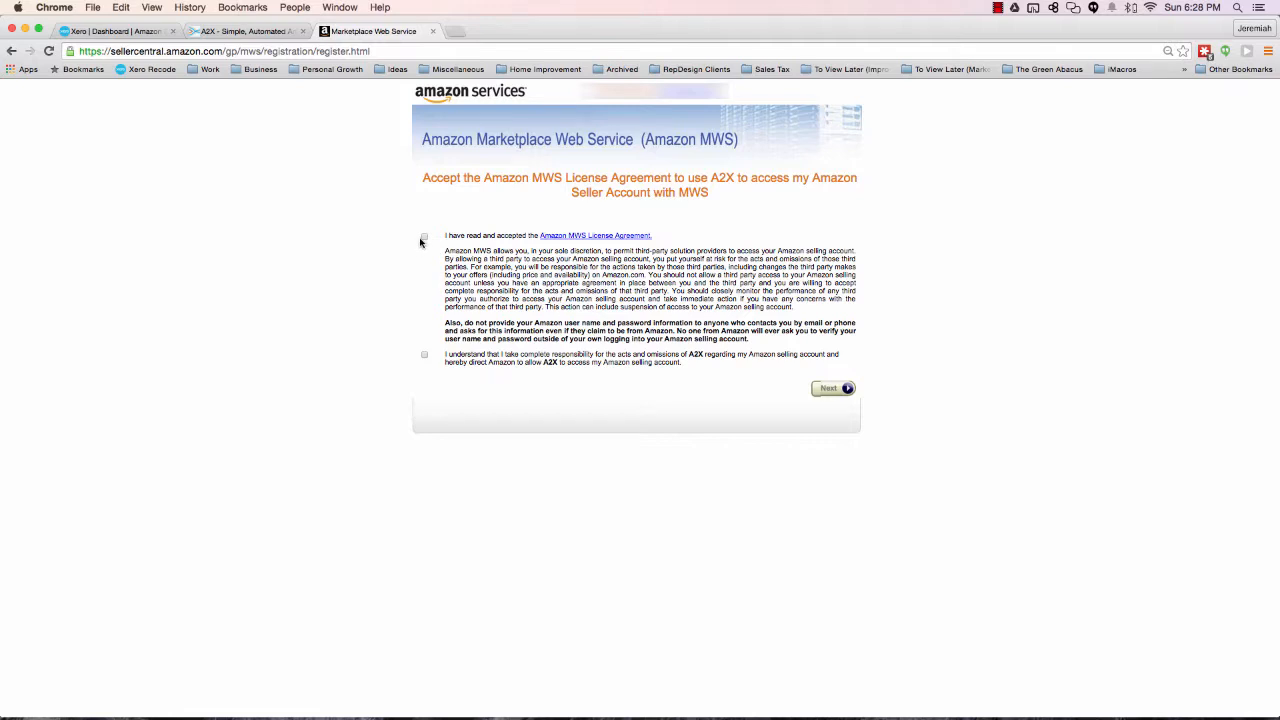
left_click(424, 236)
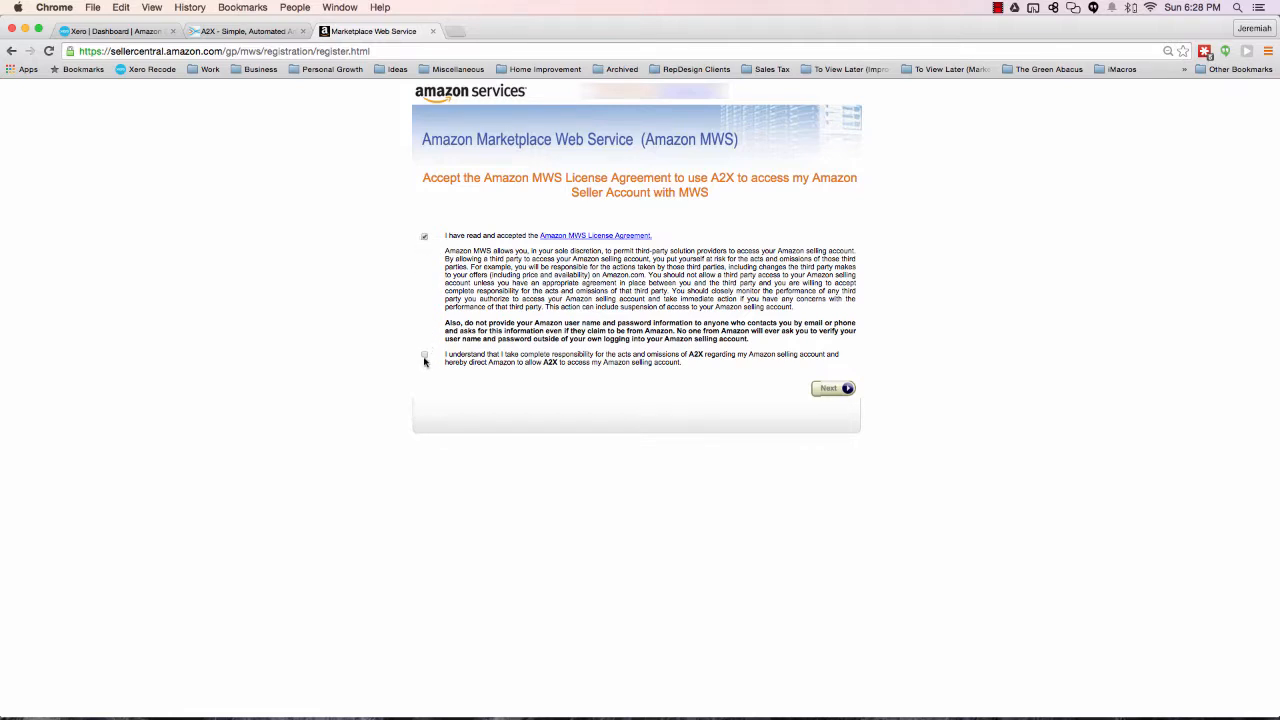
left_click(424, 356)
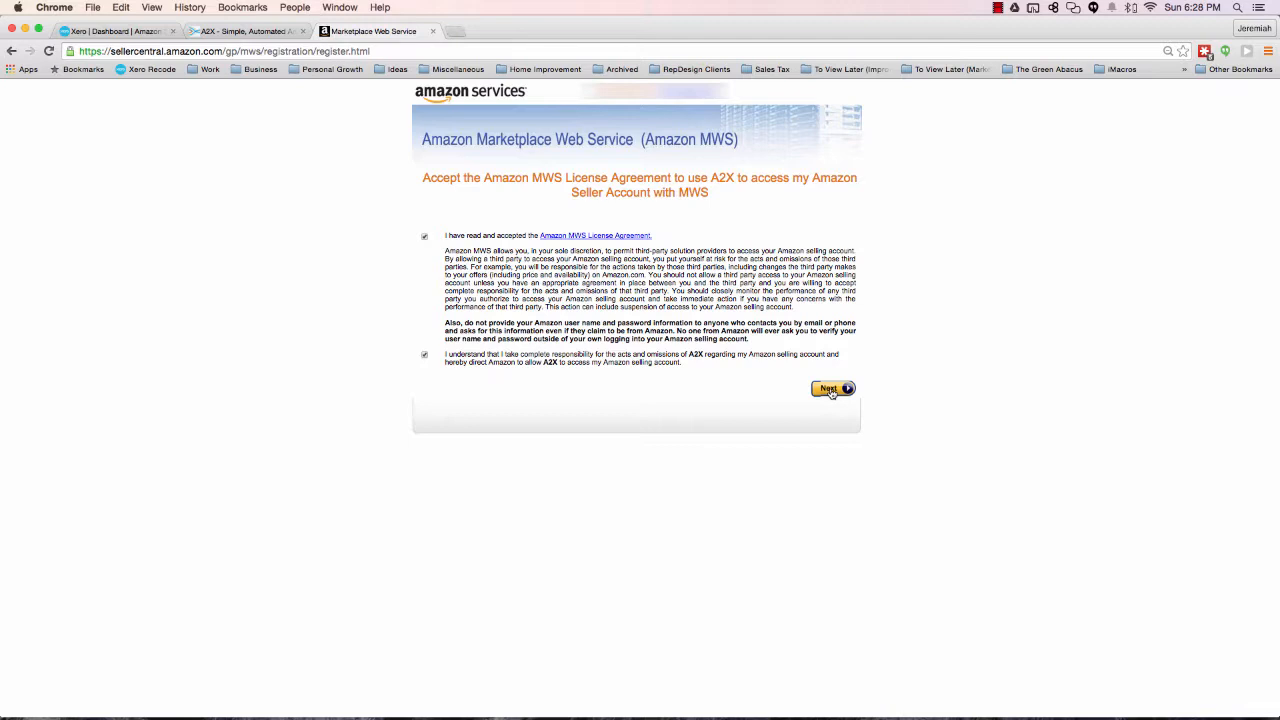
left_click(828, 388)
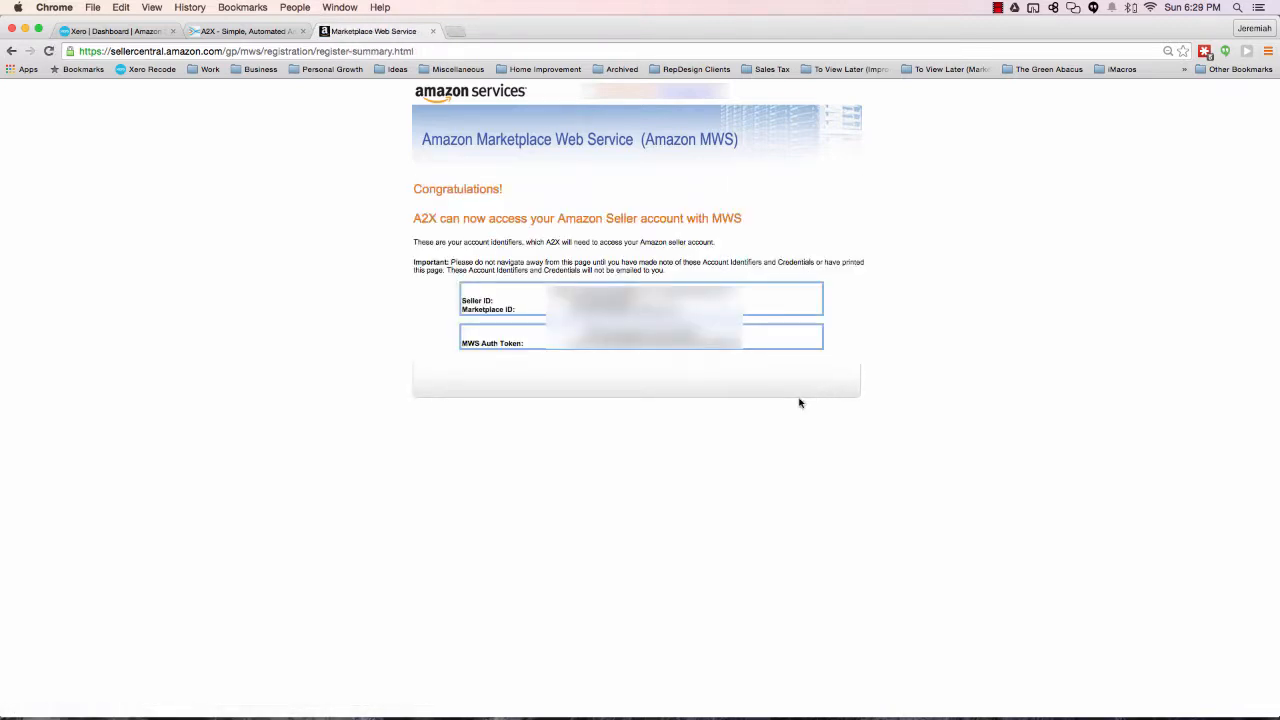
mouse_move(450, 196)
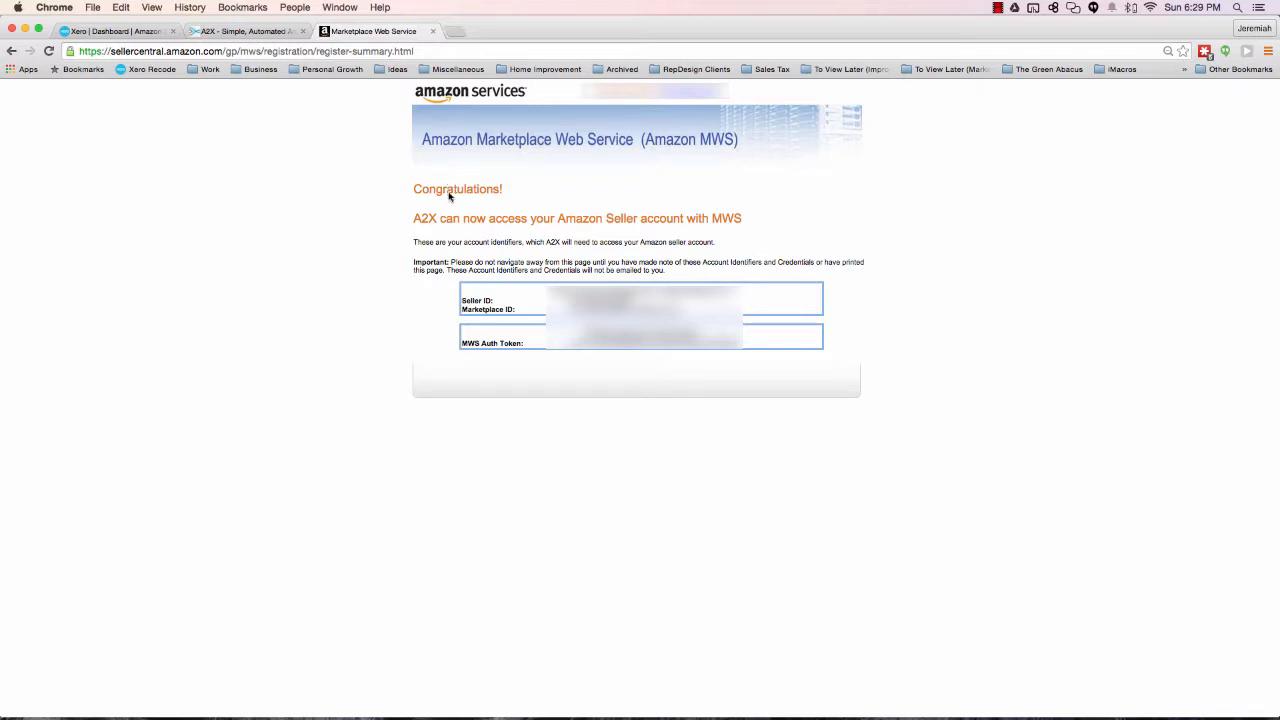
mouse_move(718, 240)
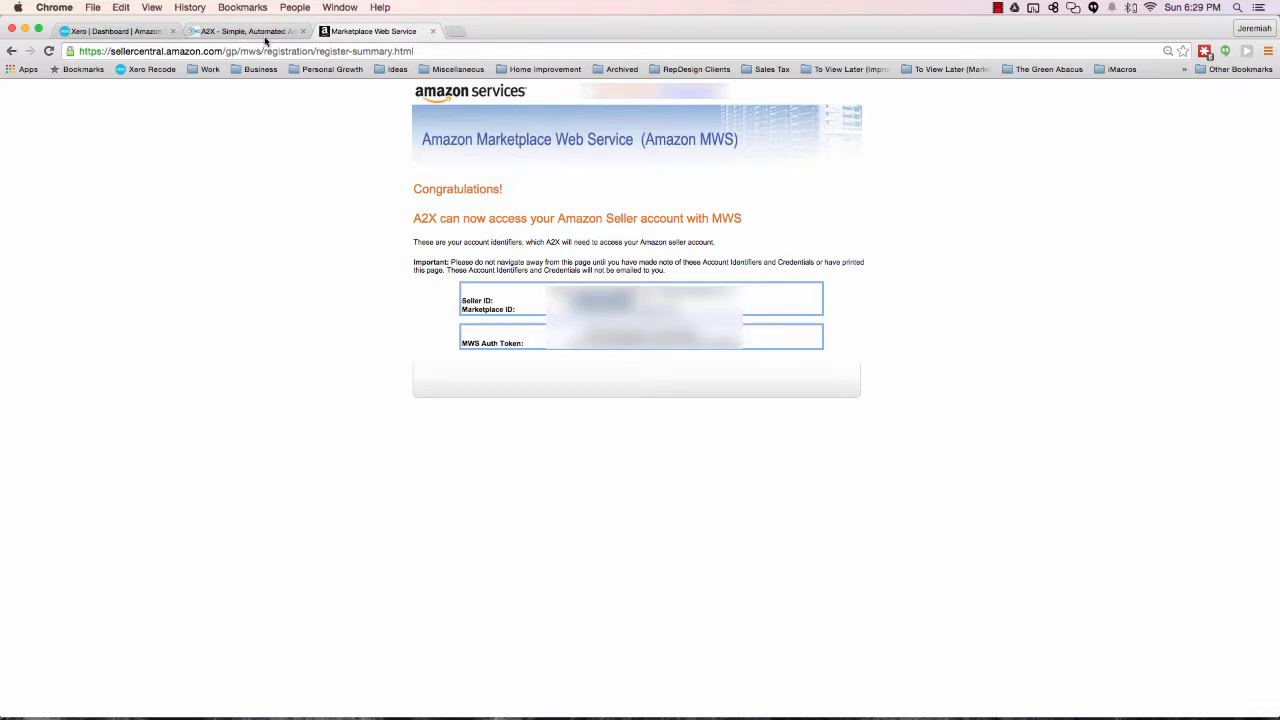
- Save the Amazon.com Seller ID, Marketplace ID and auth token in A2X and complete setup
left_click(244, 32)
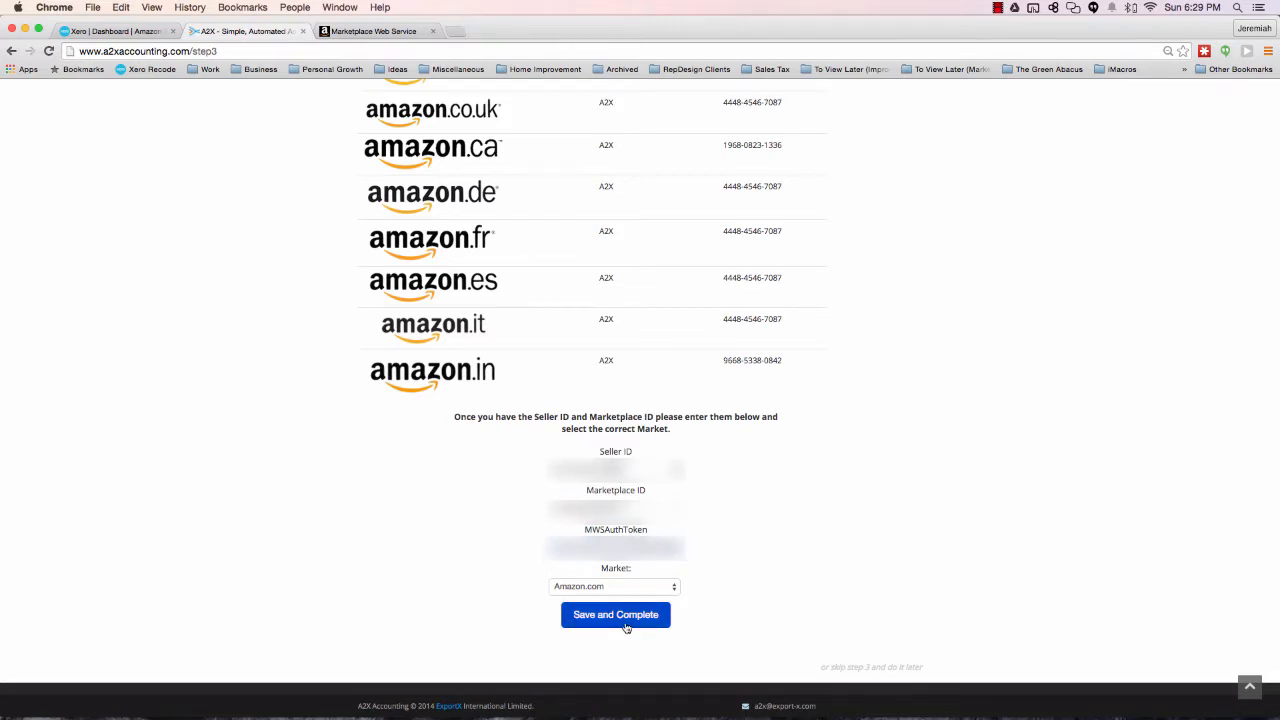
left_click(616, 614)
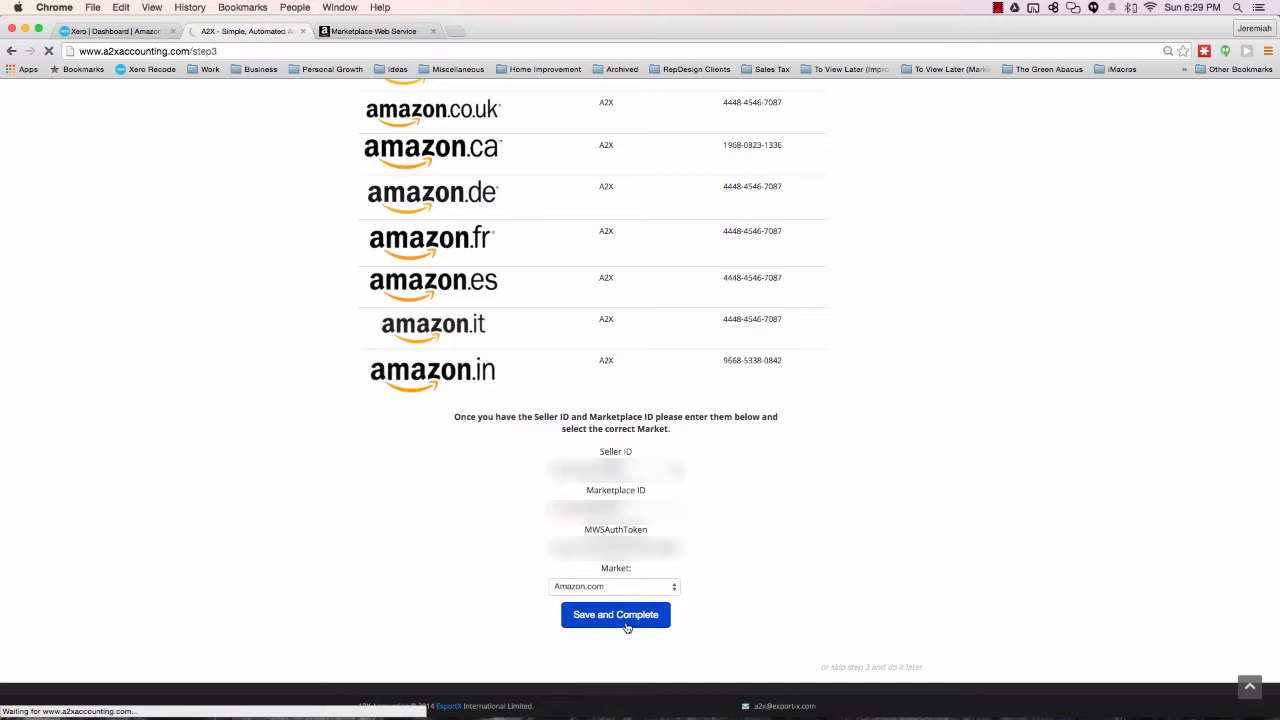
left_click(616, 614)
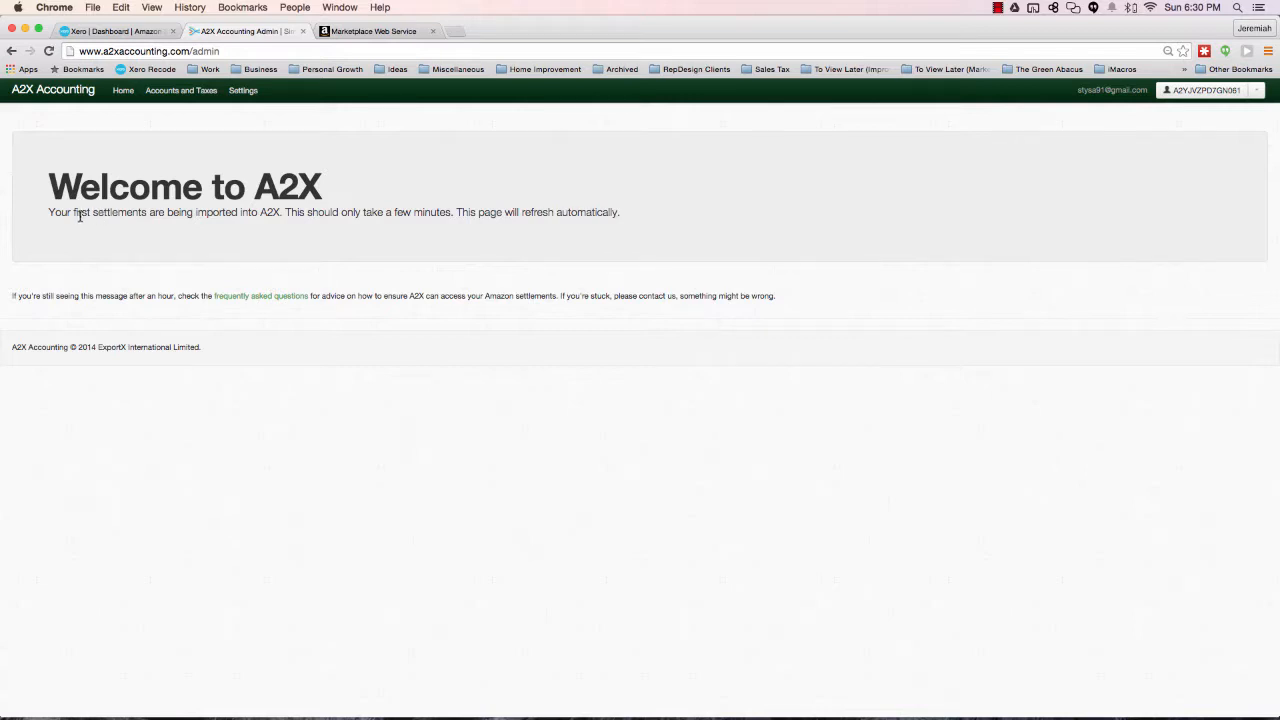
mouse_move(264, 206)
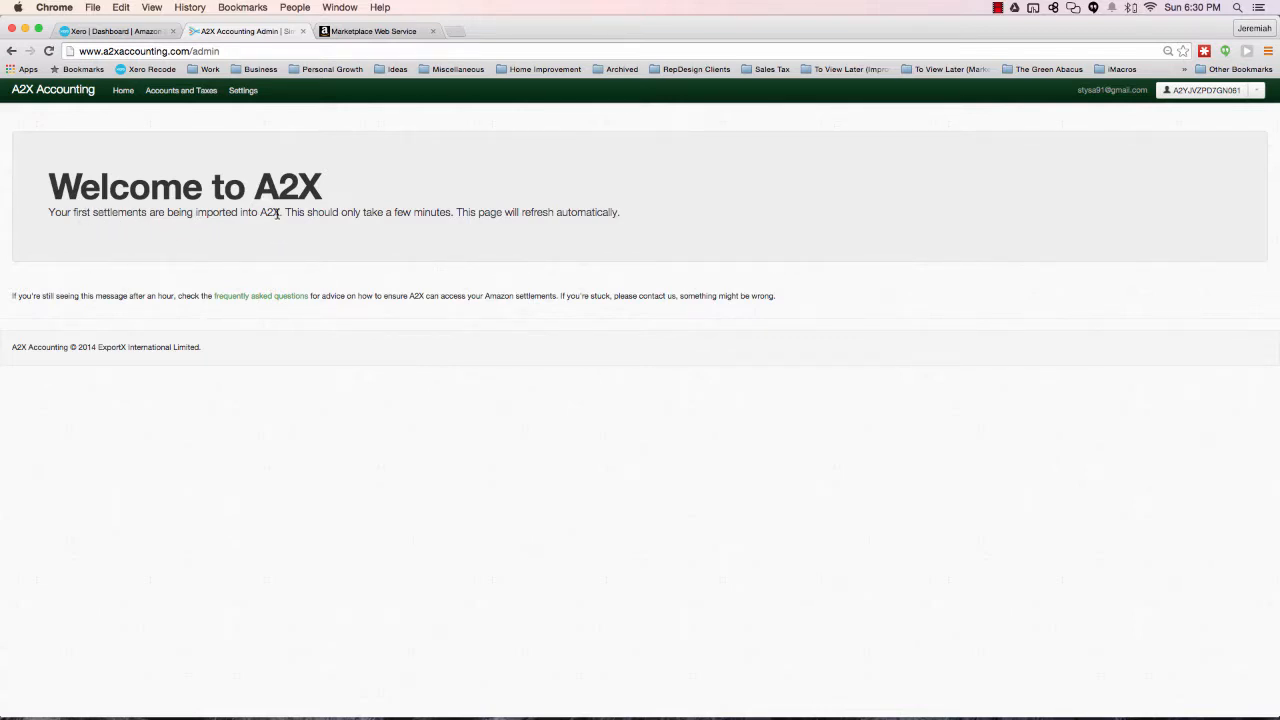
mouse_move(392, 240)
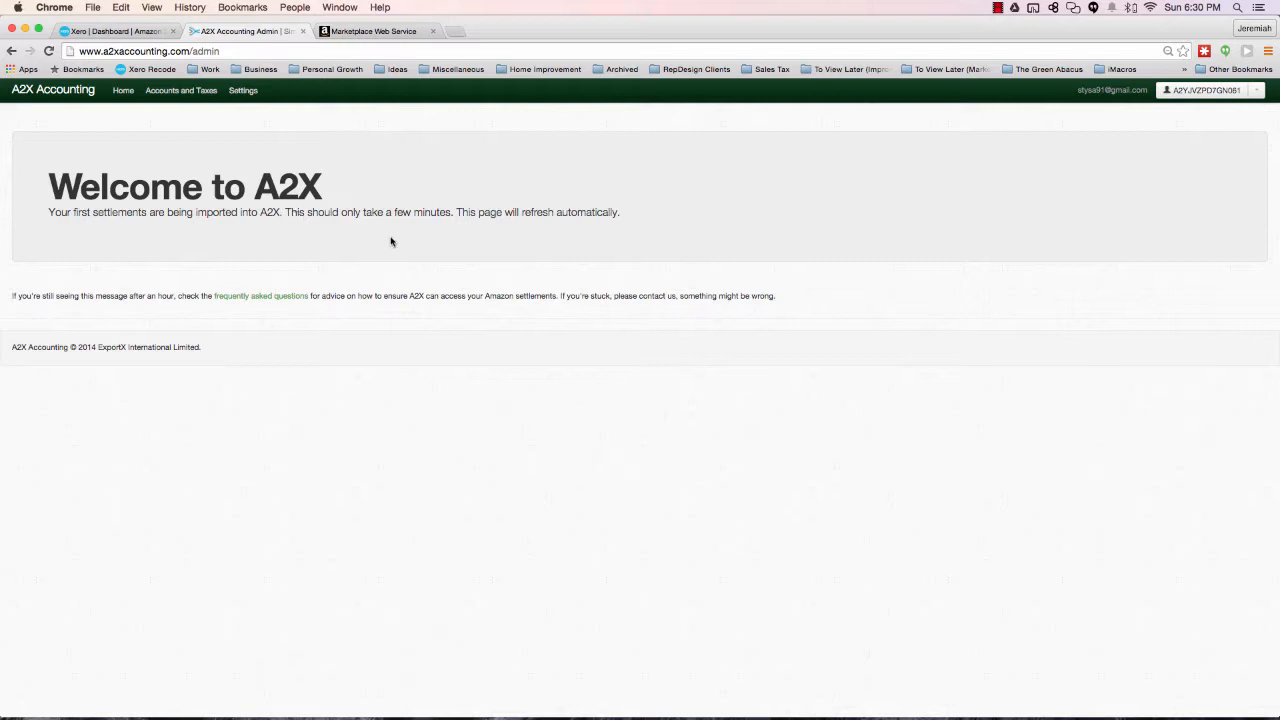
mouse_move(576, 242)
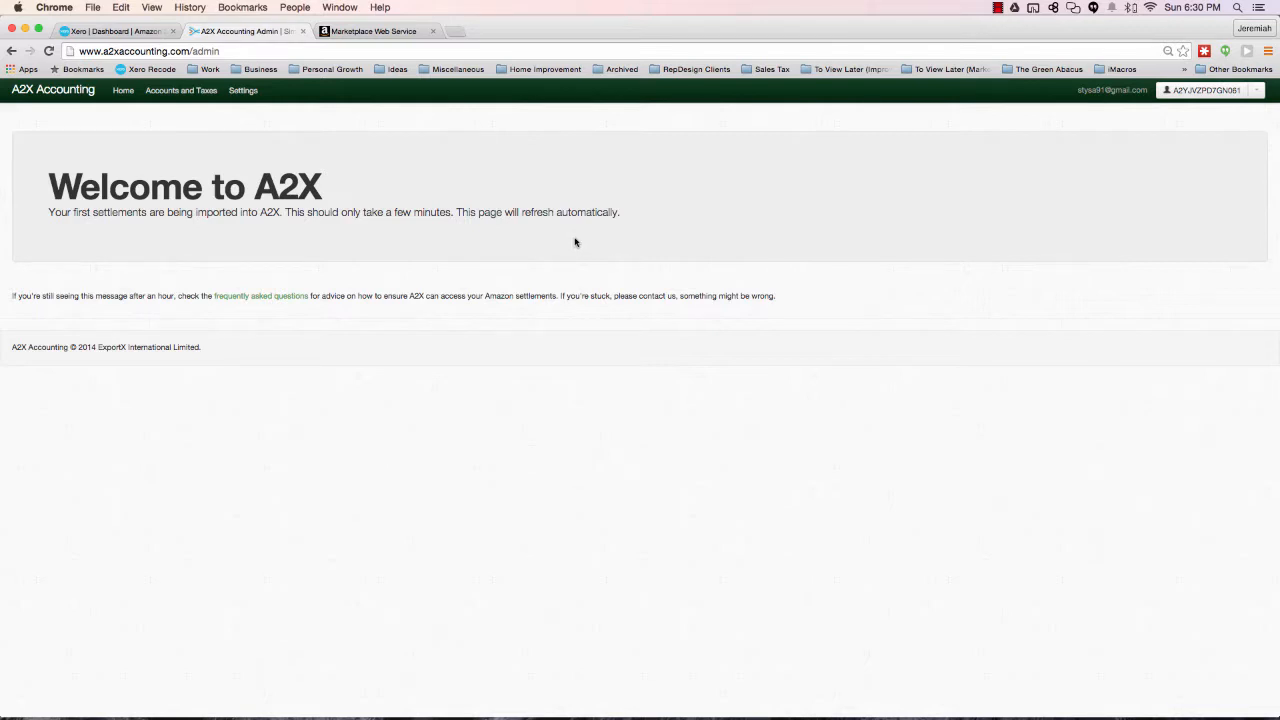
mouse_move(684, 224)
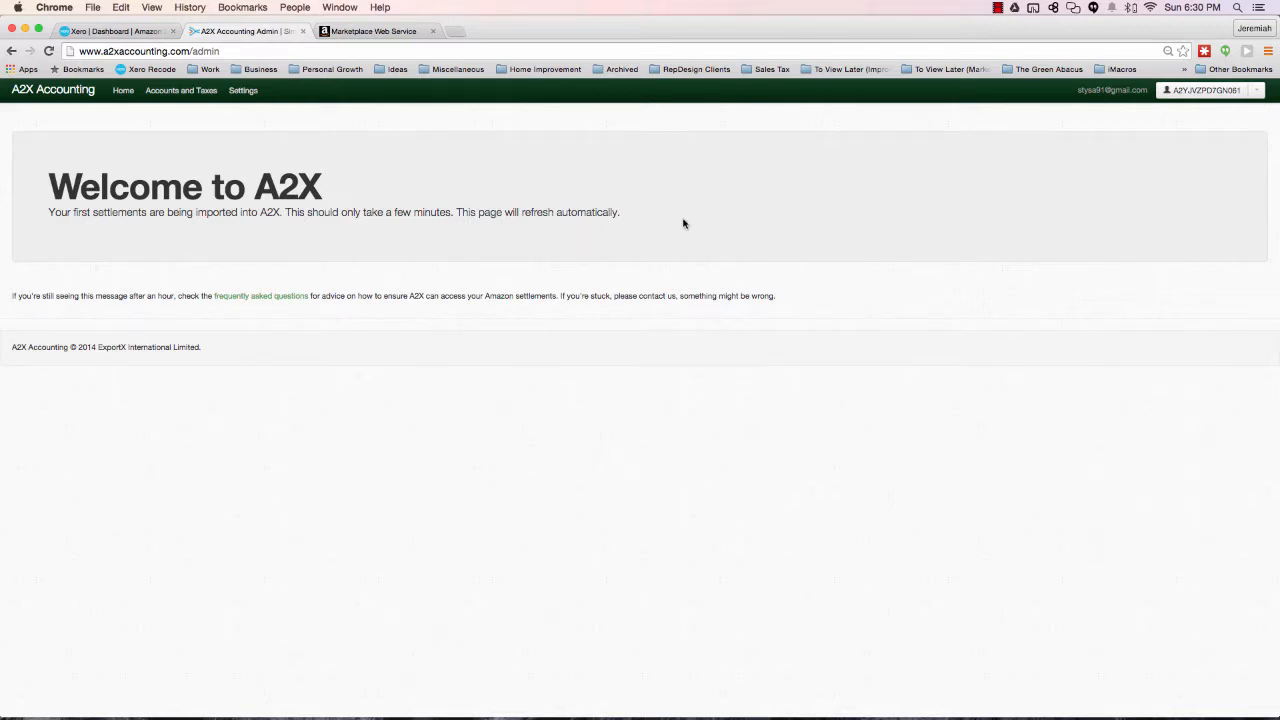
mouse_move(364, 242)
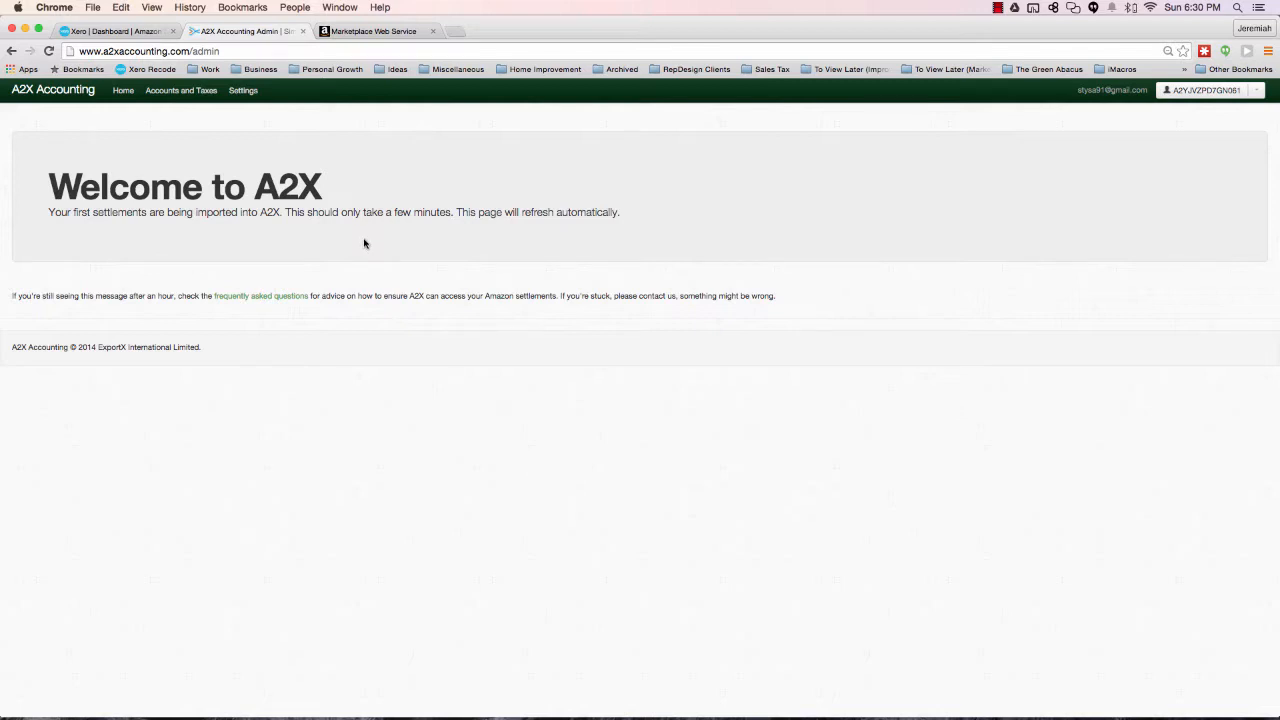
mouse_move(376, 32)
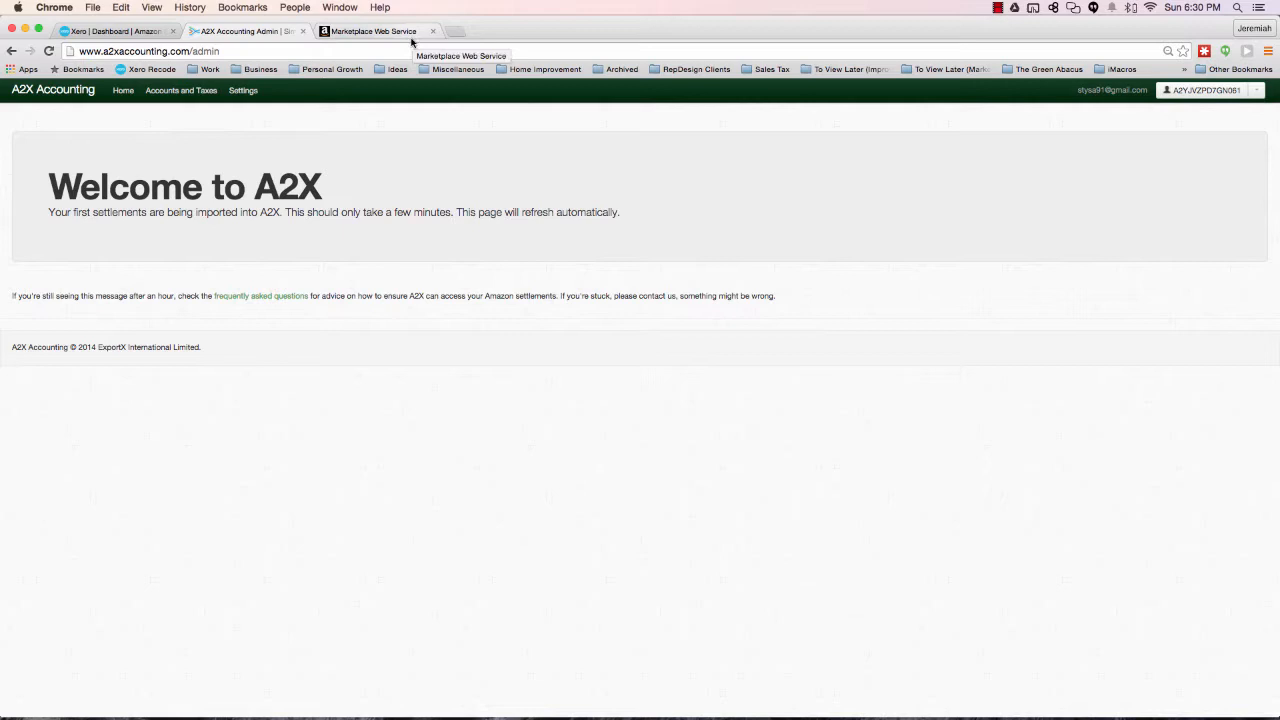
mouse_move(372, 248)
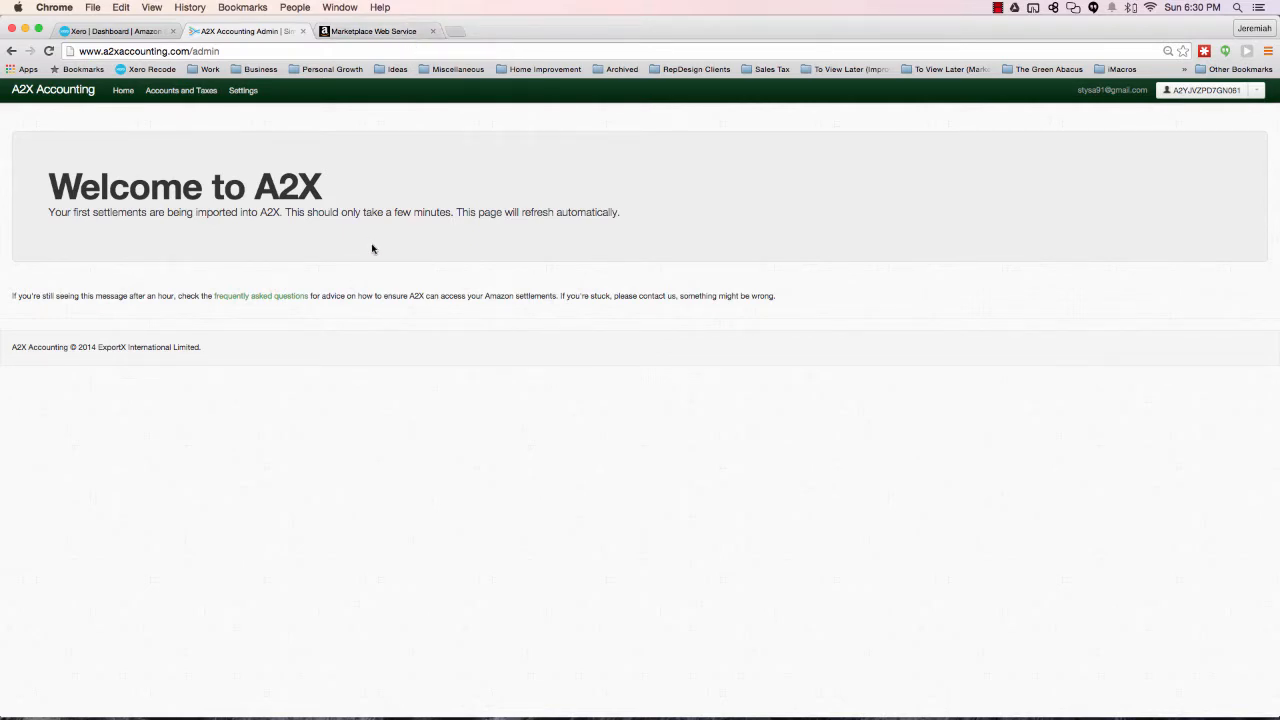
mouse_move(420, 182)
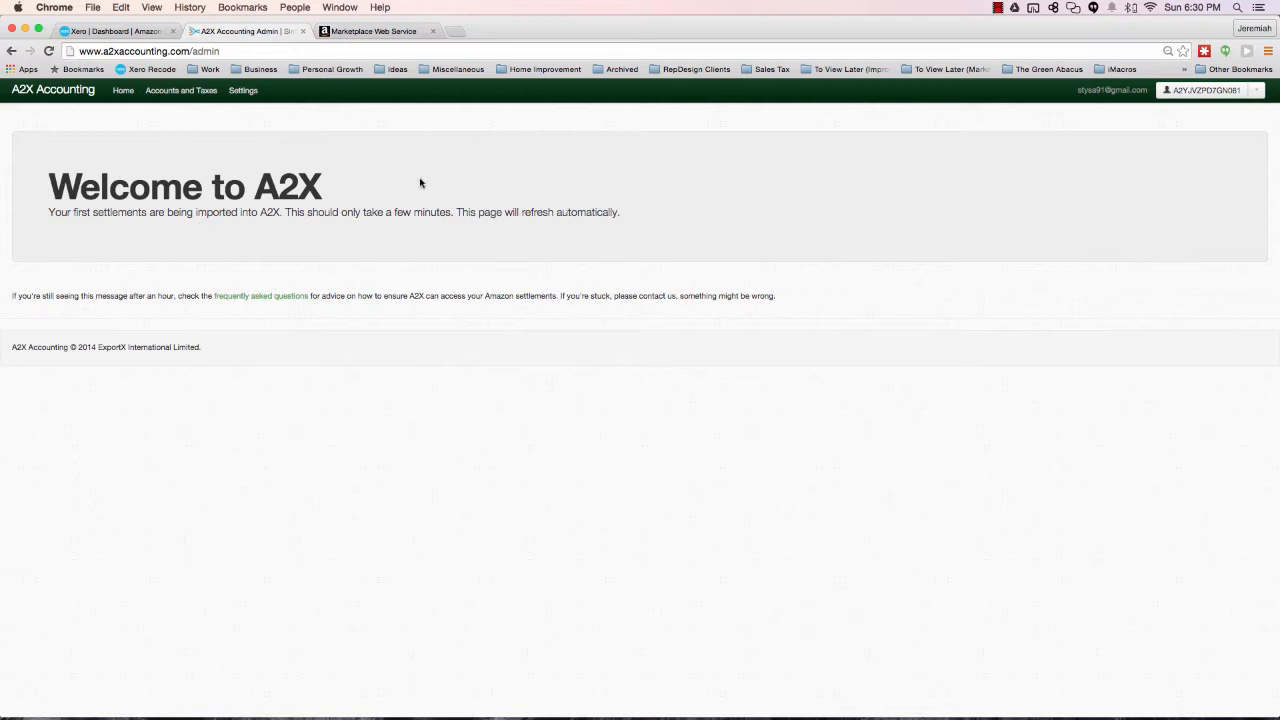
mouse_move(316, 136)
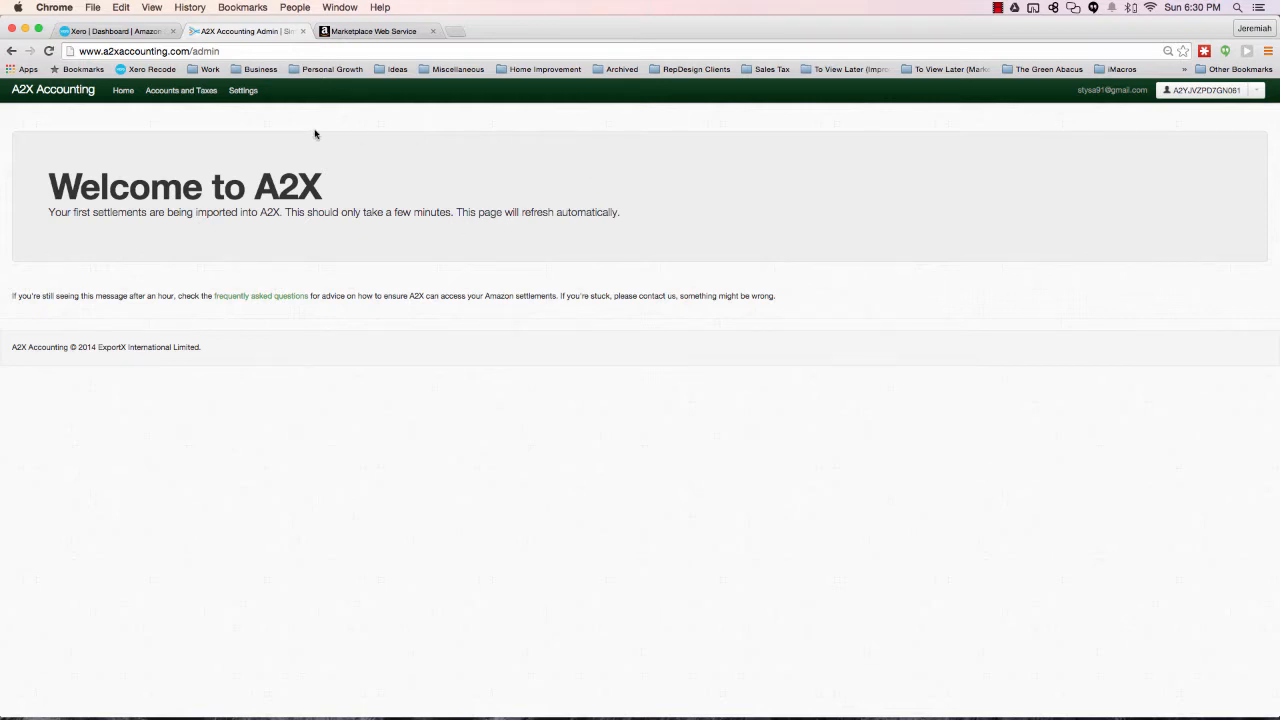
mouse_move(232, 144)
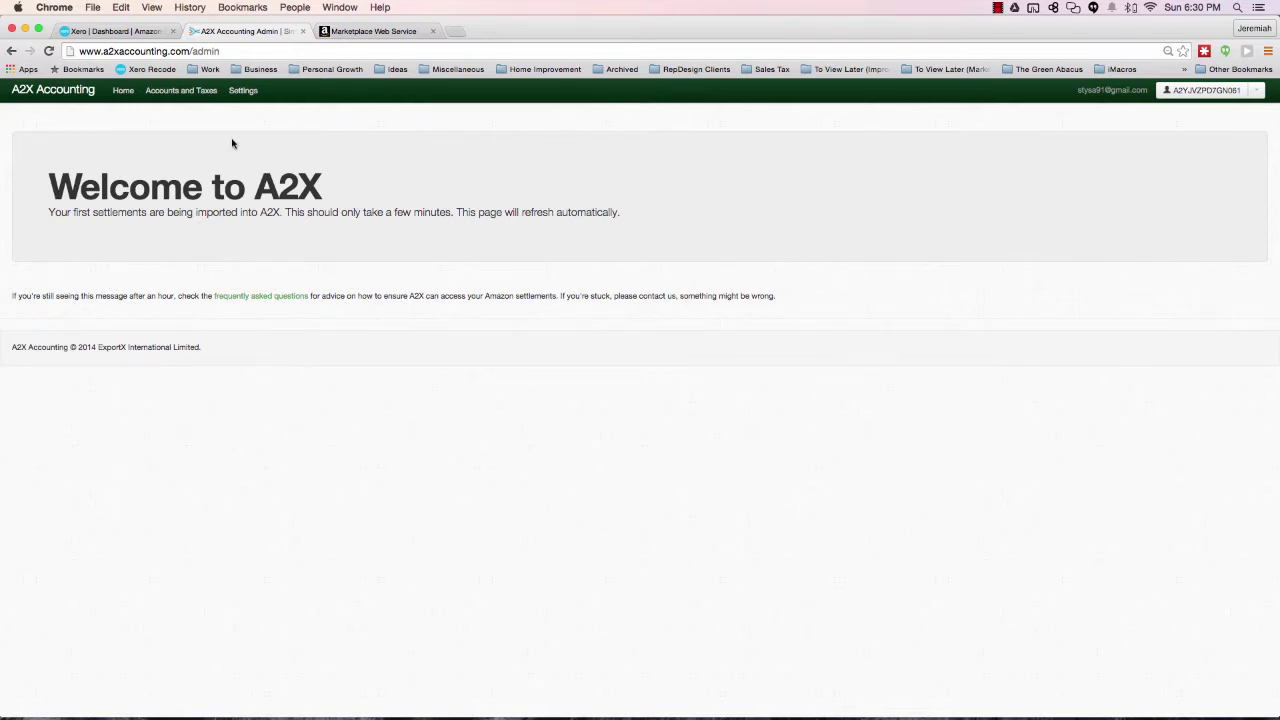
mouse_move(576, 236)
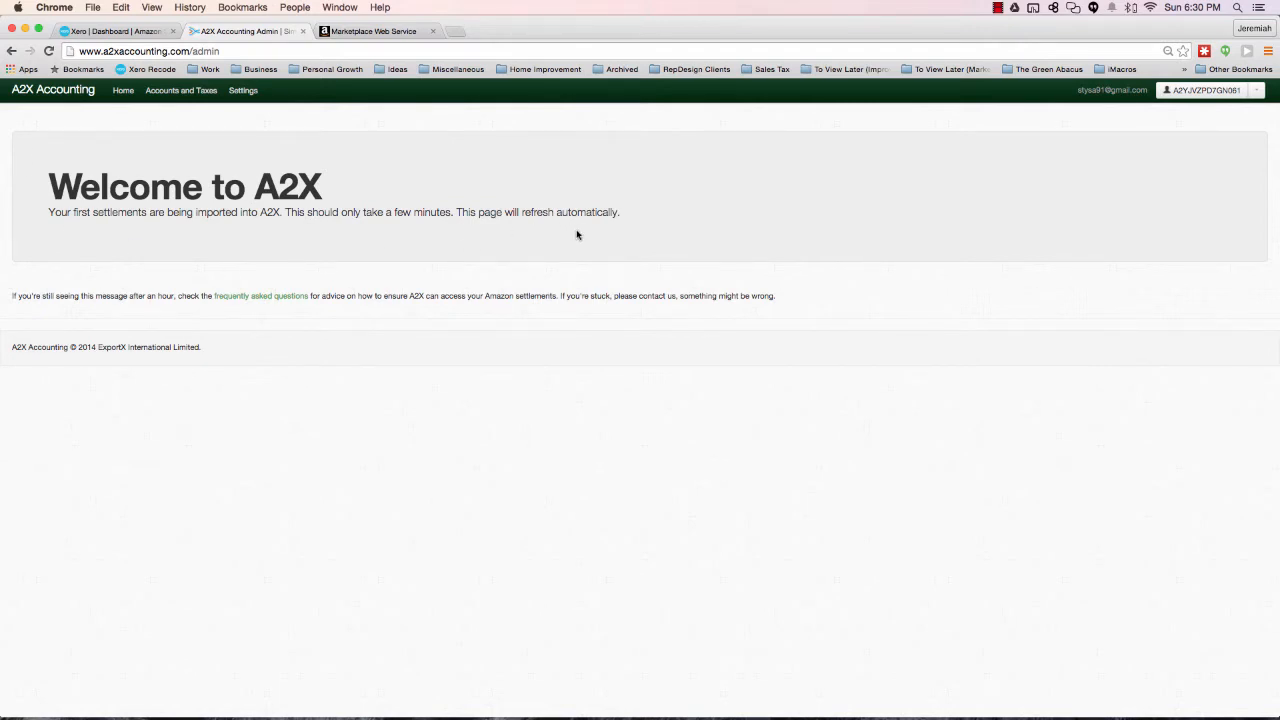
mouse_move(640, 204)
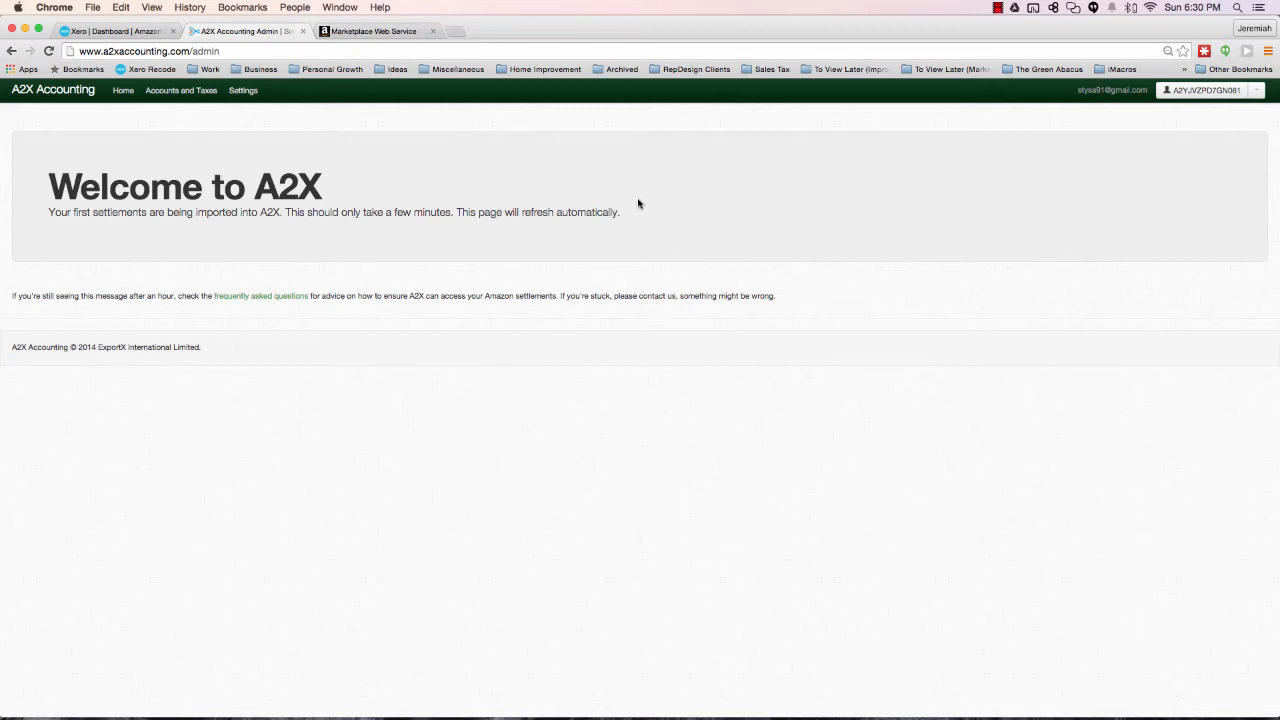
mouse_move(40, 200)
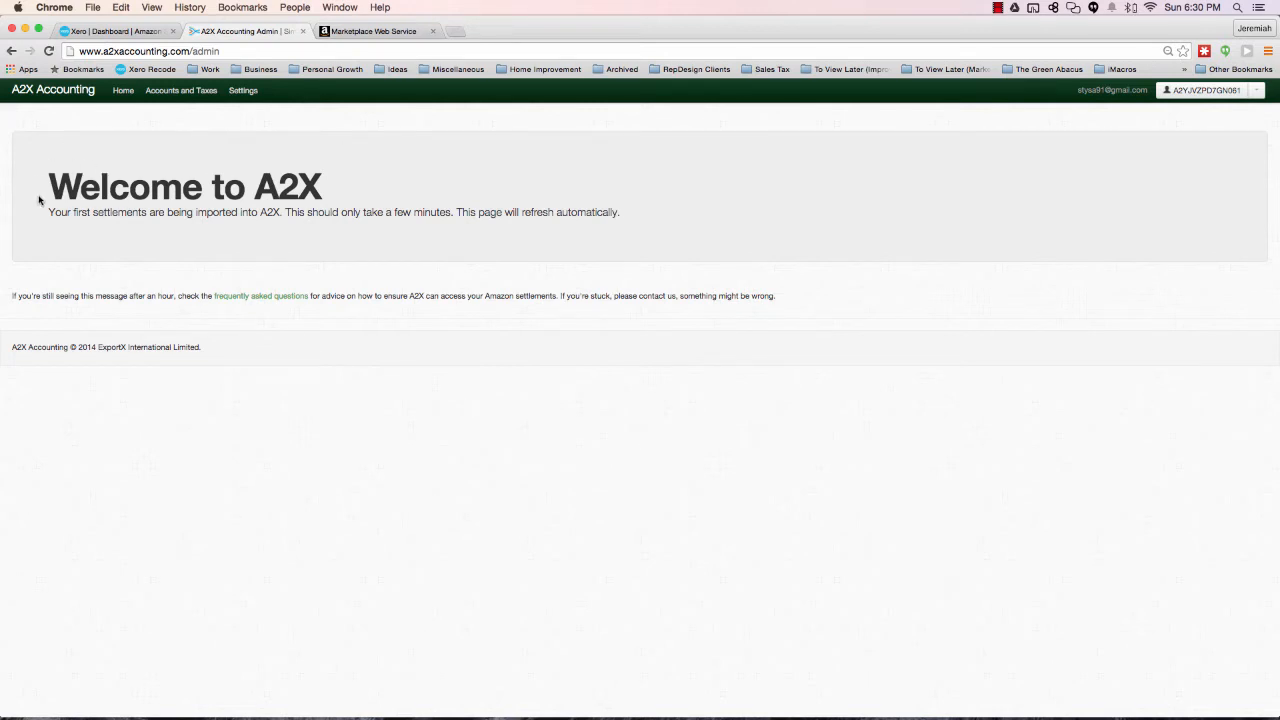
mouse_move(696, 228)
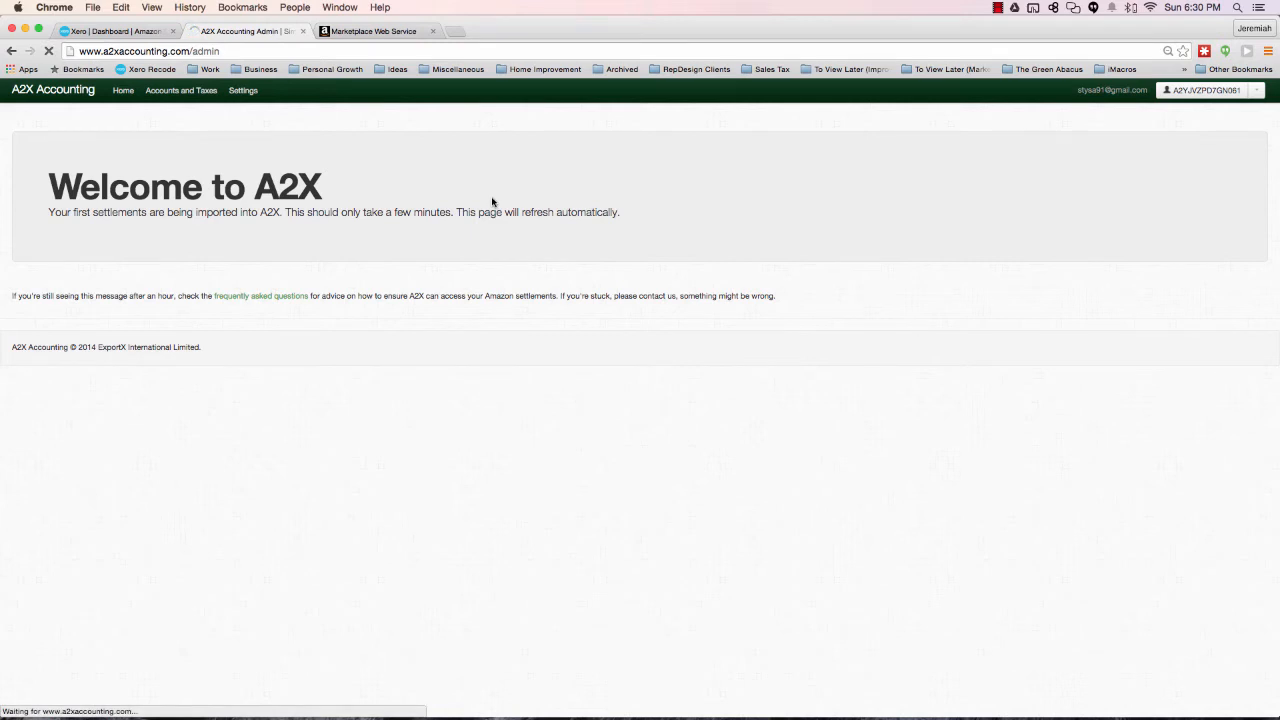
mouse_move(488, 194)
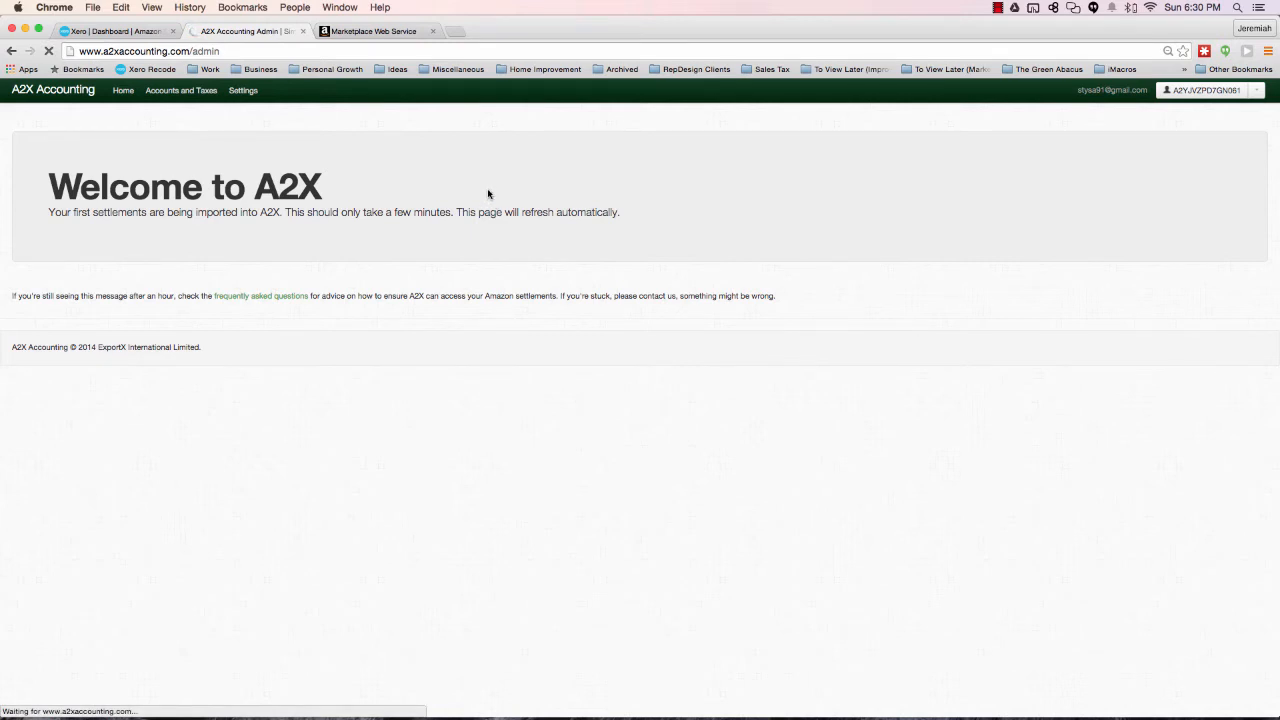
mouse_move(500, 164)
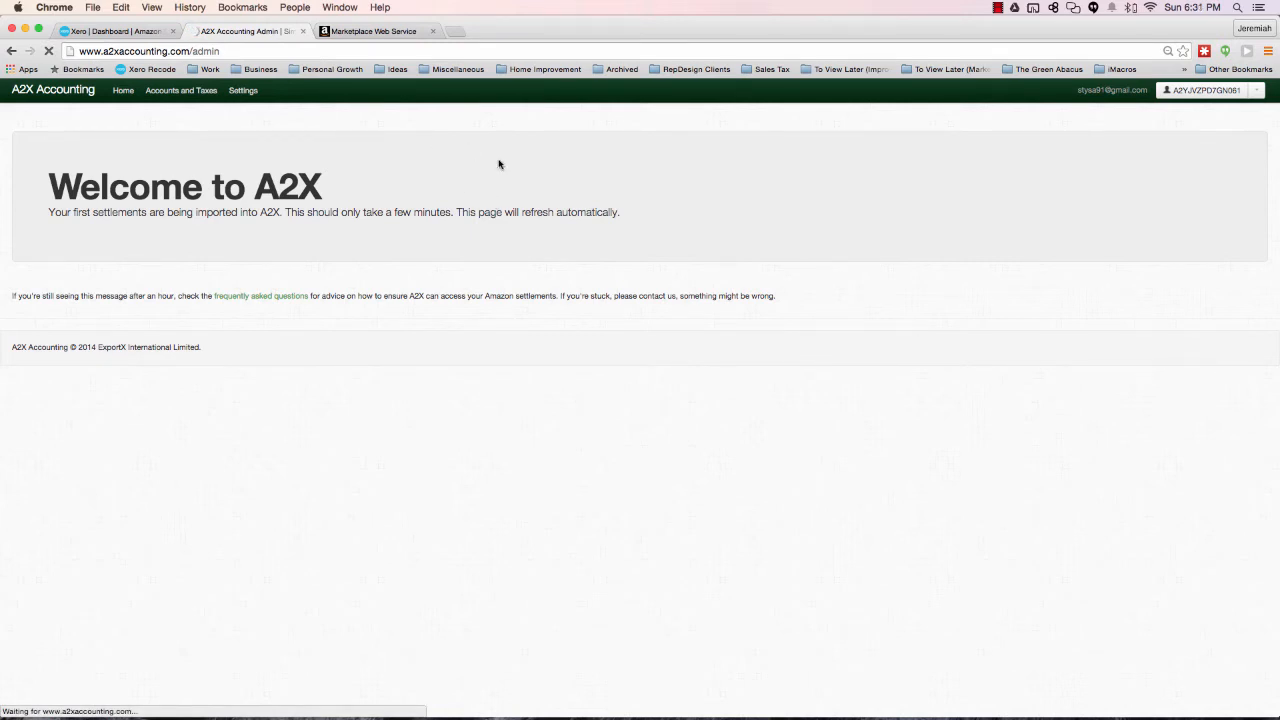
mouse_move(260, 116)
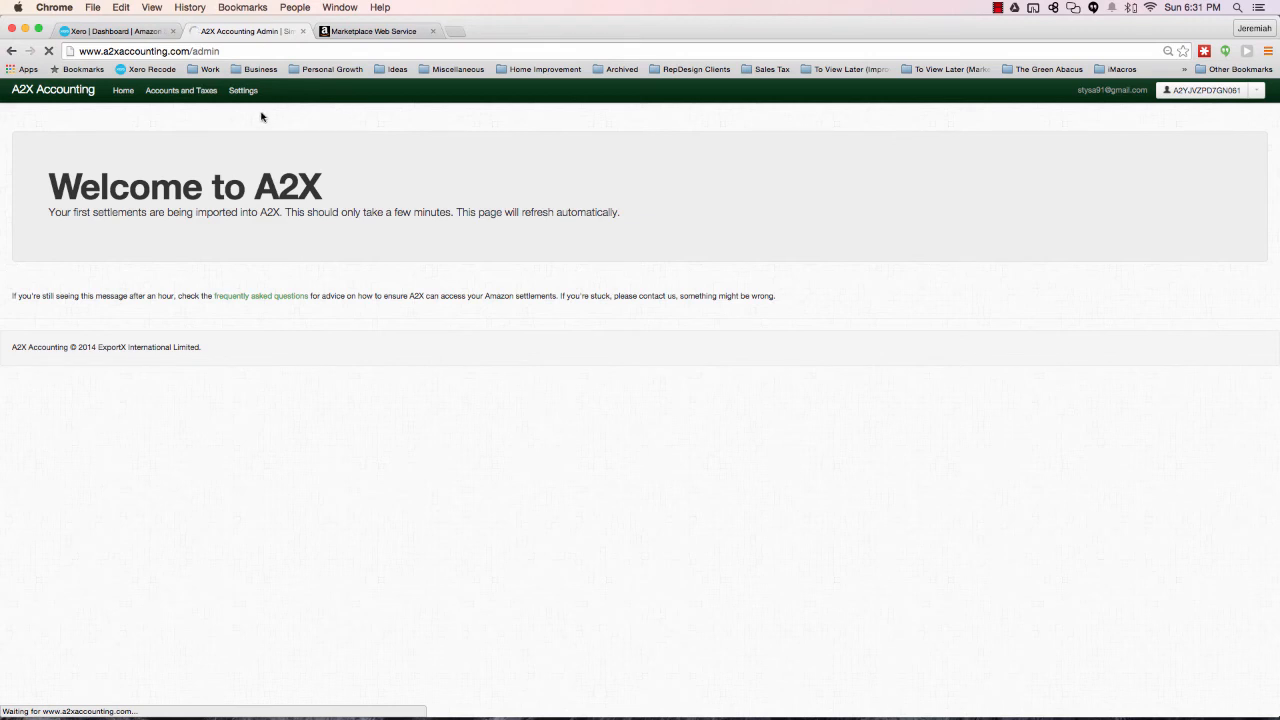